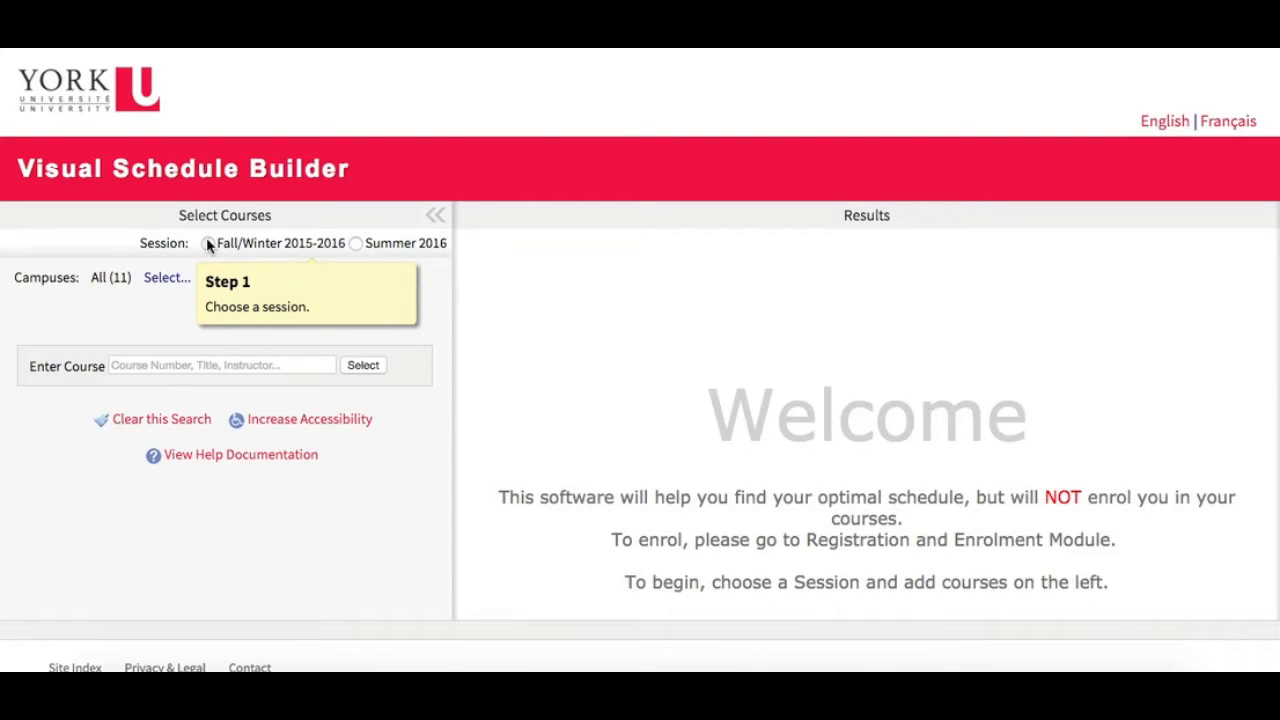
Pick the Fall/Winter 2015-2016 session and keep only the Keele and Glendon campuses.
{"action": "left_click", "coordinate": [209, 243]}
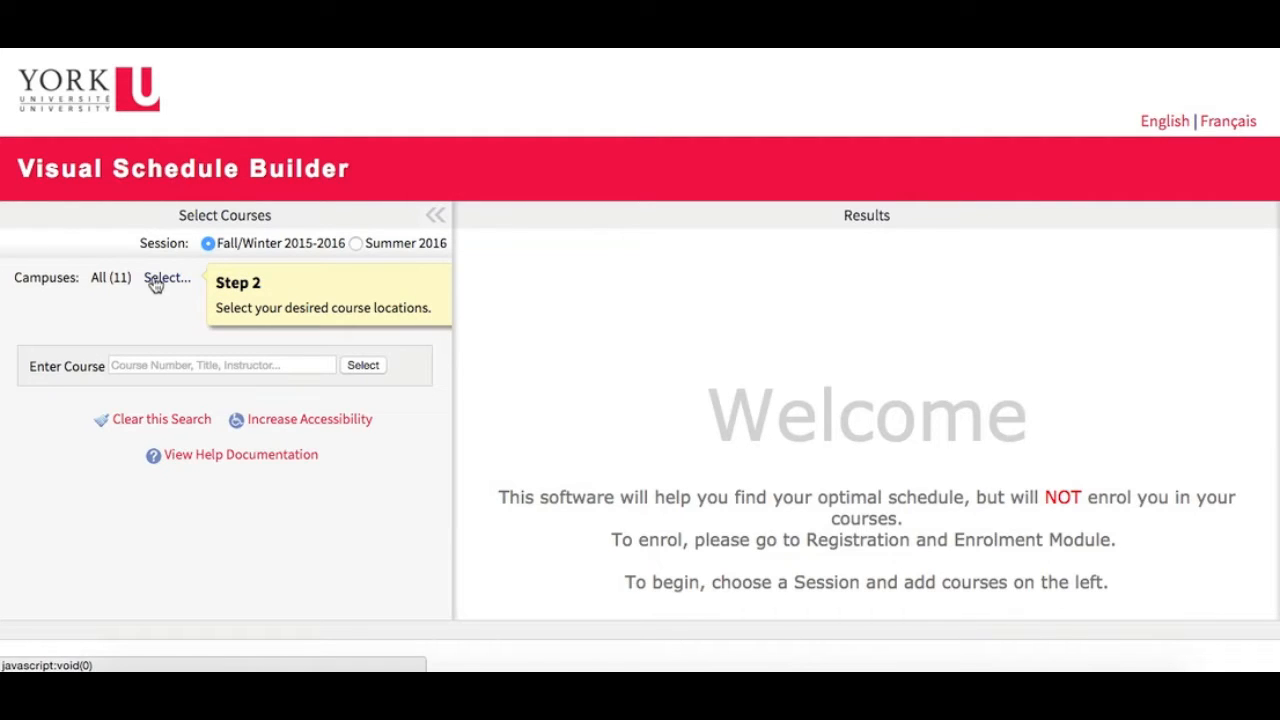
{"action": "left_click", "coordinate": [167, 277]}
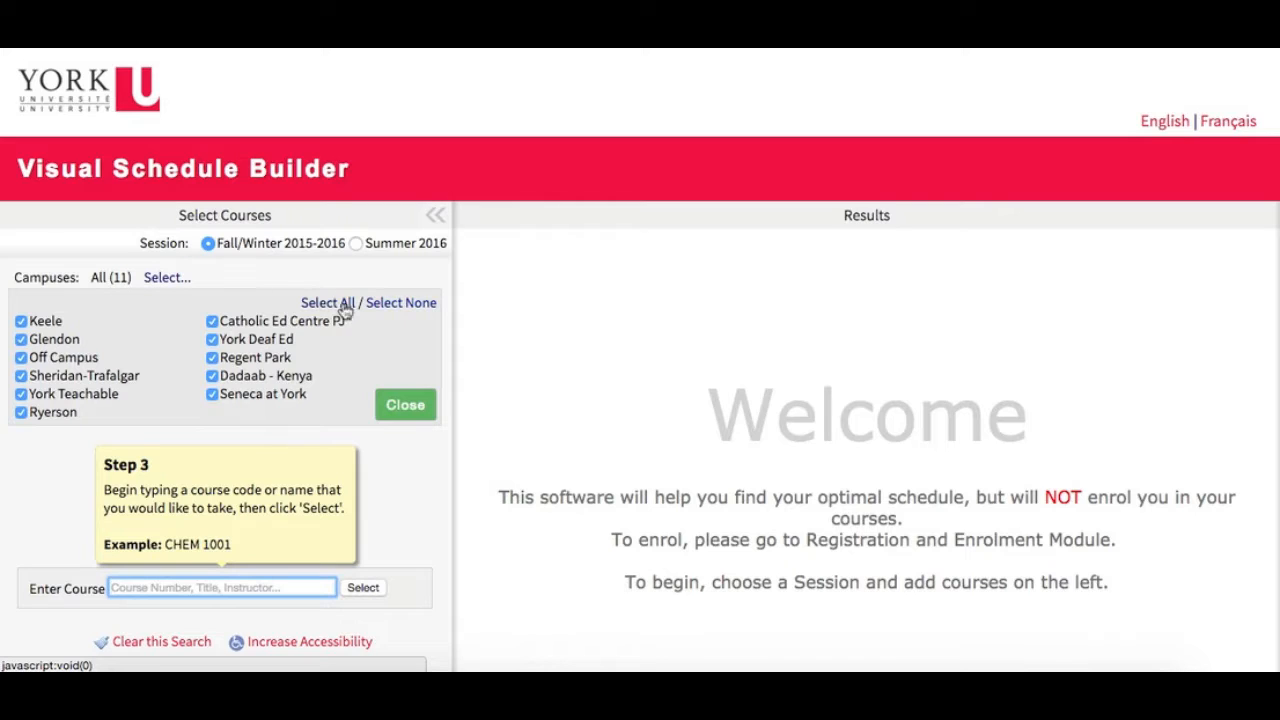
{"action": "left_click", "coordinate": [401, 302]}
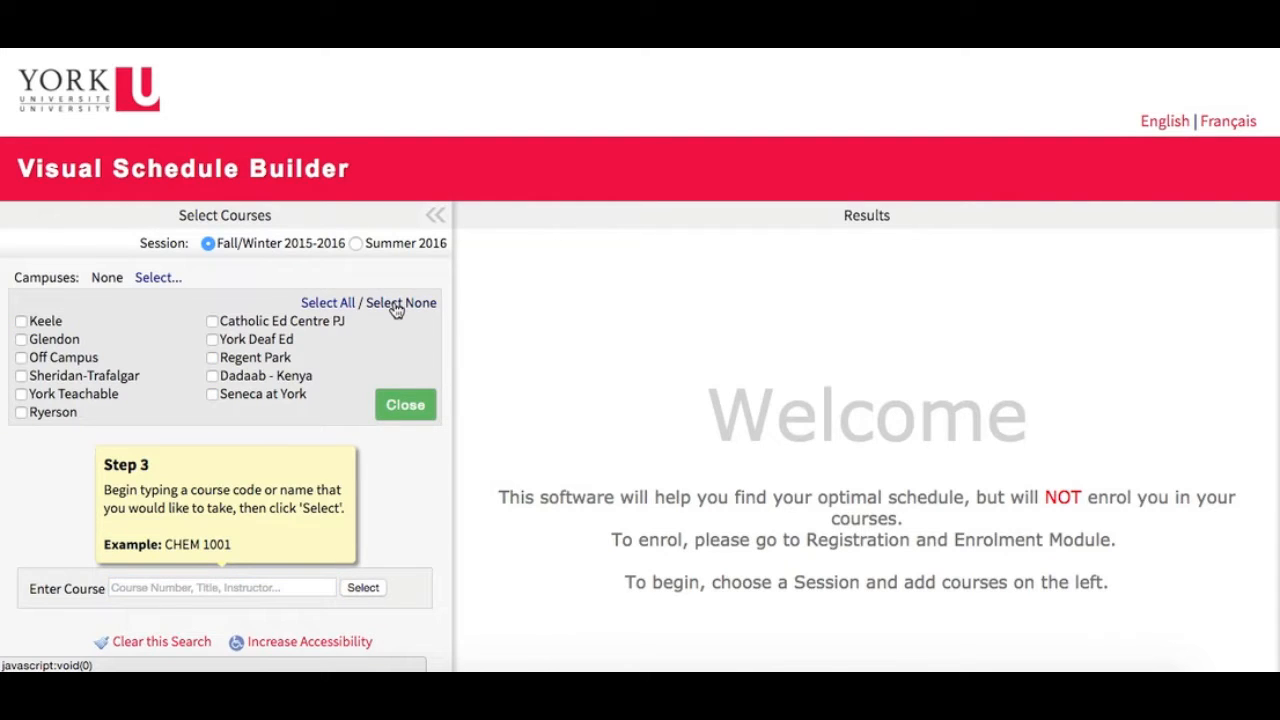
{"action": "left_click", "coordinate": [21, 321]}
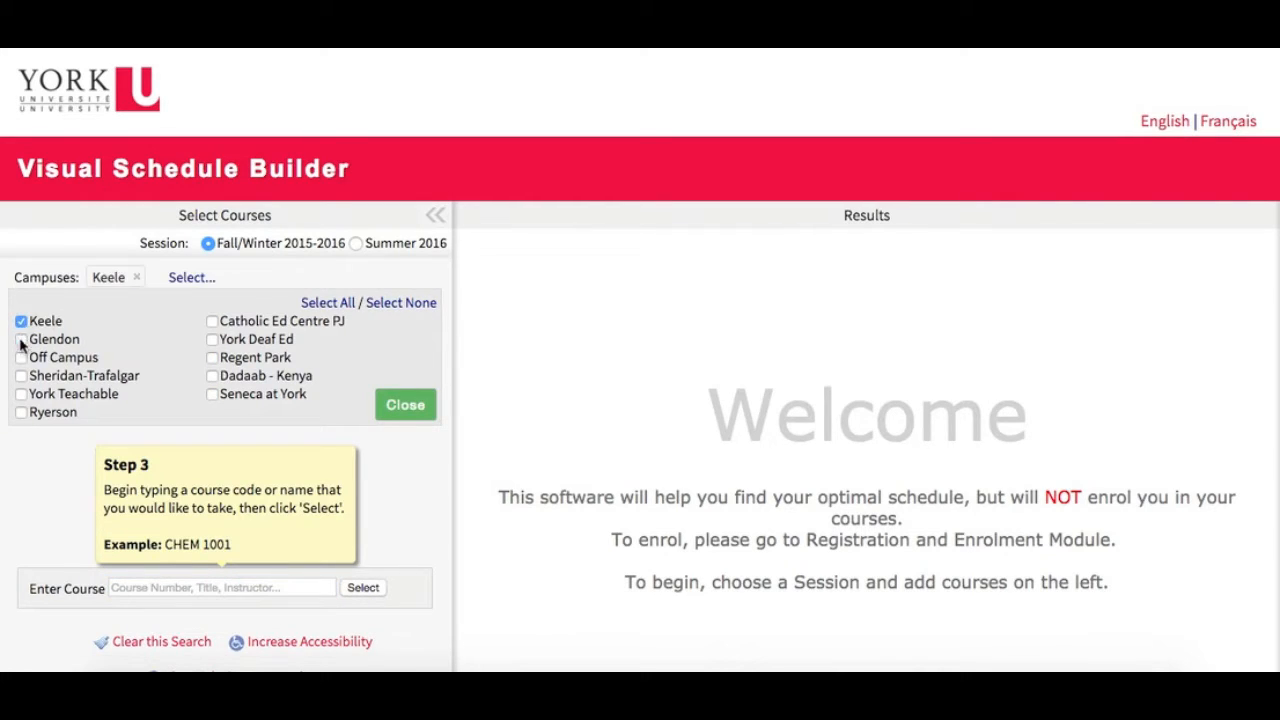
{"action": "left_click", "coordinate": [21, 338]}
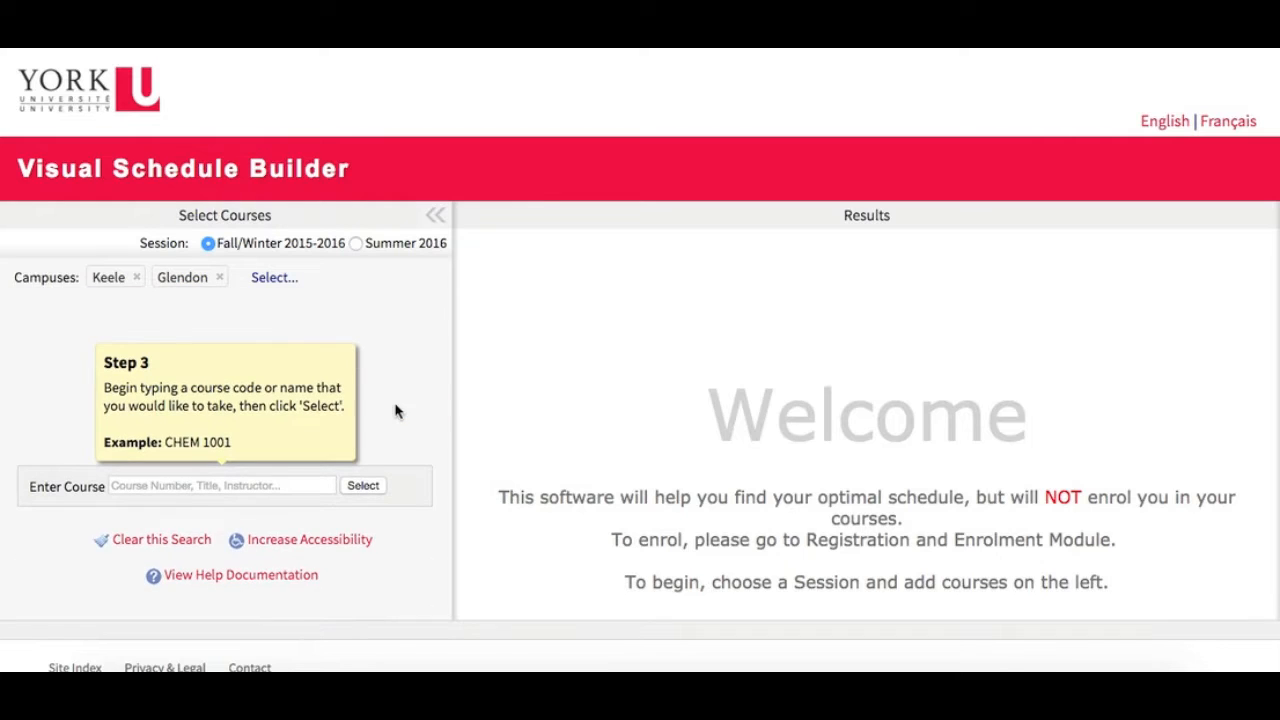
{"action": "left_click", "coordinate": [220, 485]}
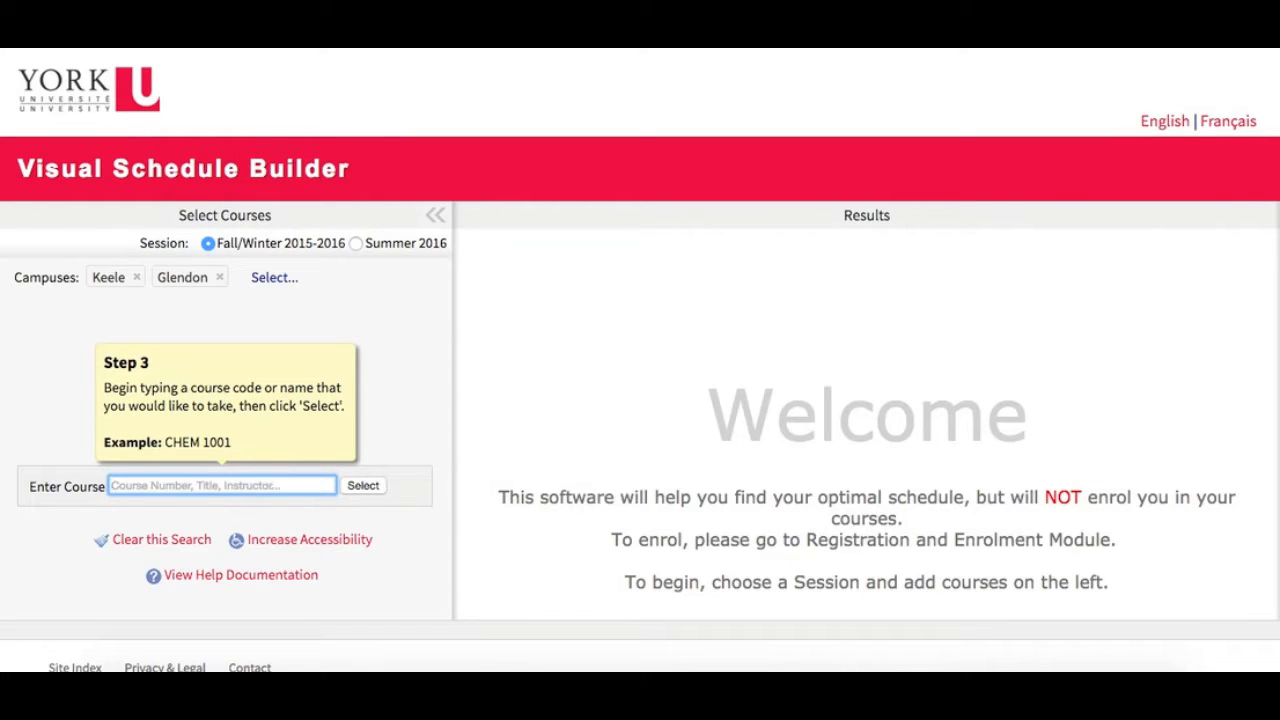
Search BIOL 1000 and add SC-BIOL-1000-3.00-EN (Biology I), giving 49 schedules.
{"action": "left_click", "coordinate": [222, 485]}
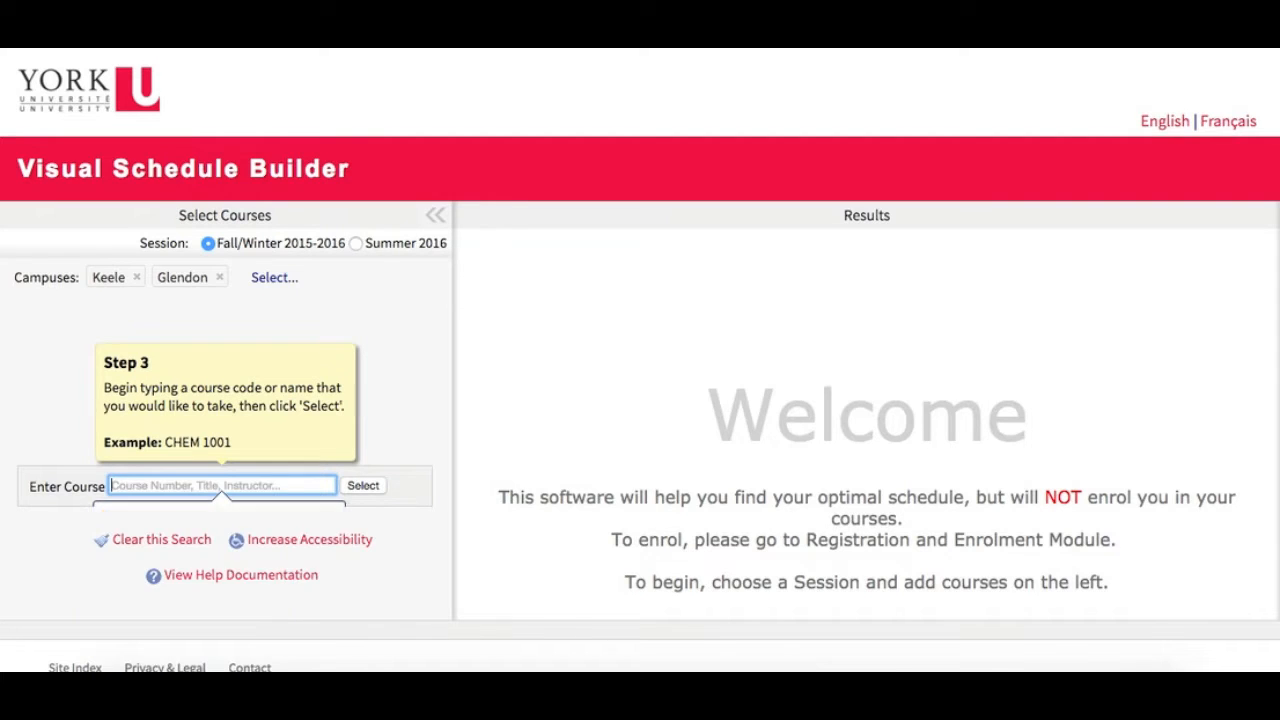
{"action": "type", "text": "GS"}
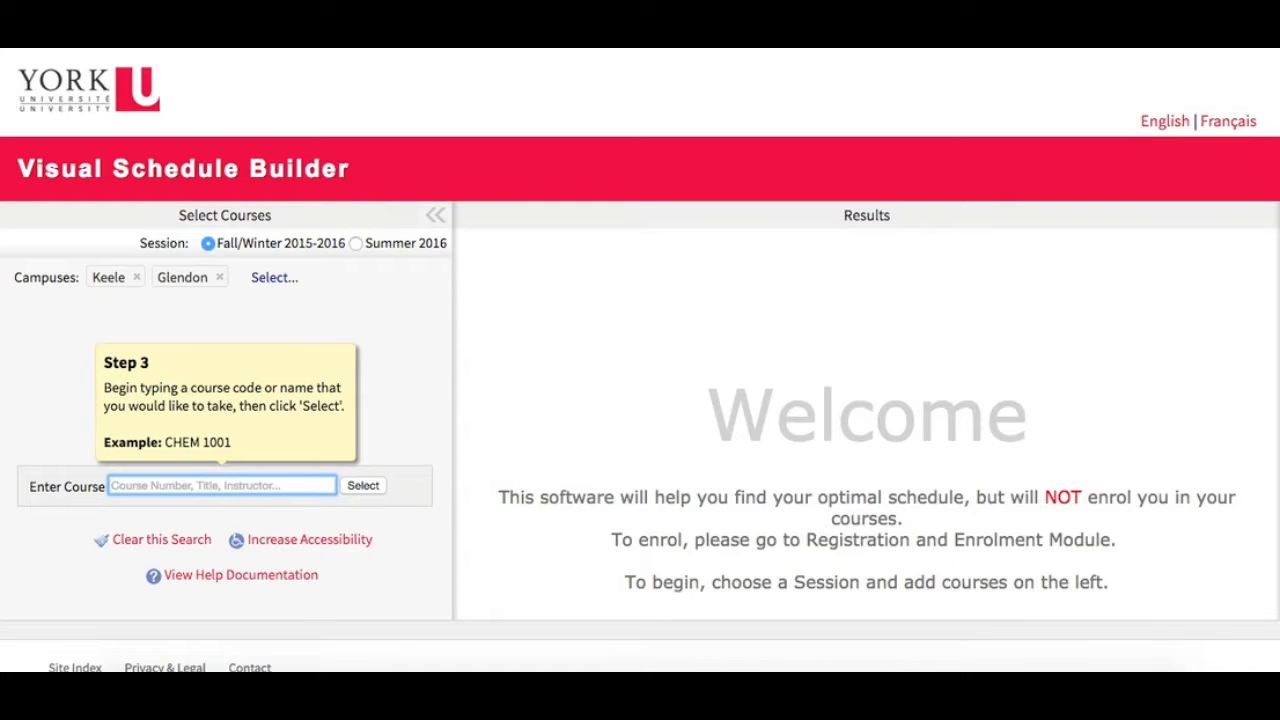
{"action": "type", "text": "BIOL 100"}
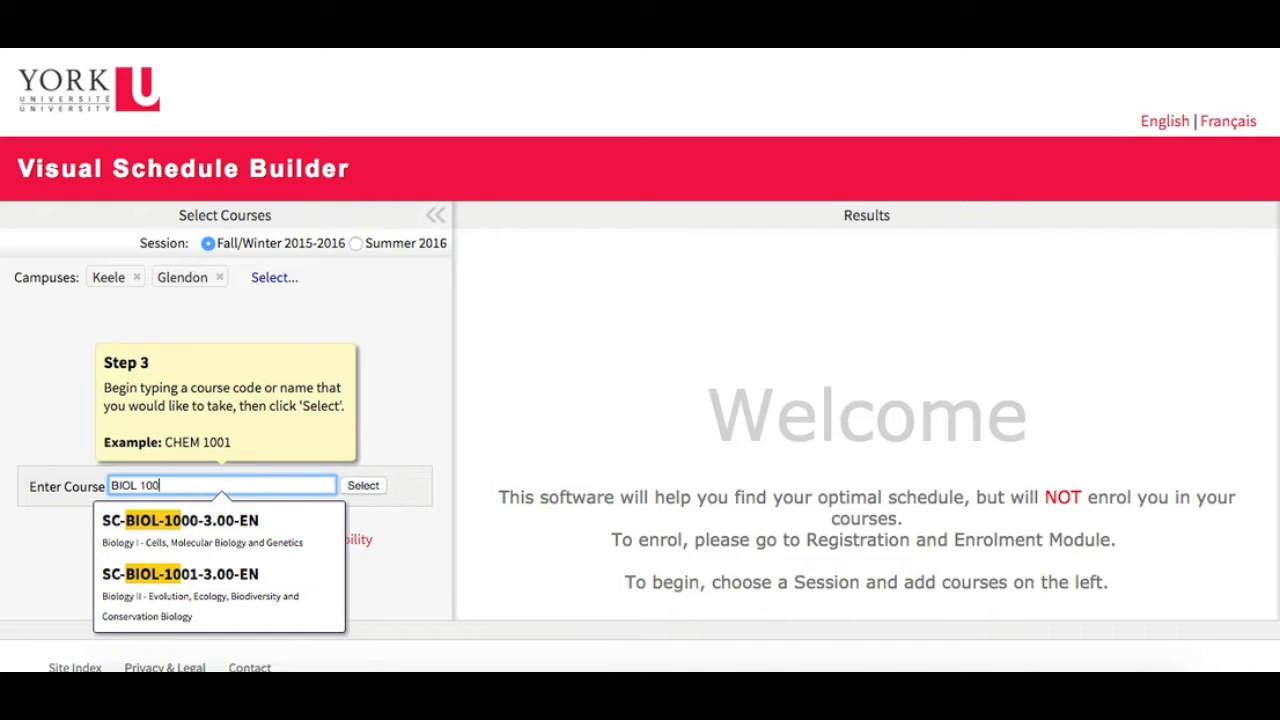
{"action": "type", "text": "0"}
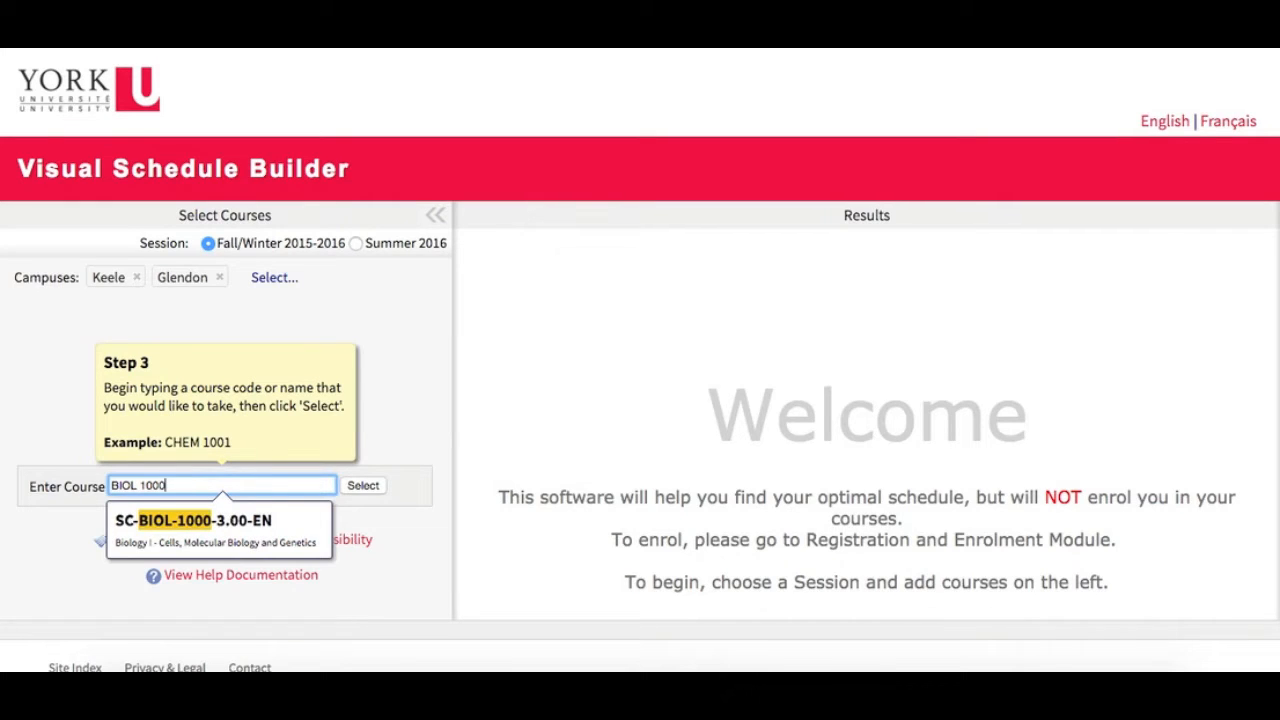
{"action": "left_click", "coordinate": [217, 521]}
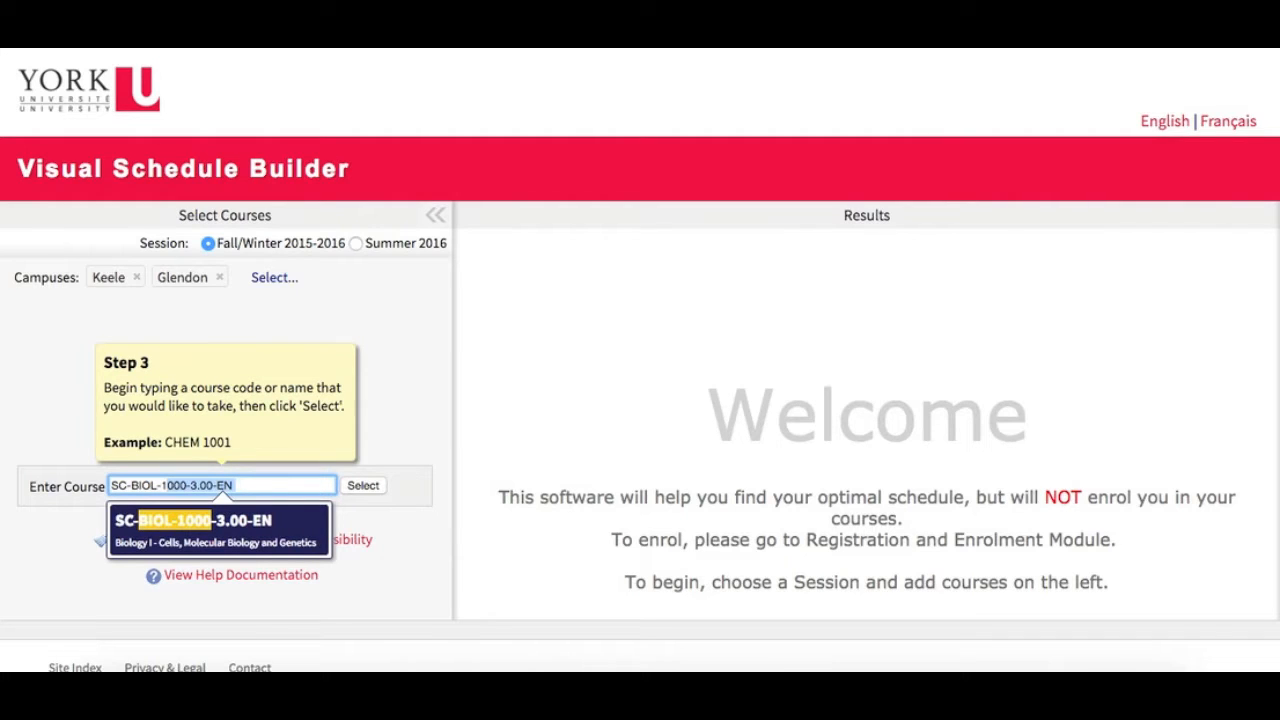
{"action": "left_click", "coordinate": [195, 520]}
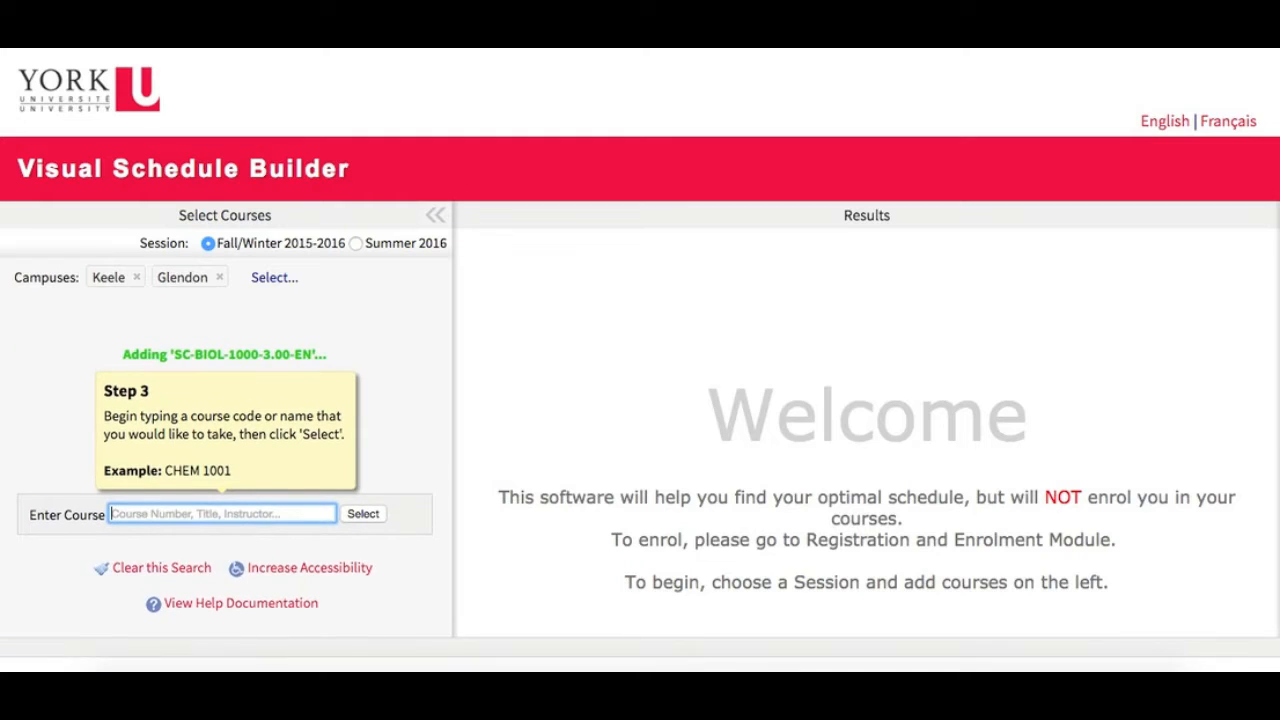
{"action": "left_click", "coordinate": [363, 513]}
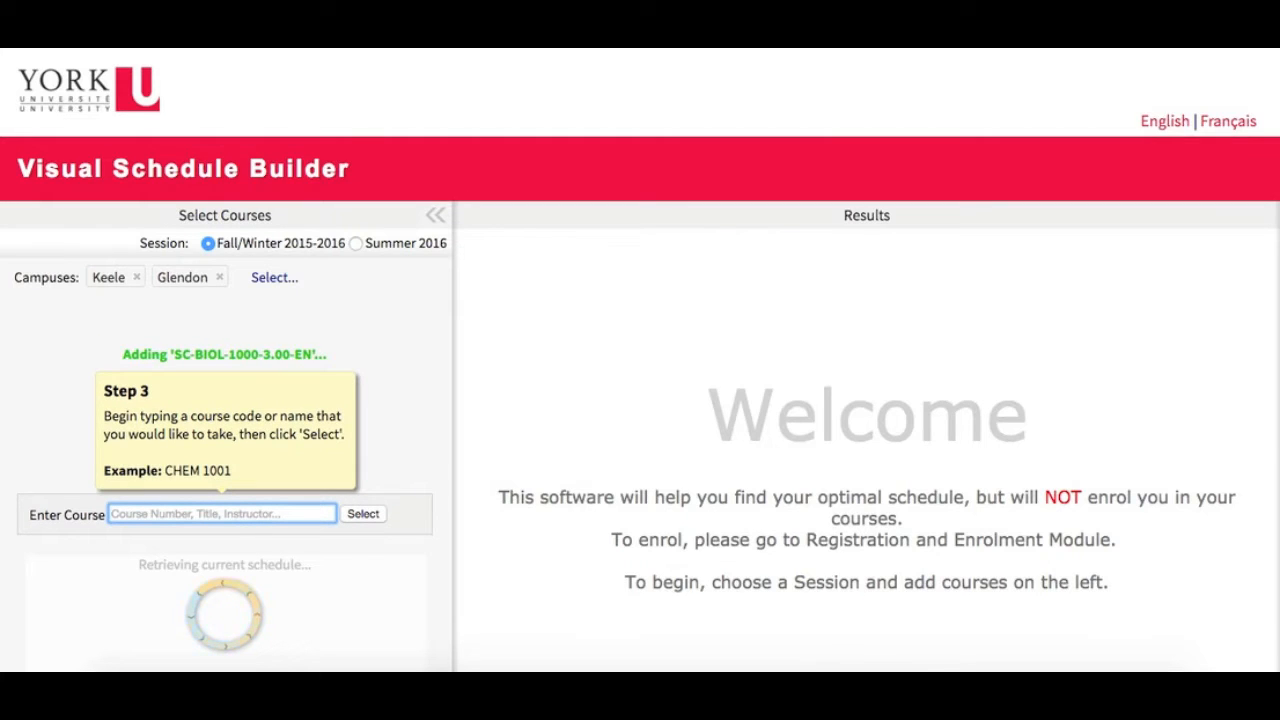
{"action": "left_click", "coordinate": [362, 513]}
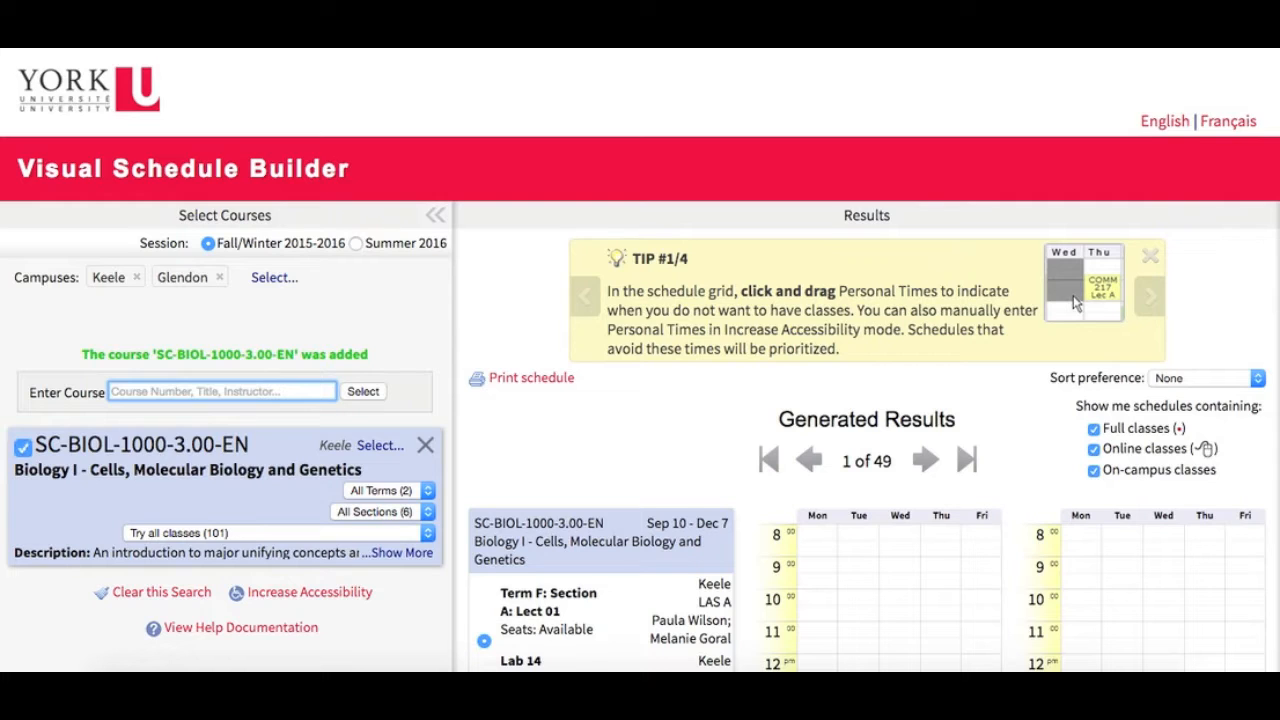
Add SC-CHEM-1000-3.00-EN Chemical Structure and review the 1981 generated schedules.
{"action": "type", "text": "CHEM 1000"}
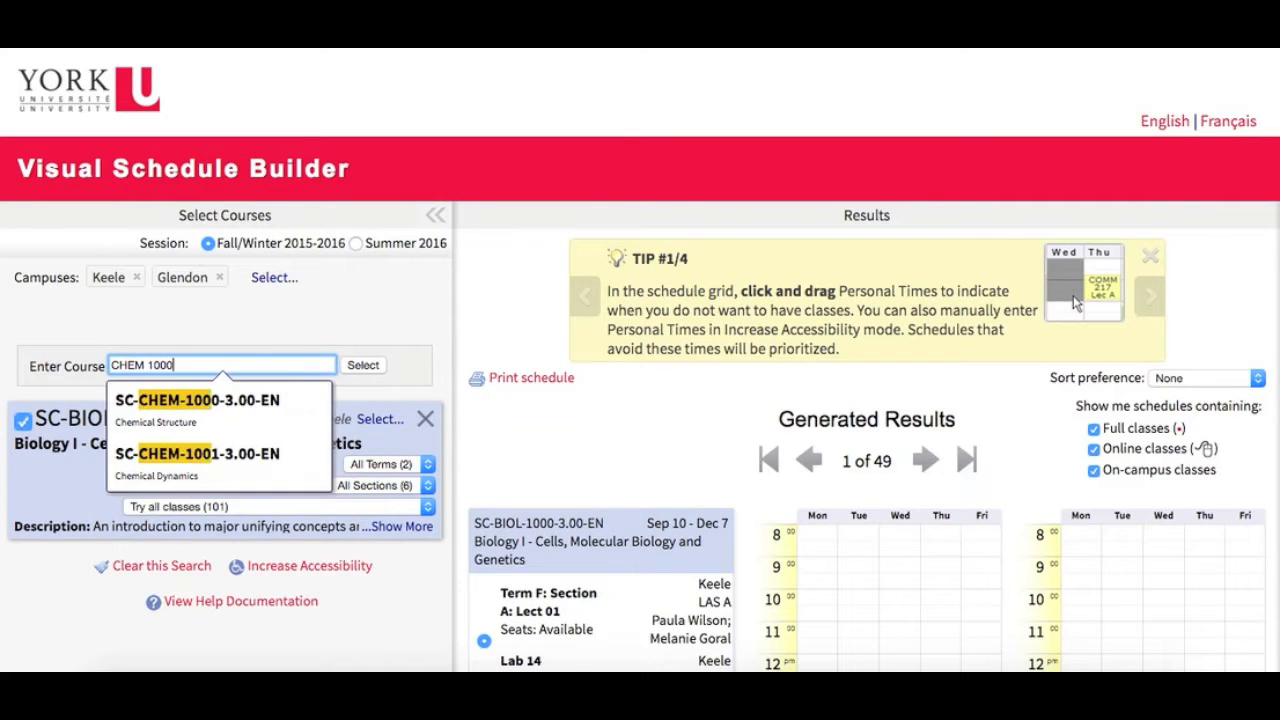
{"action": "left_click", "coordinate": [196, 400]}
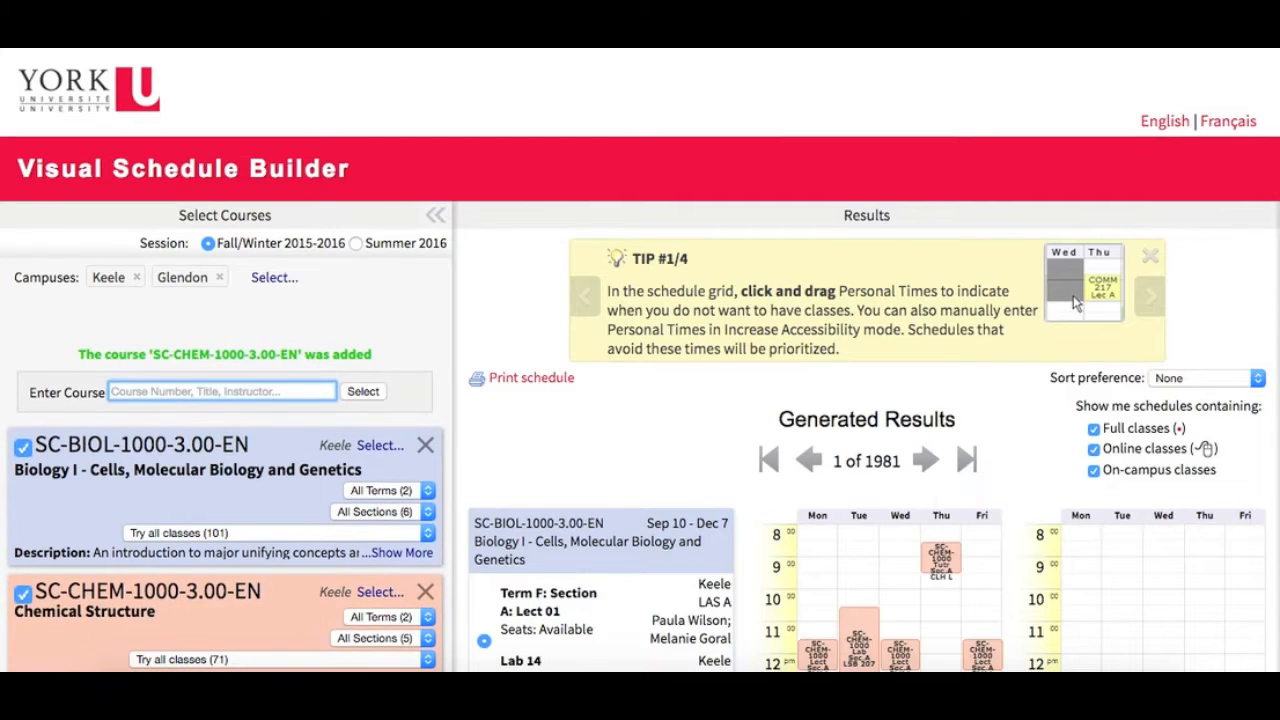
{"action": "scroll", "scroll_direction": "down", "scroll_amount": 3}
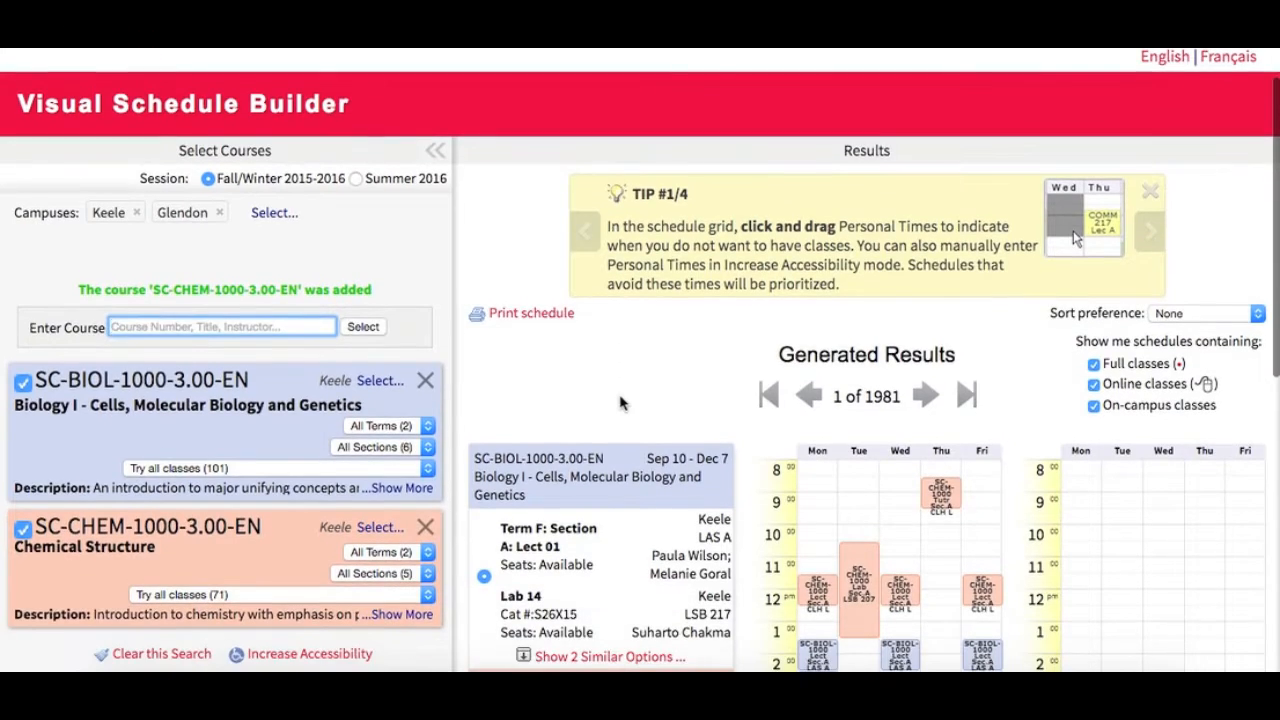
{"action": "scroll", "scroll_direction": "down", "scroll_amount": 3}
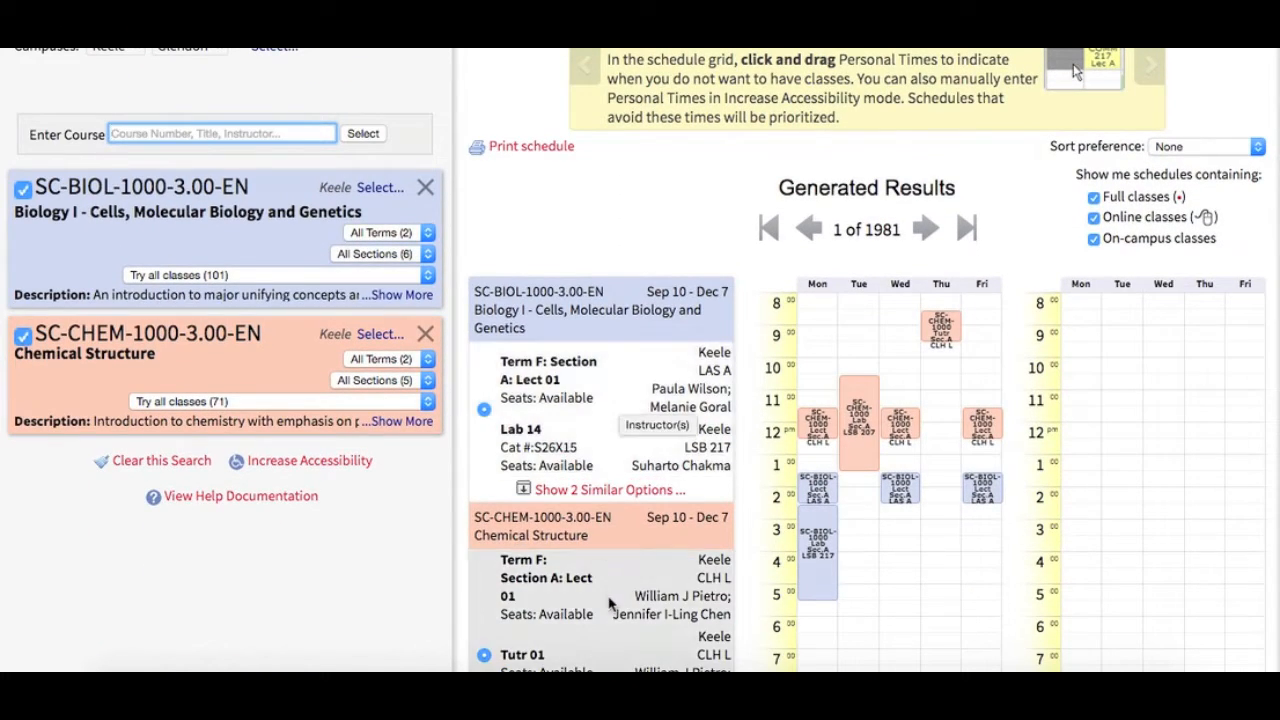
{"action": "mouse_move", "coordinate": [965, 557]}
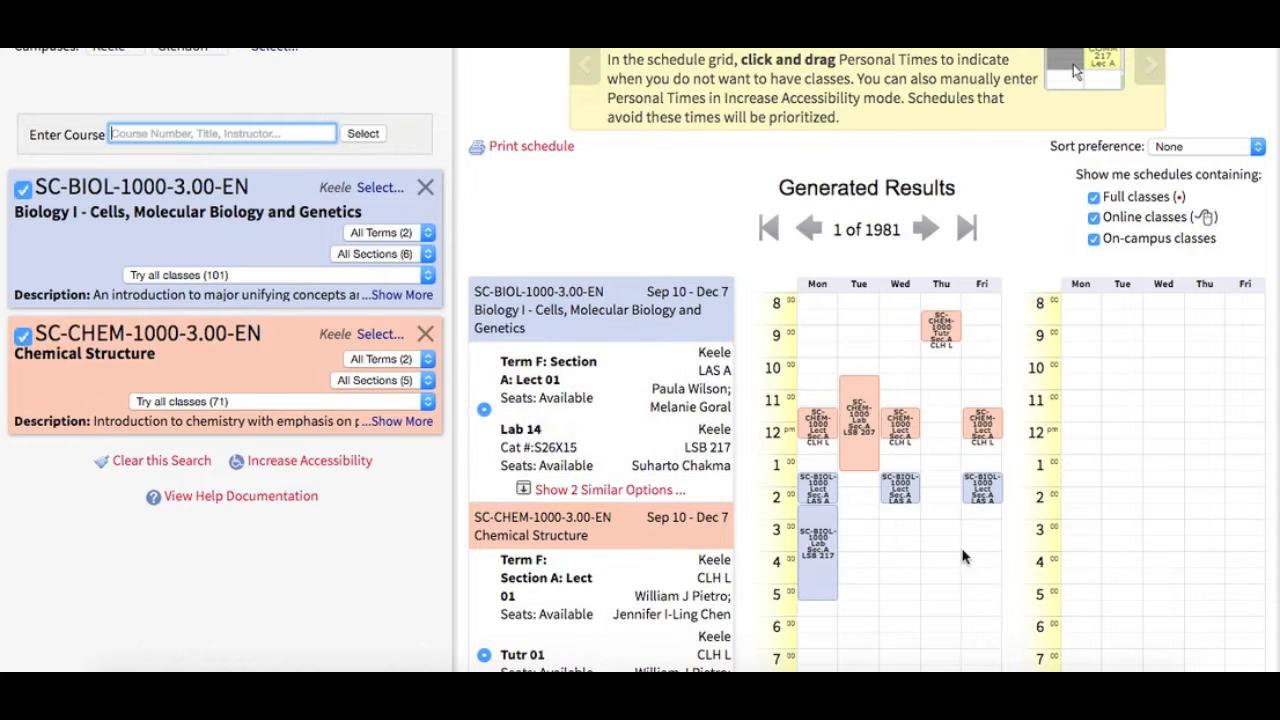
{"action": "mouse_move", "coordinate": [710, 230]}
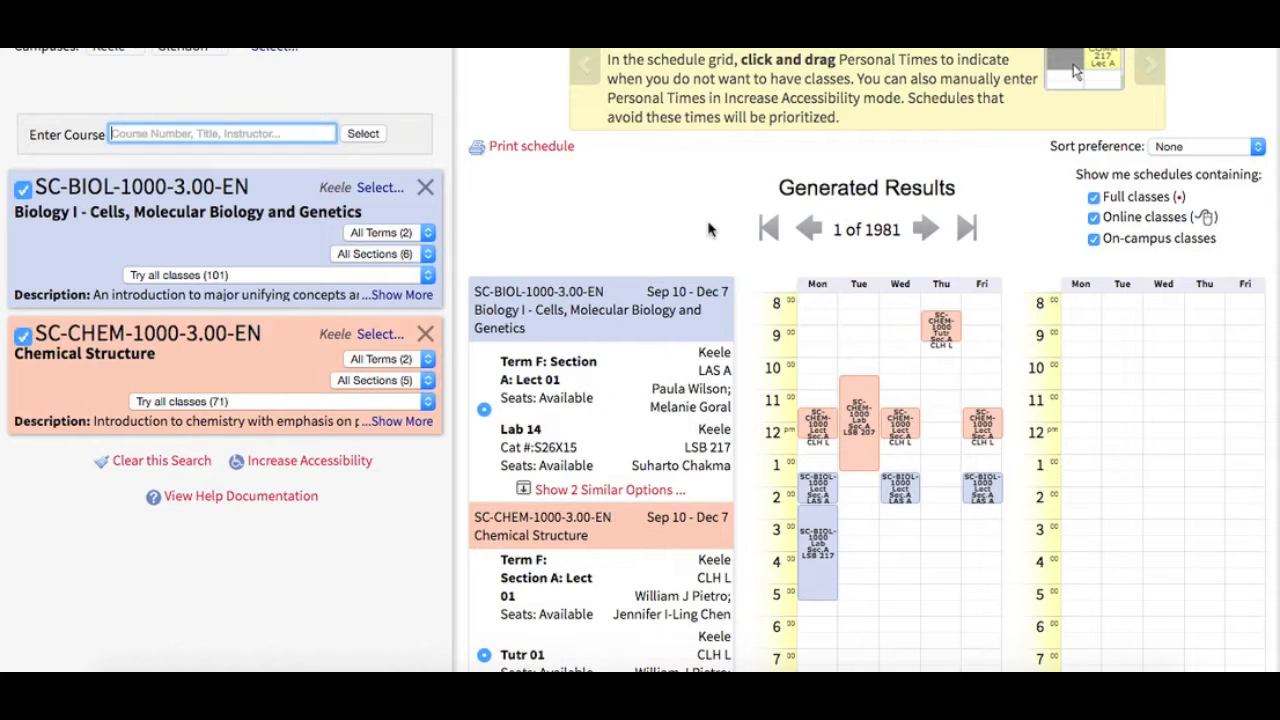
{"action": "mouse_move", "coordinate": [440, 240]}
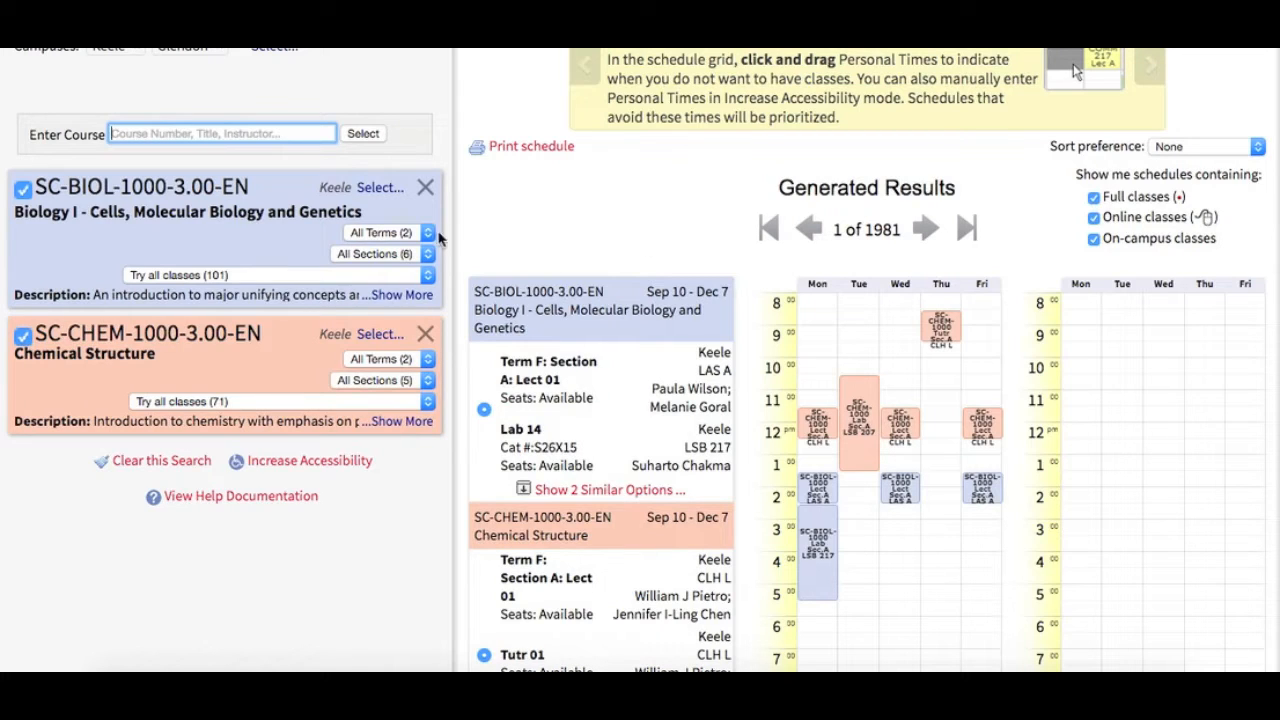
{"action": "scroll", "scroll_direction": "up", "scroll_amount": 3}
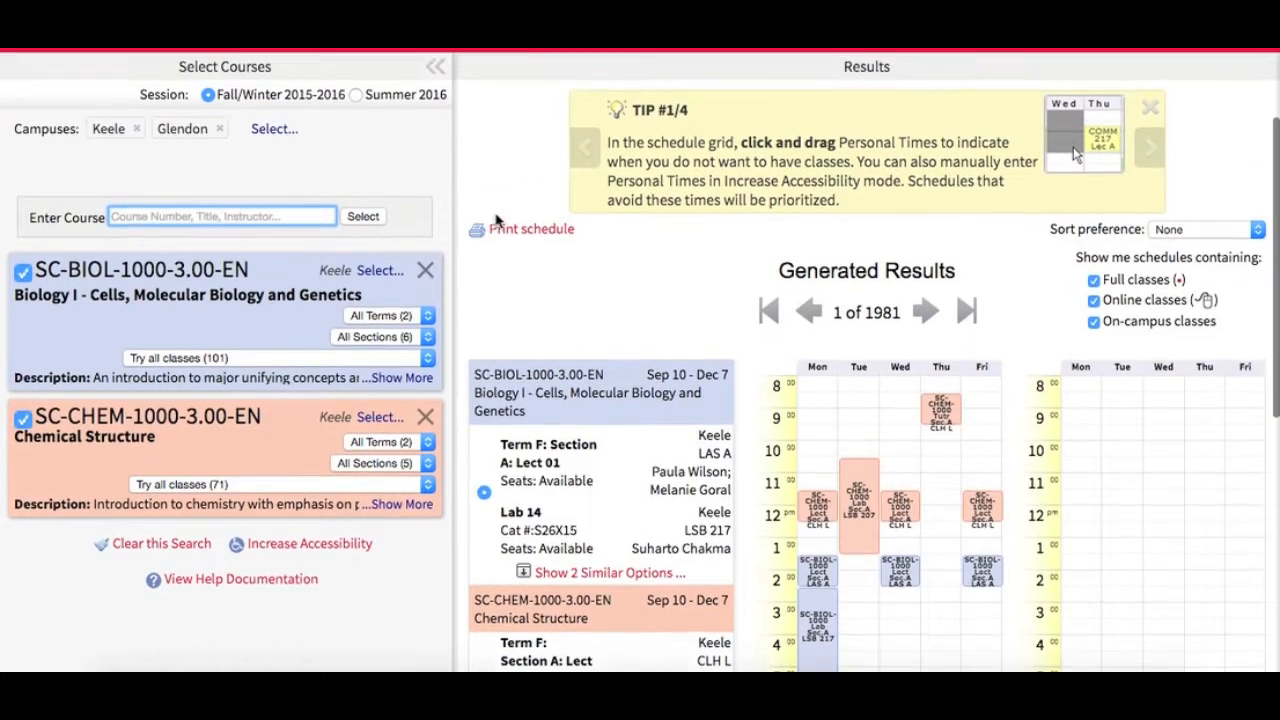
{"action": "scroll", "scroll_direction": "up", "scroll_amount": 3}
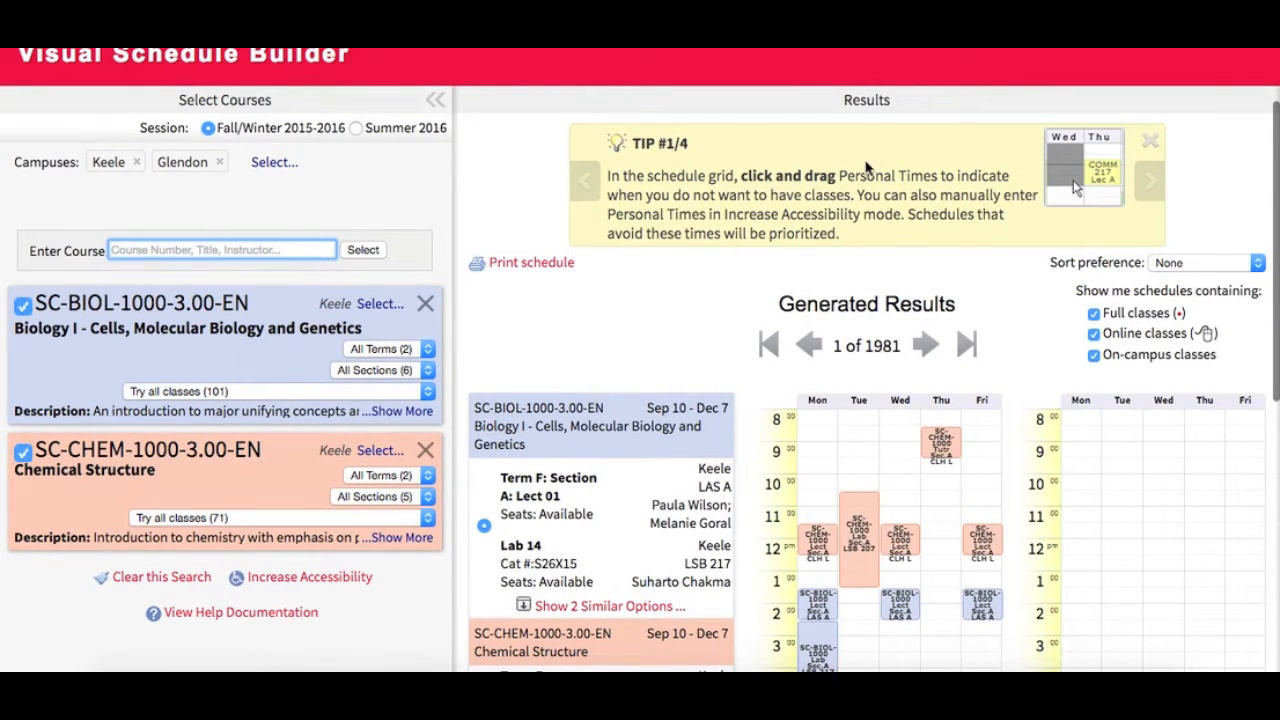
{"action": "mouse_move", "coordinate": [862, 162]}
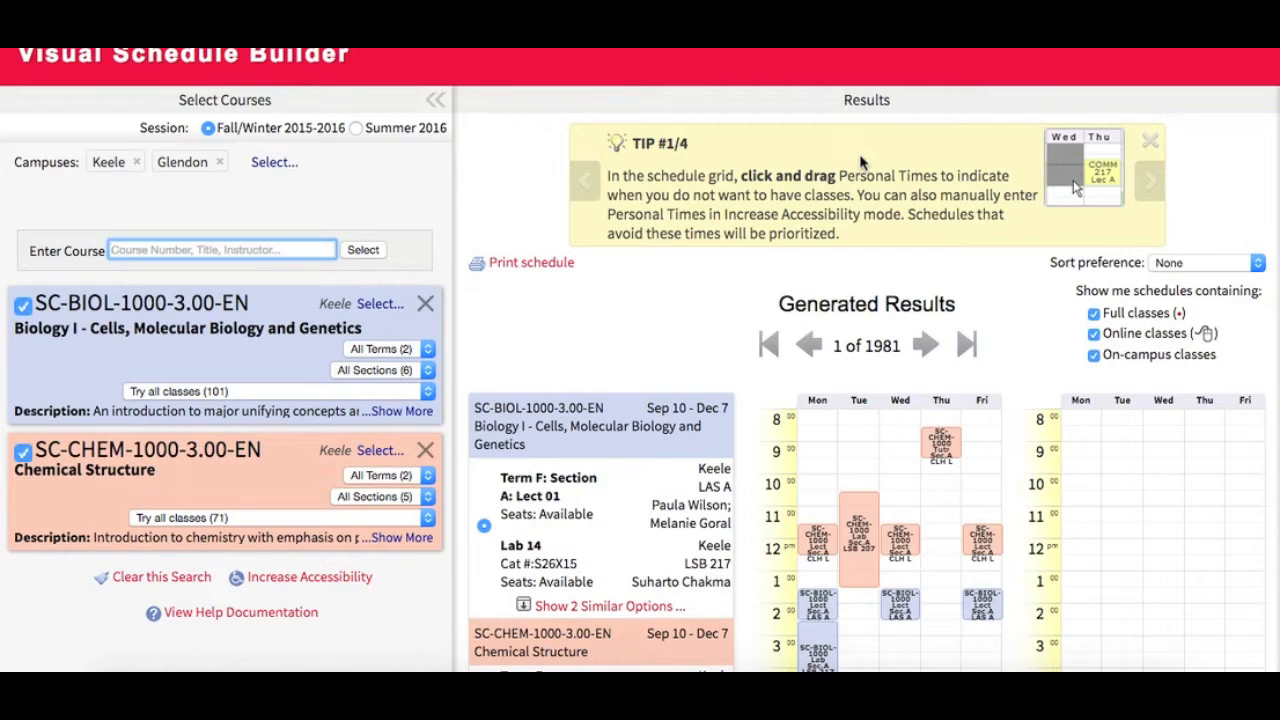
{"action": "mouse_move", "coordinate": [320, 218]}
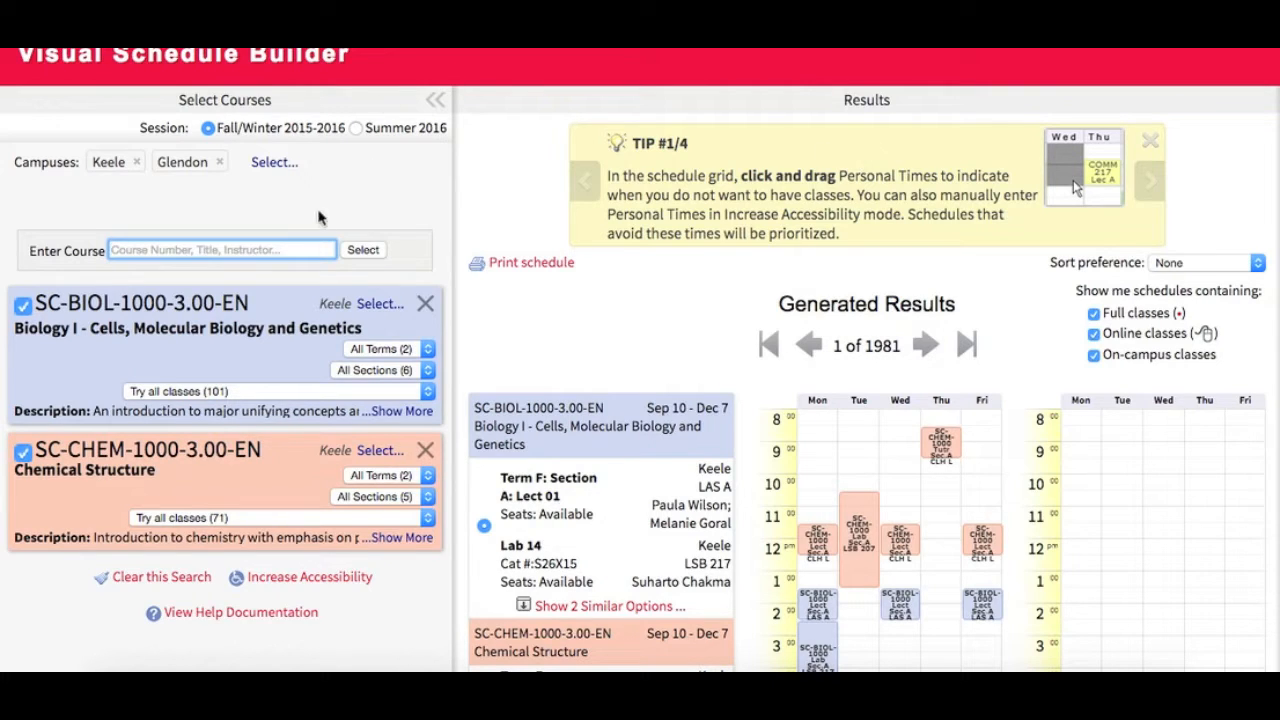
{"action": "mouse_move", "coordinate": [313, 222]}
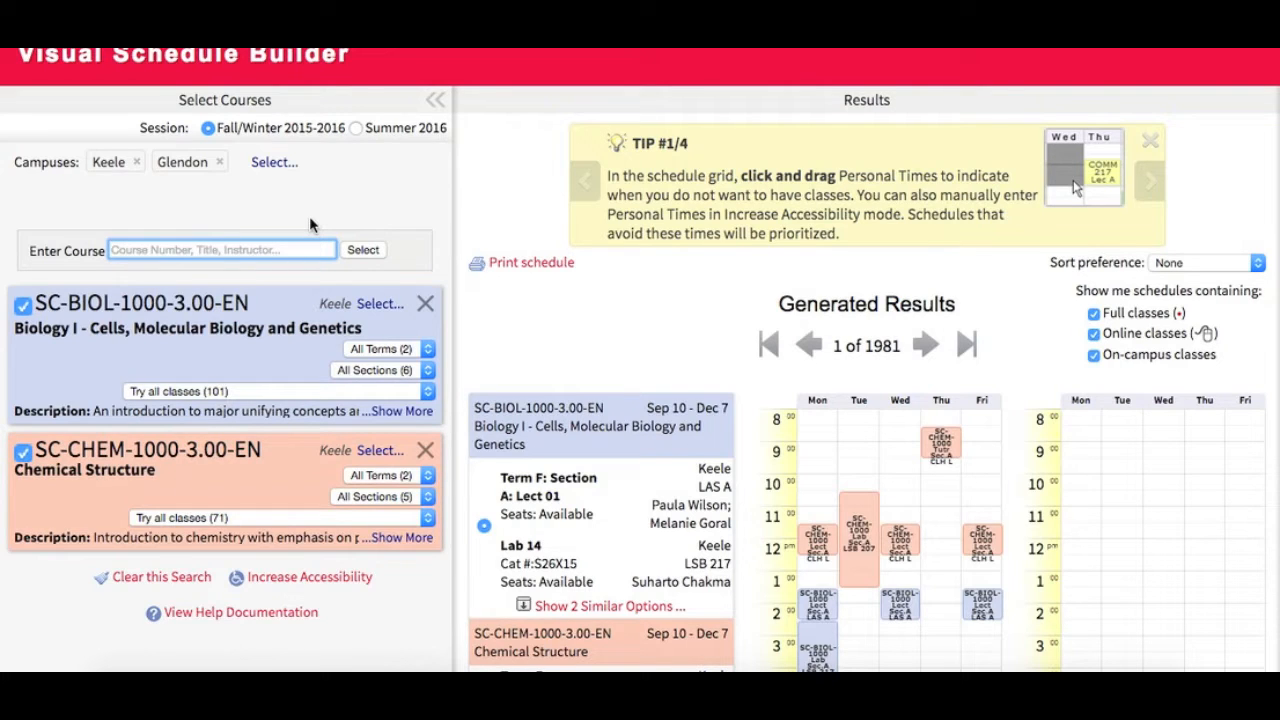
Search BIOL 2 and add SC-BIOL-2020-3.00-EN Biochemistry.
{"action": "type", "text": "BIOL 2"}
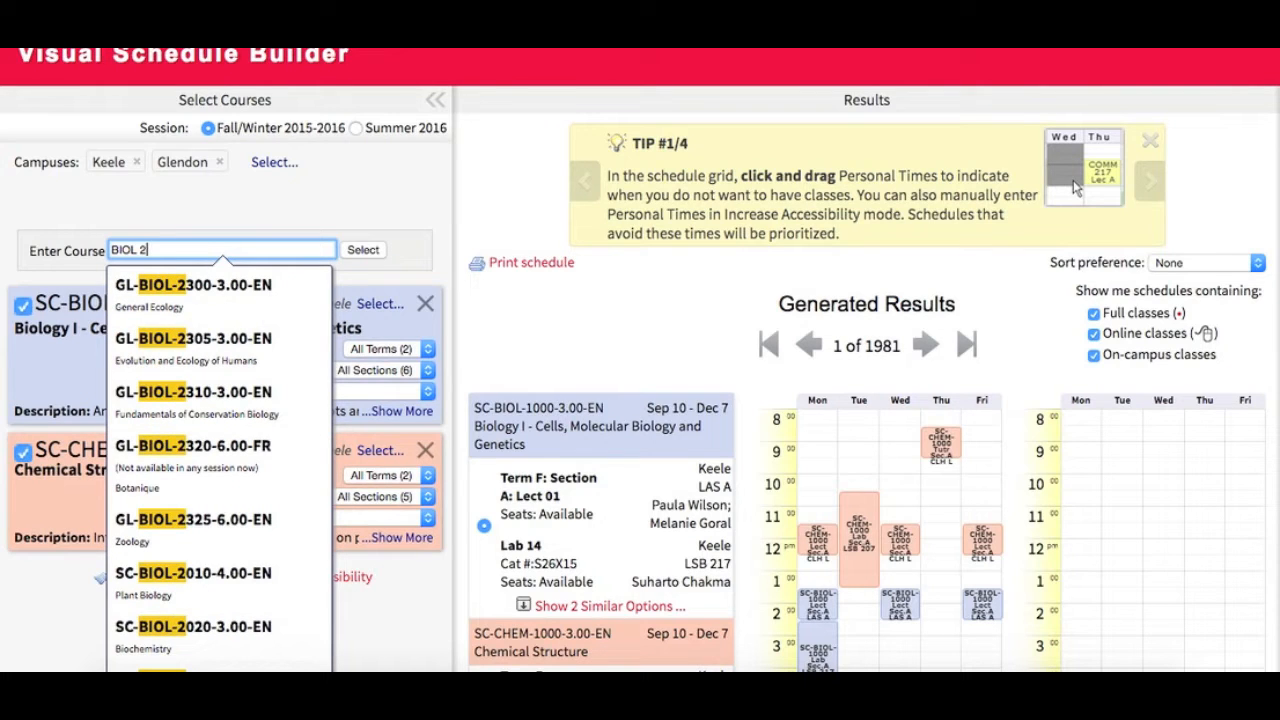
{"action": "left_click", "coordinate": [193, 519]}
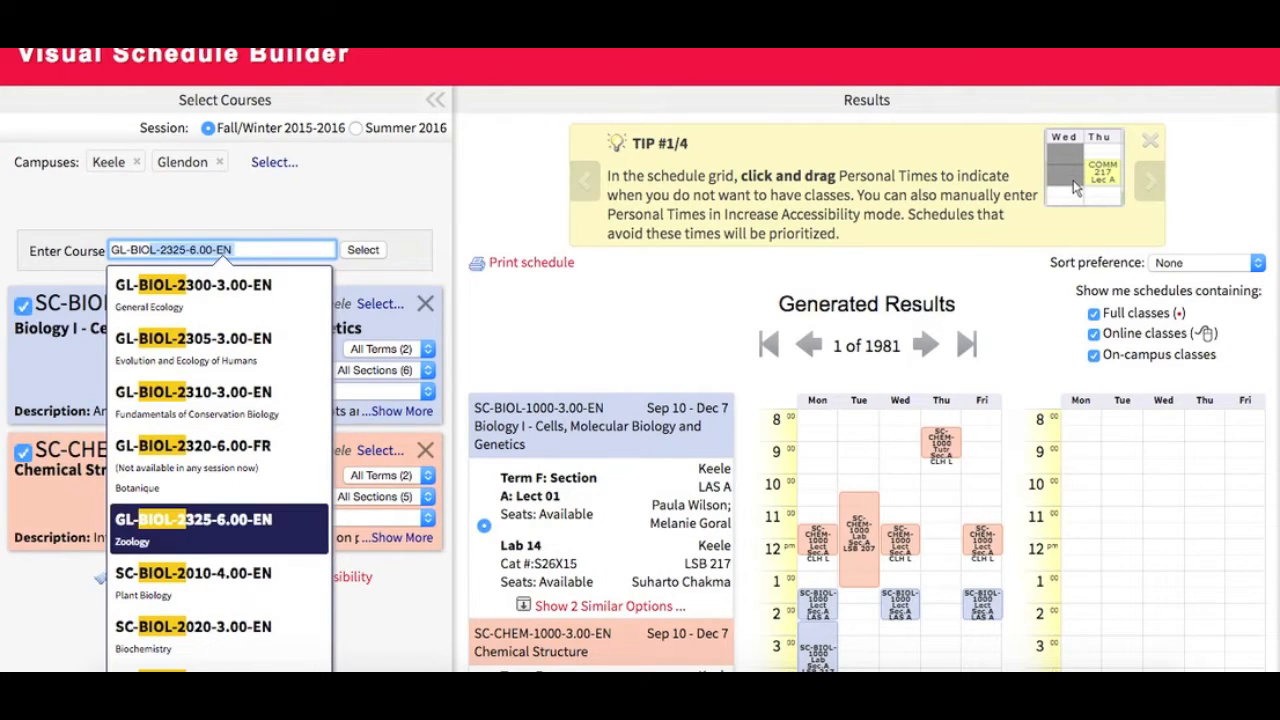
{"action": "left_click", "coordinate": [193, 633]}
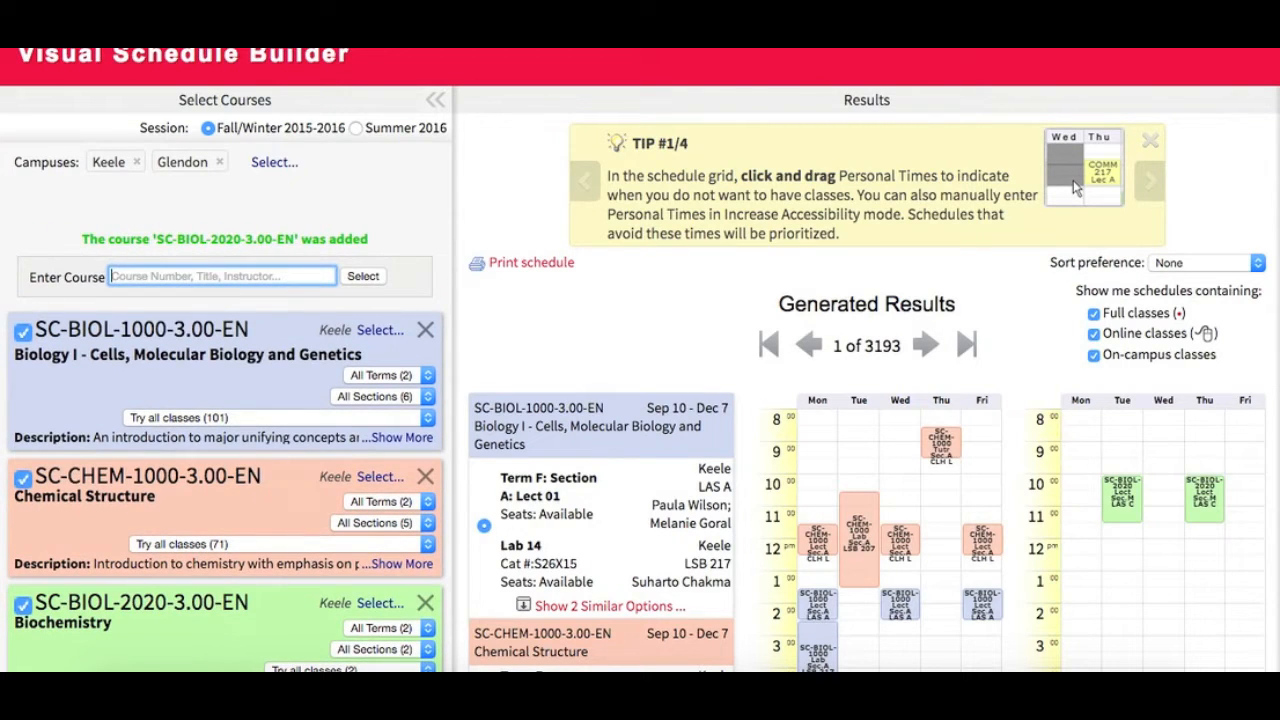
Add the Ethics course AP-ADMS-3707-3.00-EN, giving 2855 schedules across four courses.
{"action": "type", "text": "ADMS"}
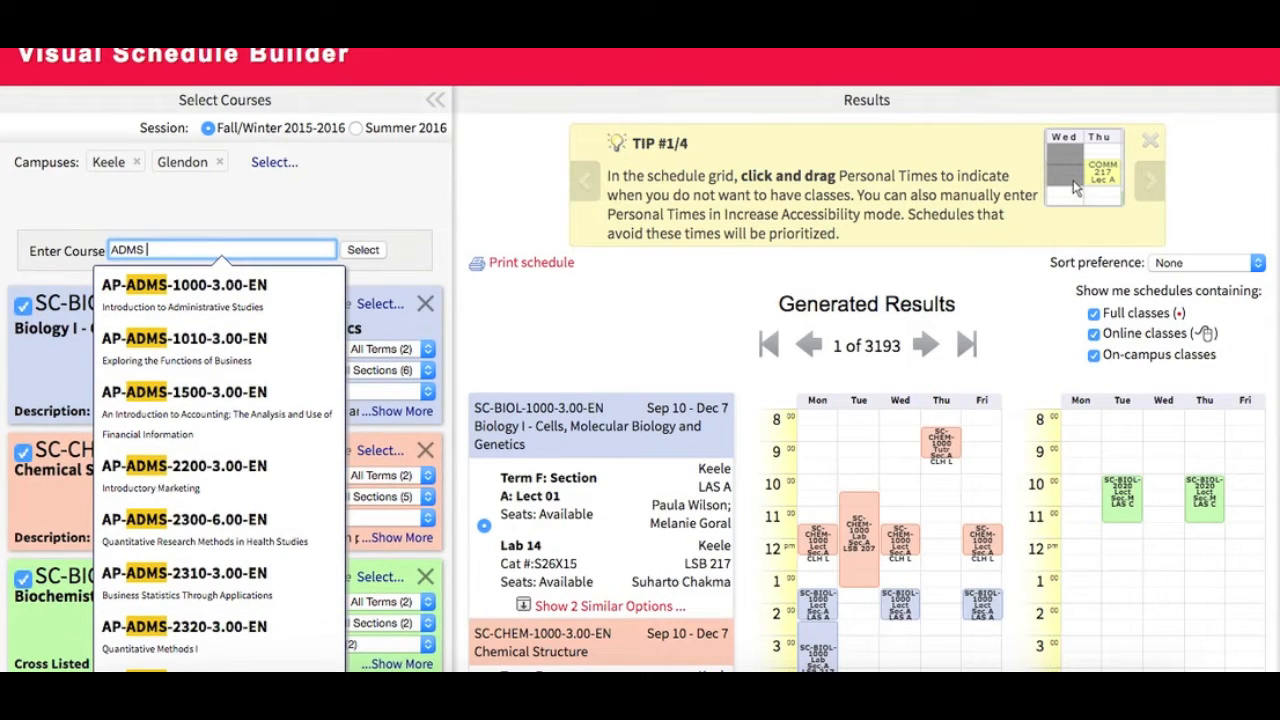
{"action": "type", "text": "37"}
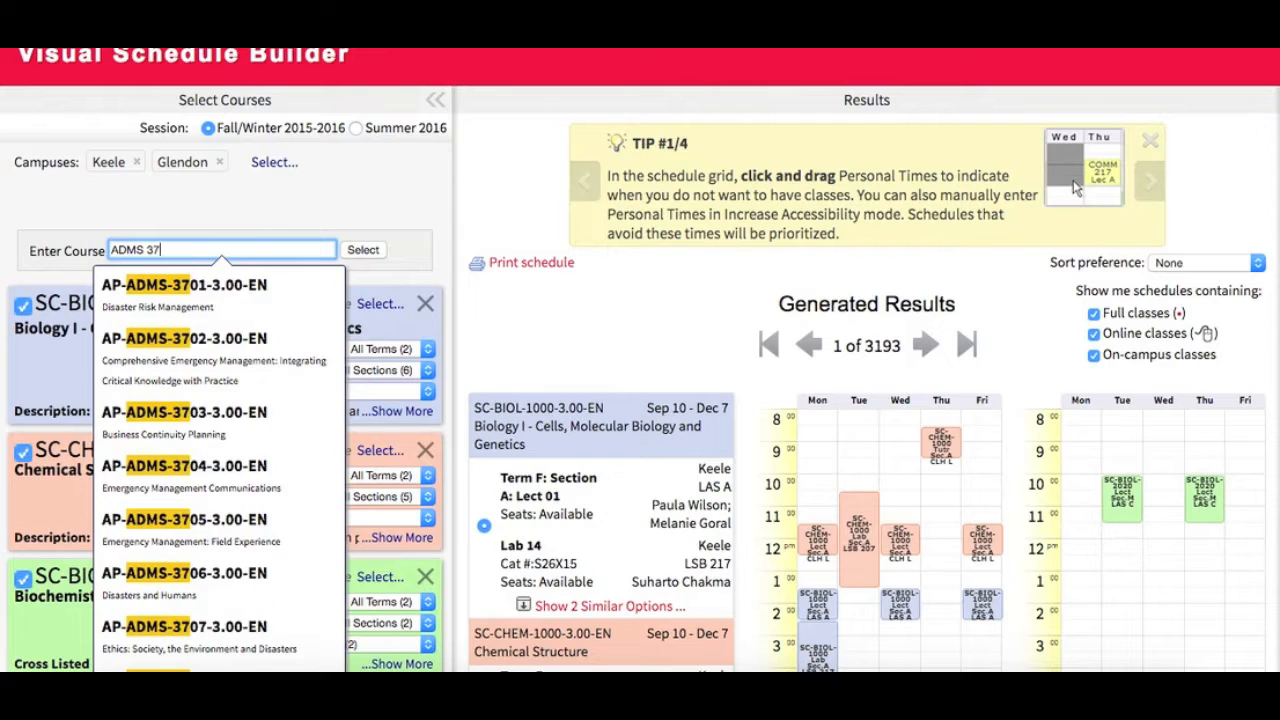
{"action": "left_click", "coordinate": [184, 626]}
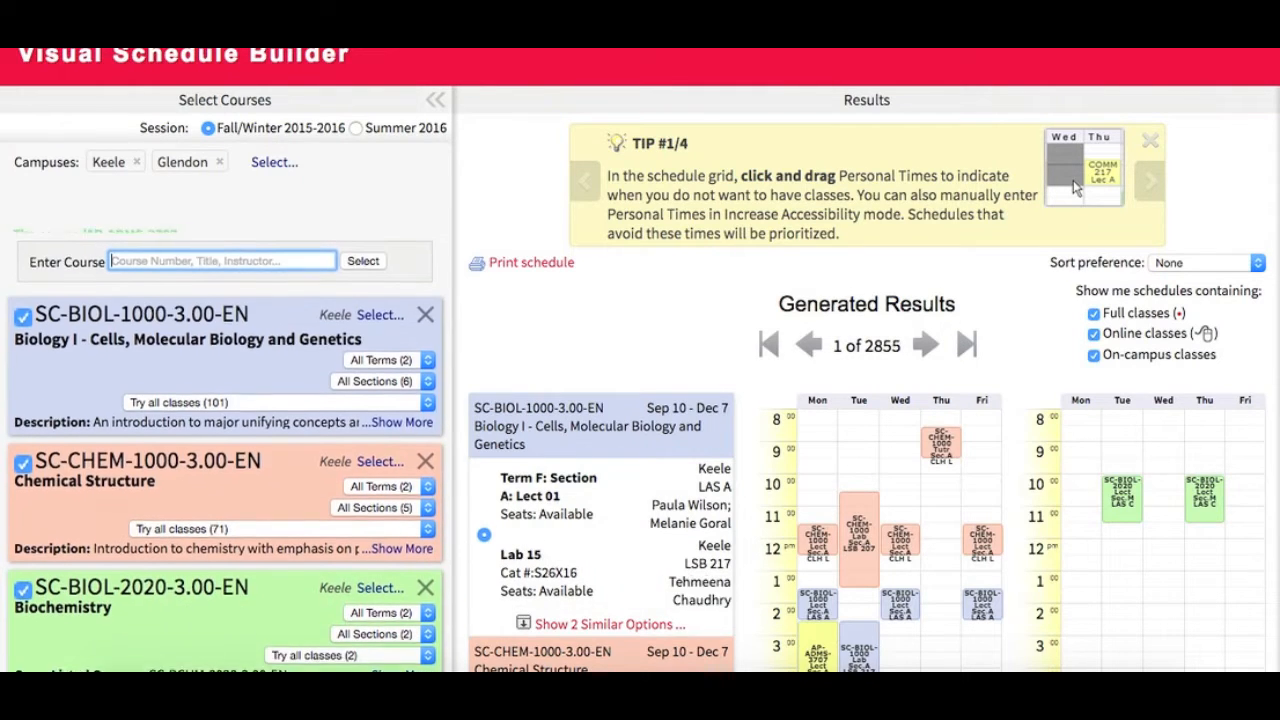
{"action": "left_click", "coordinate": [362, 260]}
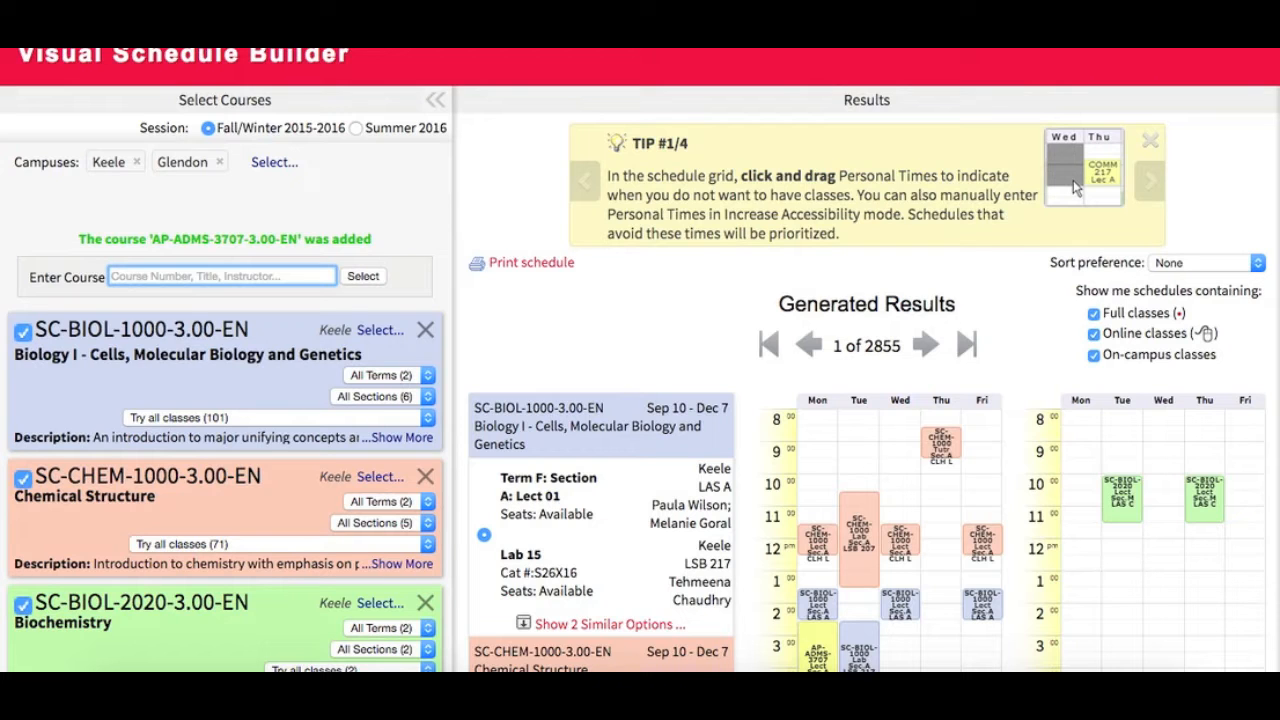
{"action": "mouse_move", "coordinate": [296, 322]}
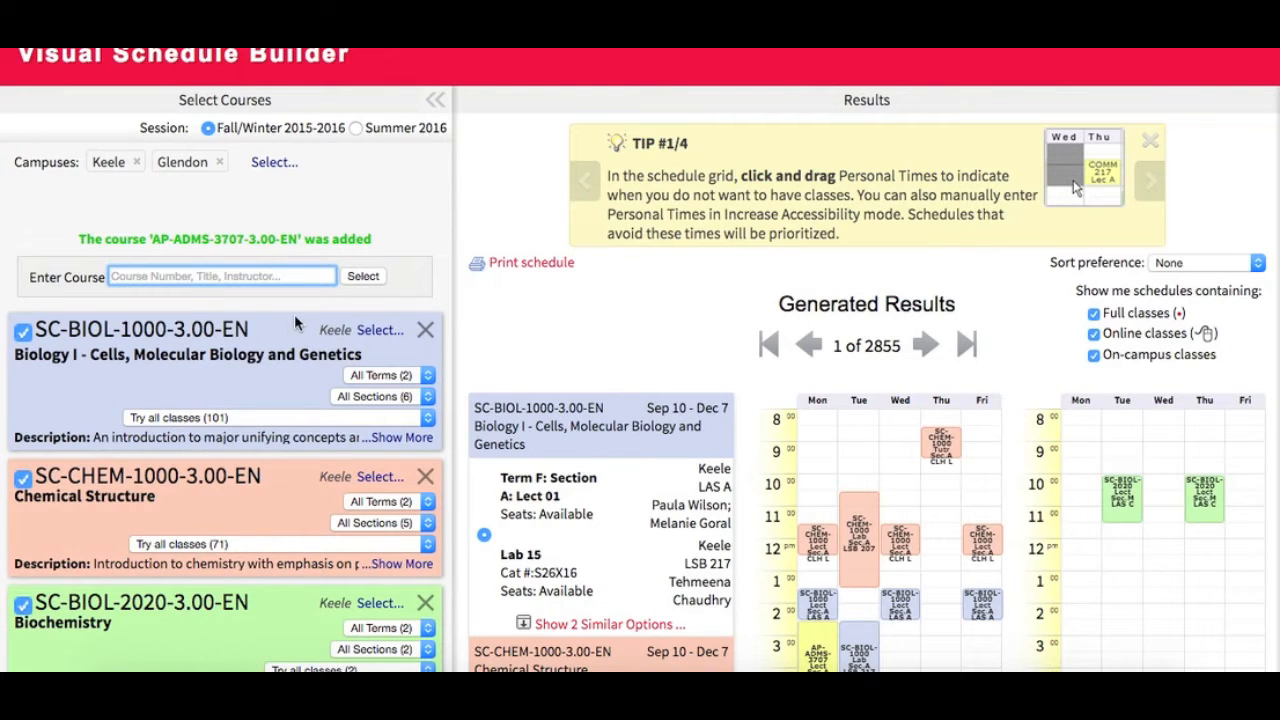
{"action": "scroll", "scroll_direction": "down", "scroll_amount": 3}
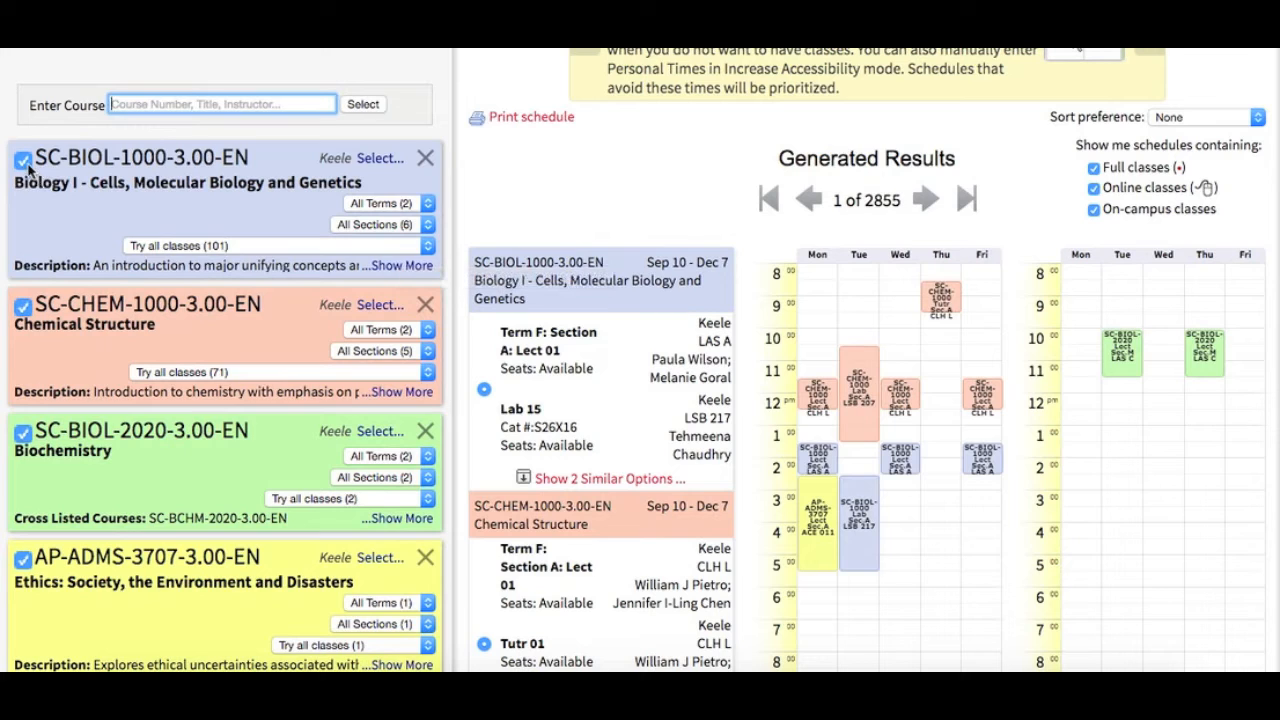
{"action": "mouse_move", "coordinate": [22, 162]}
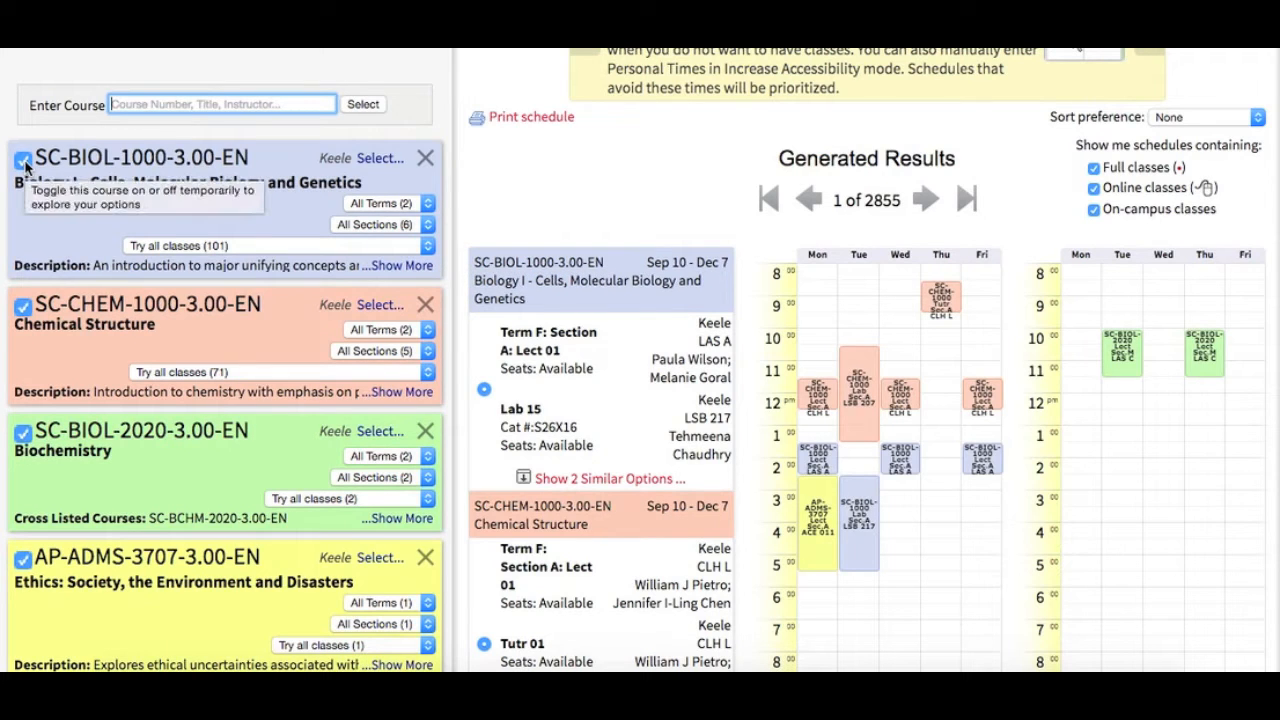
{"action": "left_click", "coordinate": [22, 163]}
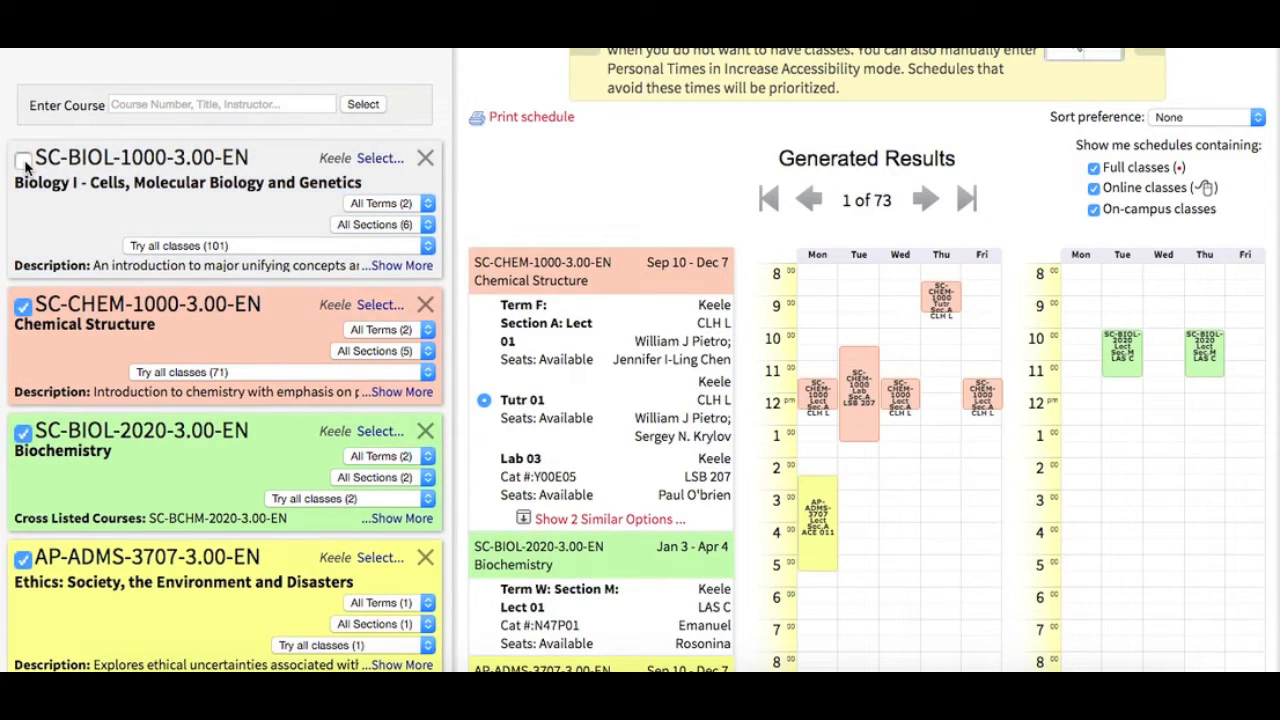
{"action": "left_click", "coordinate": [22, 160]}
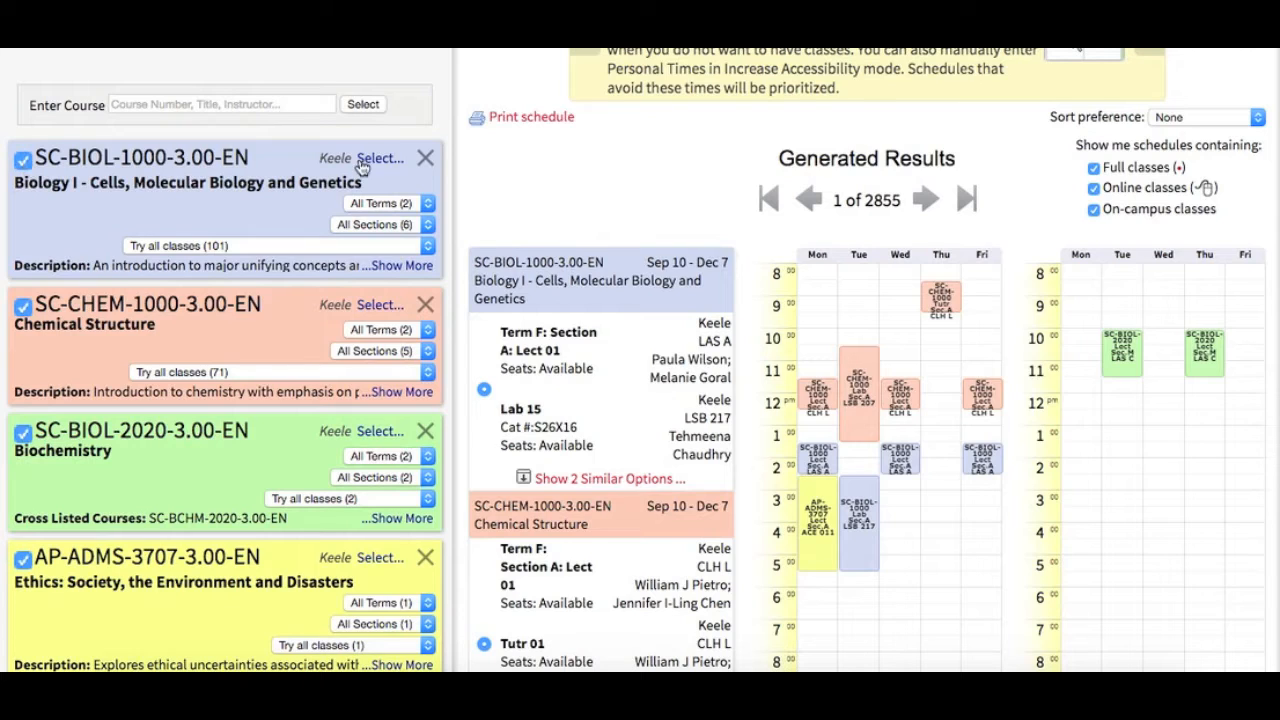
{"action": "mouse_move", "coordinate": [425, 158]}
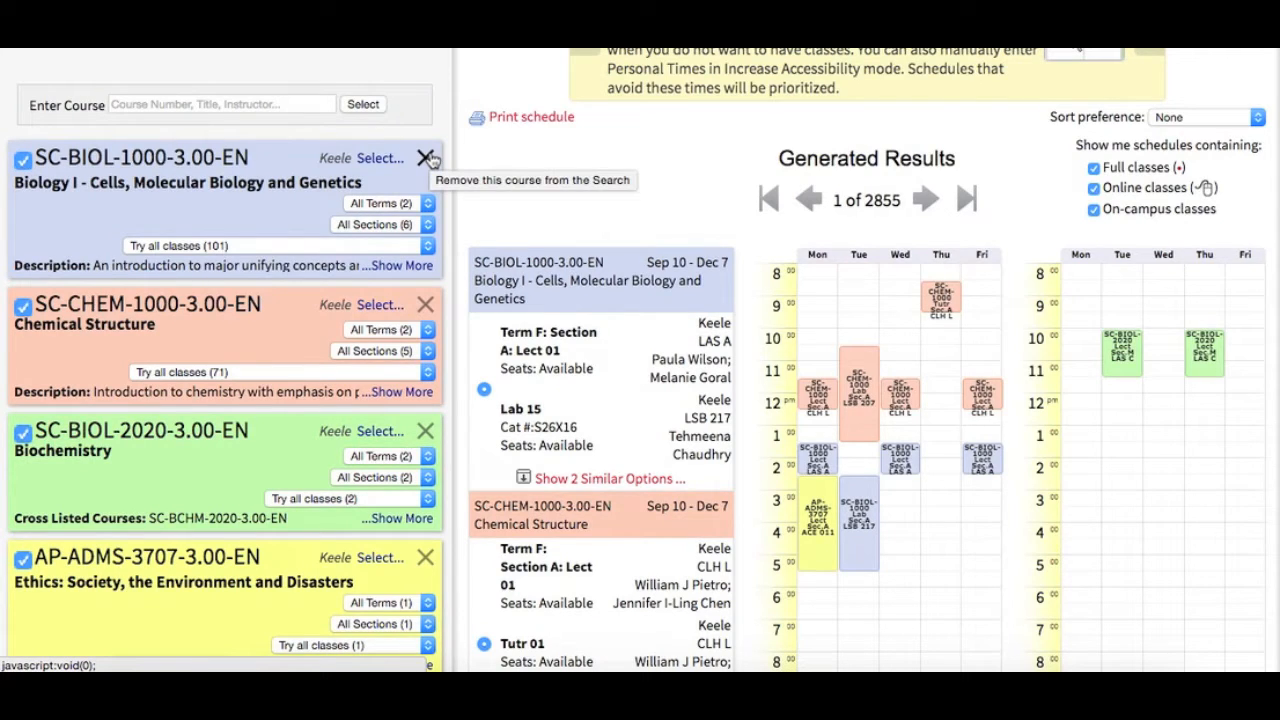
{"action": "mouse_move", "coordinate": [600, 167]}
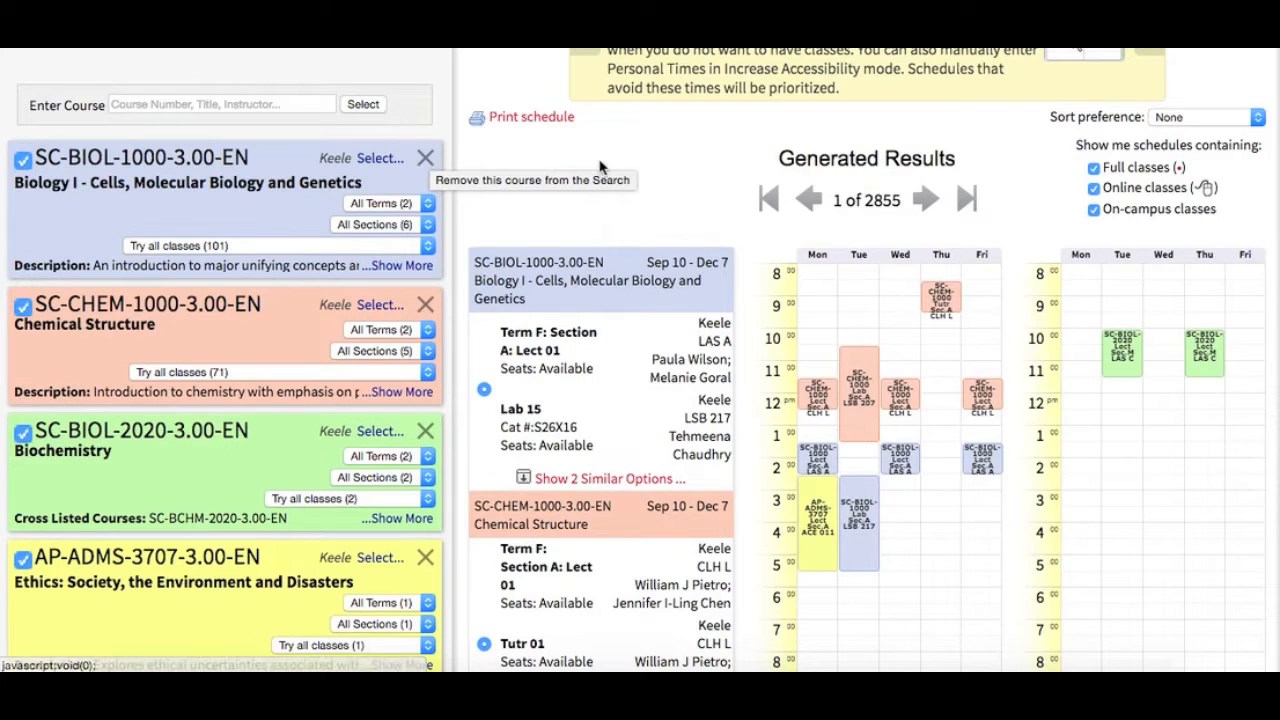
{"action": "mouse_move", "coordinate": [680, 167]}
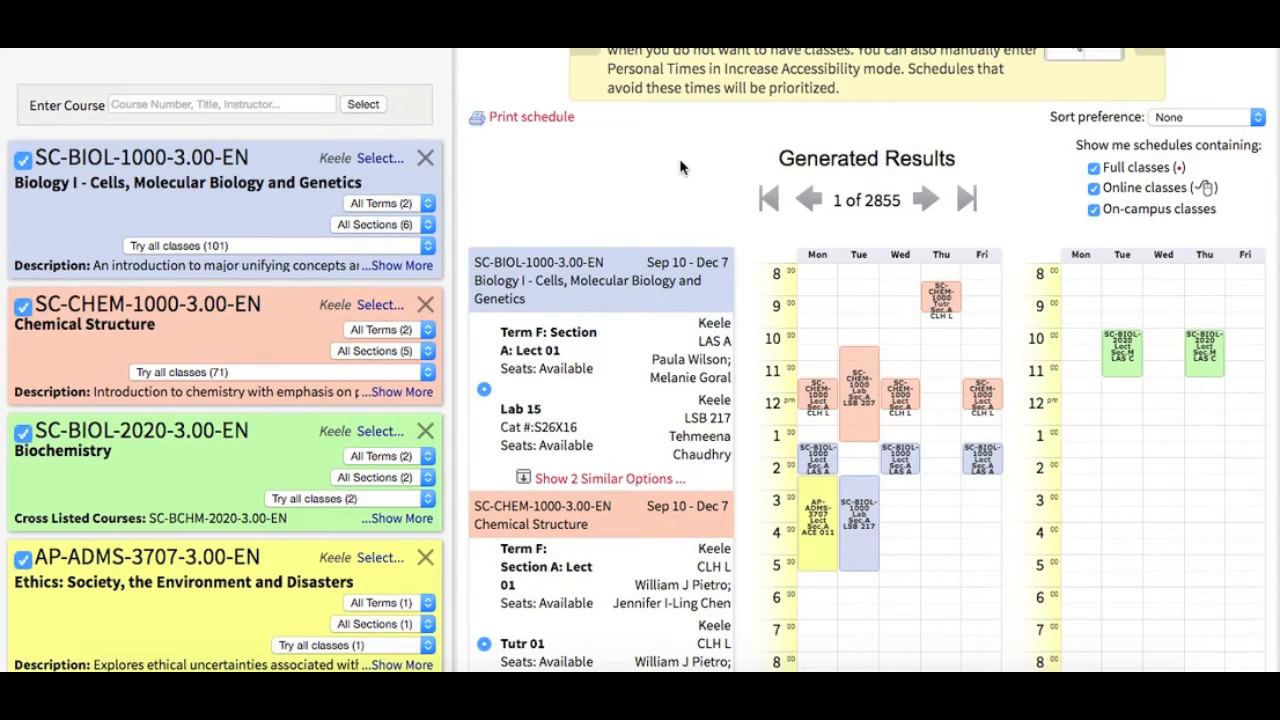
{"action": "mouse_move", "coordinate": [810, 120]}
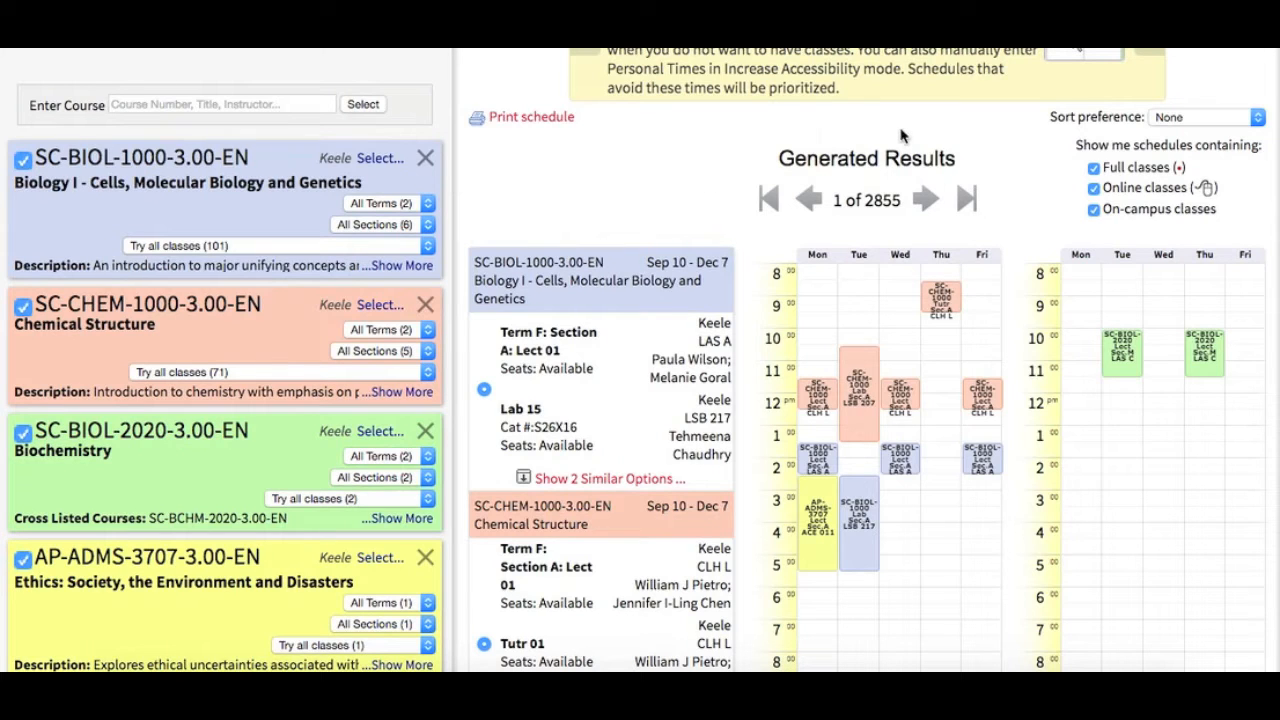
{"action": "mouse_move", "coordinate": [1025, 153]}
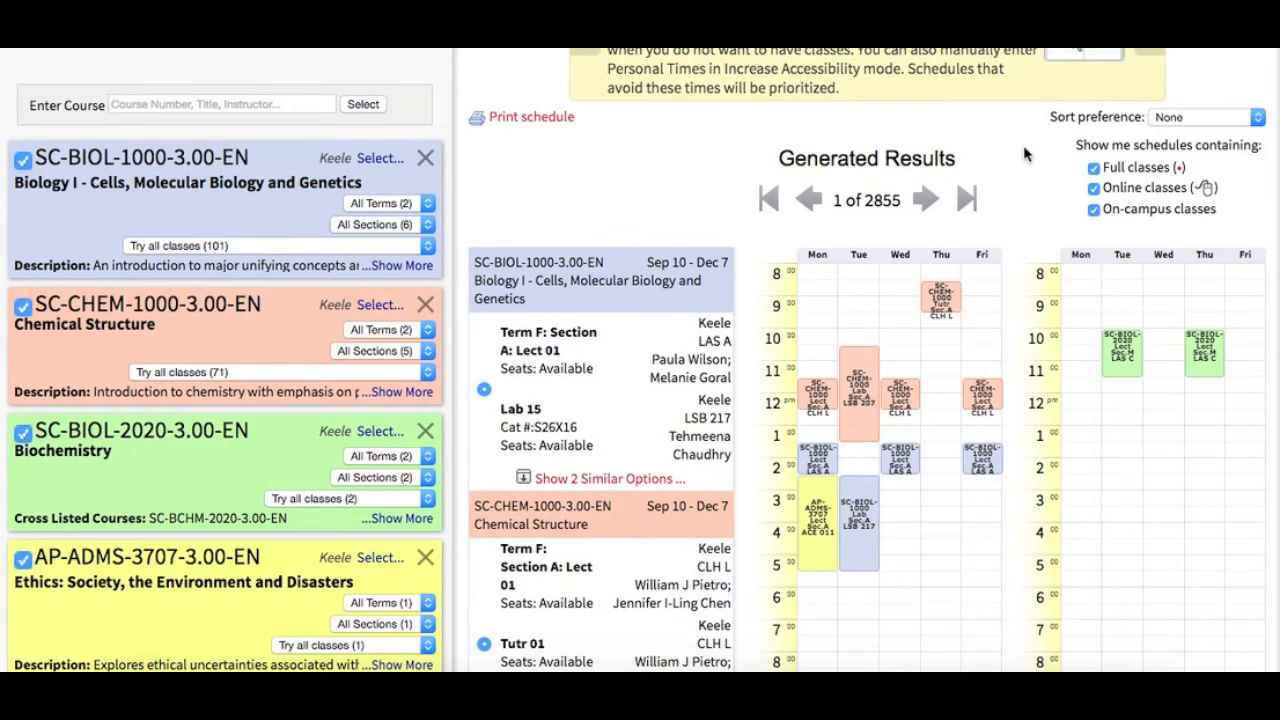
{"action": "scroll", "scroll_direction": "down", "scroll_amount": 3}
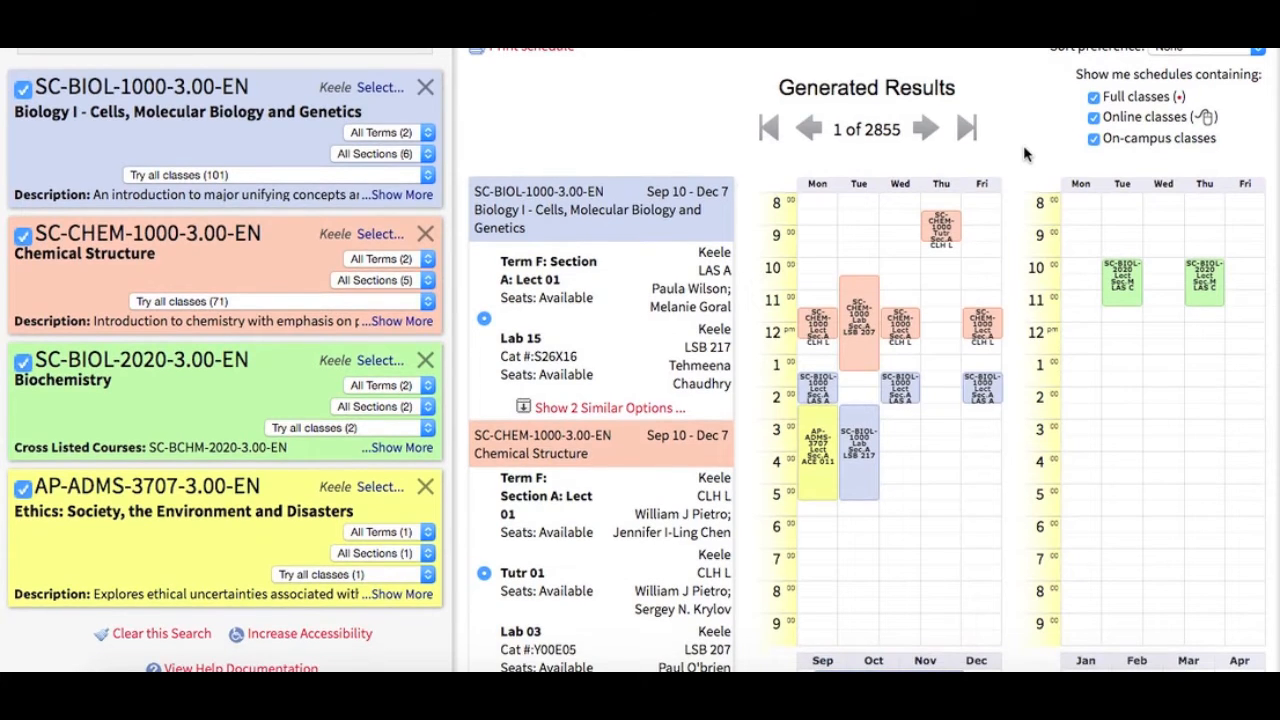
{"action": "scroll", "scroll_direction": "down", "scroll_amount": 3}
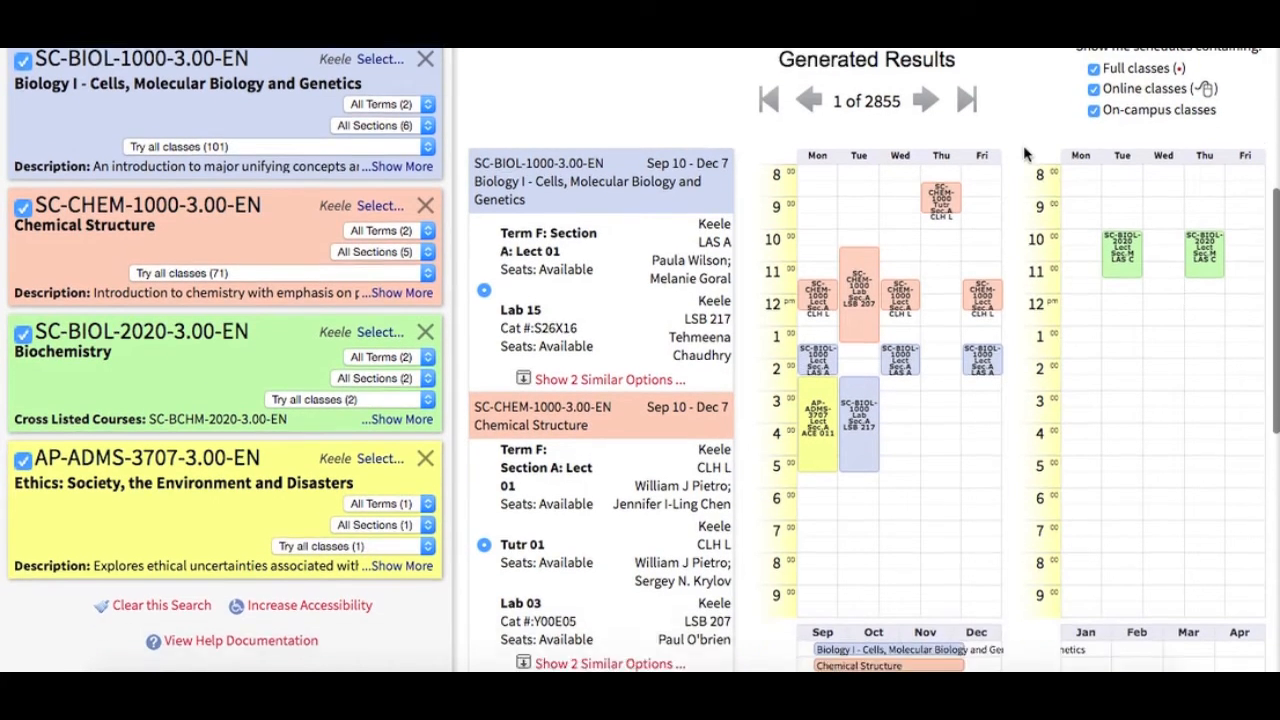
{"action": "scroll", "scroll_direction": "down", "scroll_amount": 3}
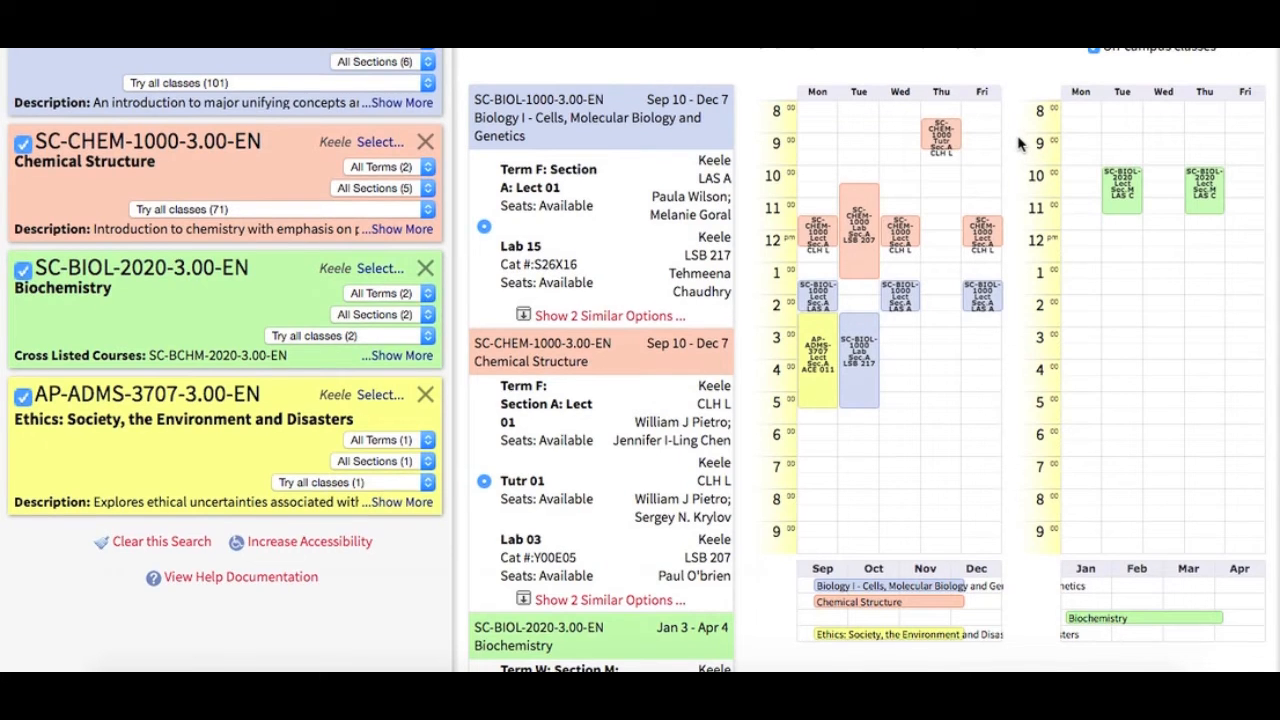
{"action": "scroll", "scroll_direction": "up", "scroll_amount": 3}
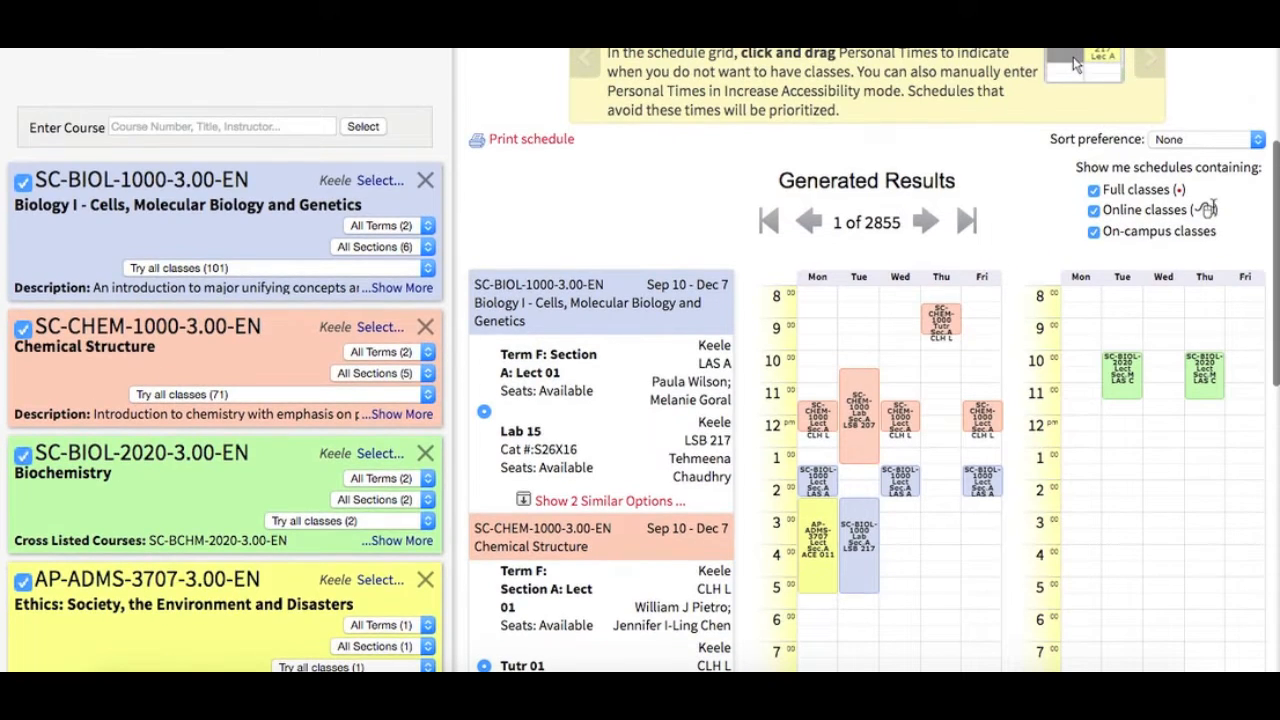
{"action": "mouse_move", "coordinate": [1240, 195]}
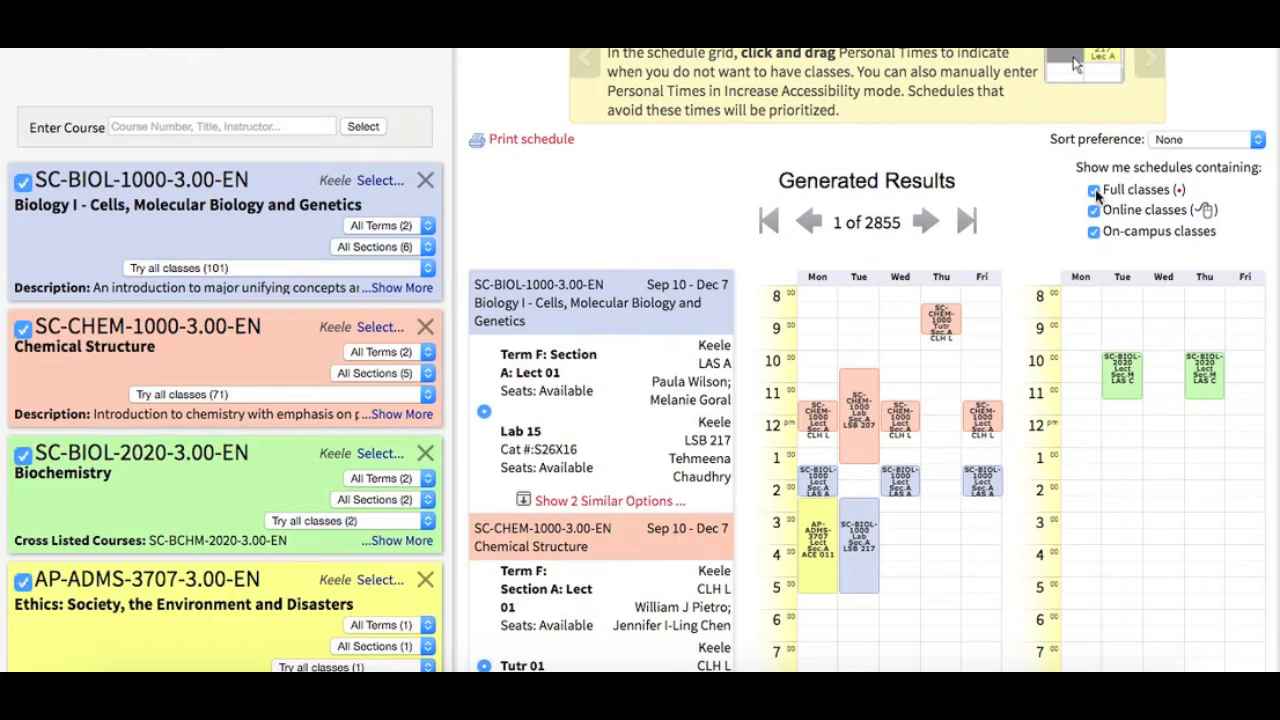
Exclude full and online classes and sort by morning classes, leaving 2533 schedules.
{"action": "left_click", "coordinate": [1094, 190]}
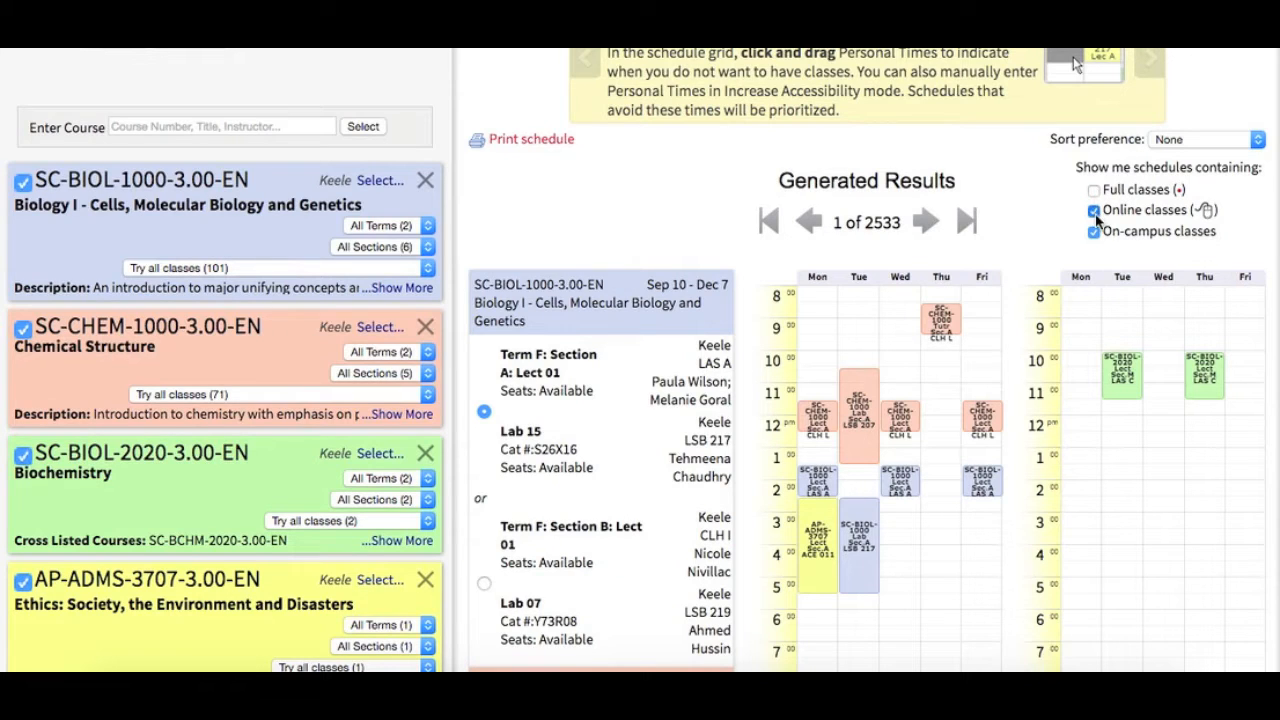
{"action": "left_click", "coordinate": [1093, 211]}
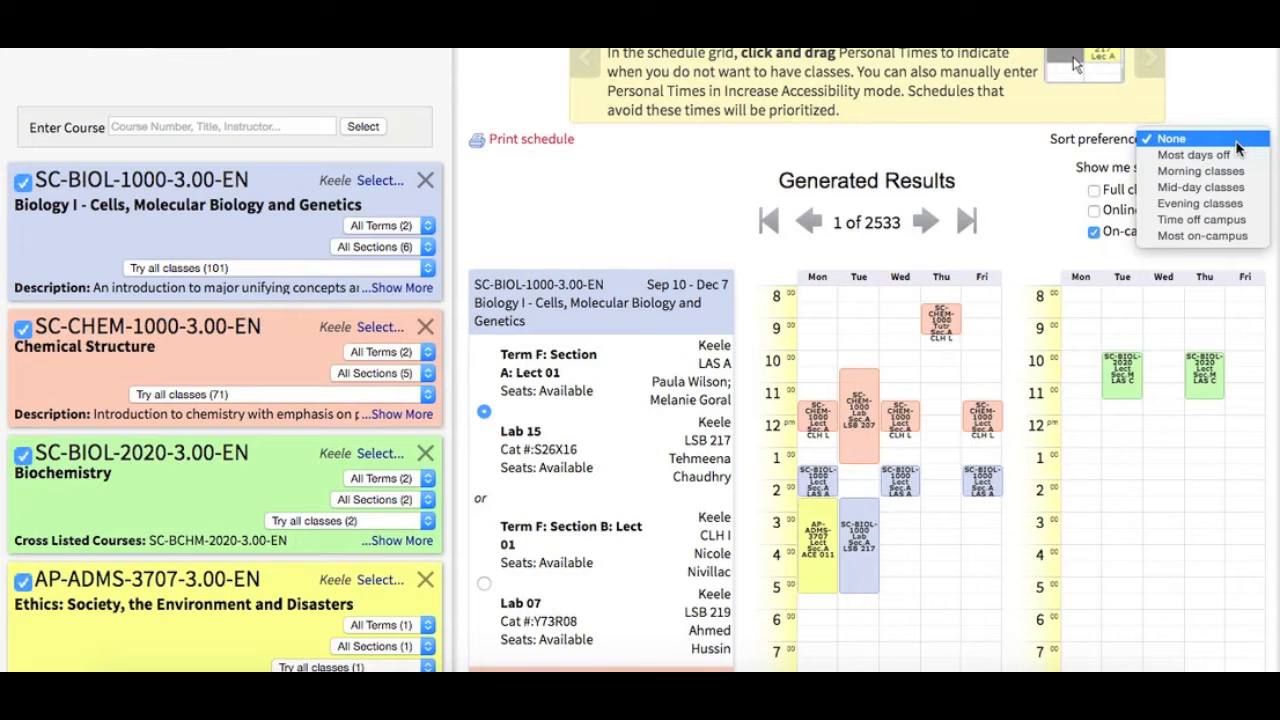
{"action": "mouse_move", "coordinate": [1203, 171]}
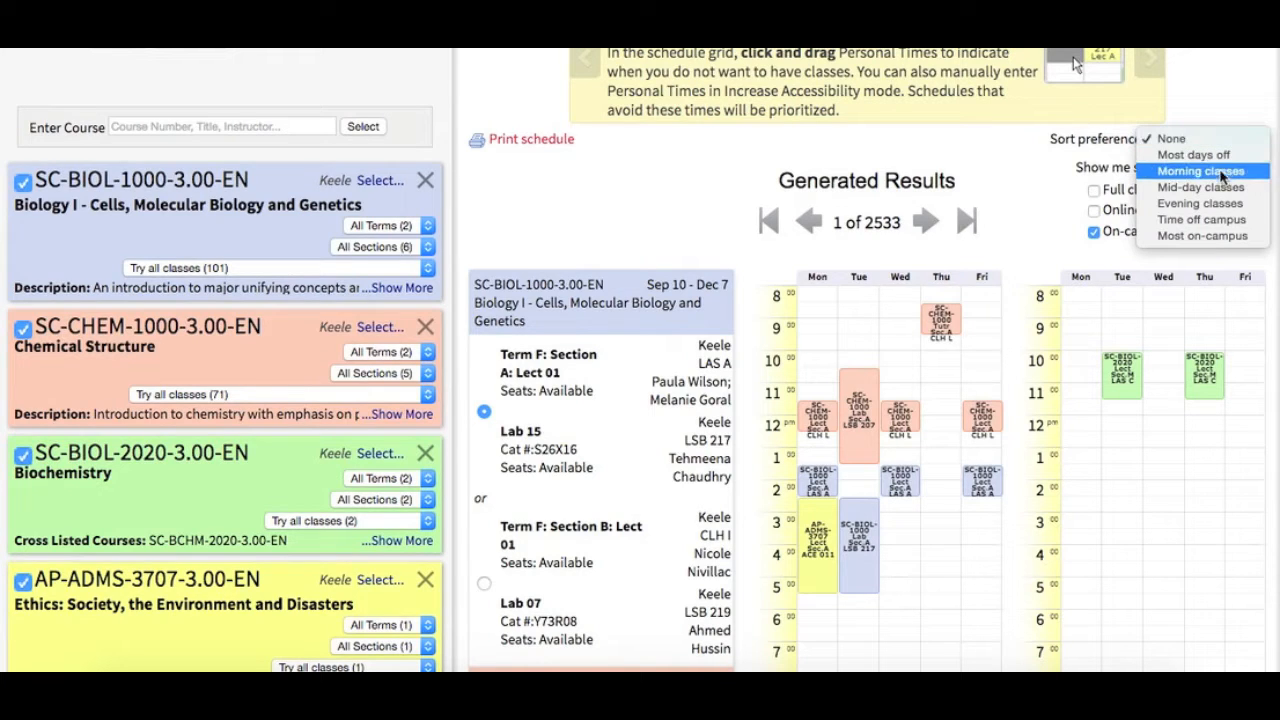
{"action": "left_click", "coordinate": [1199, 171]}
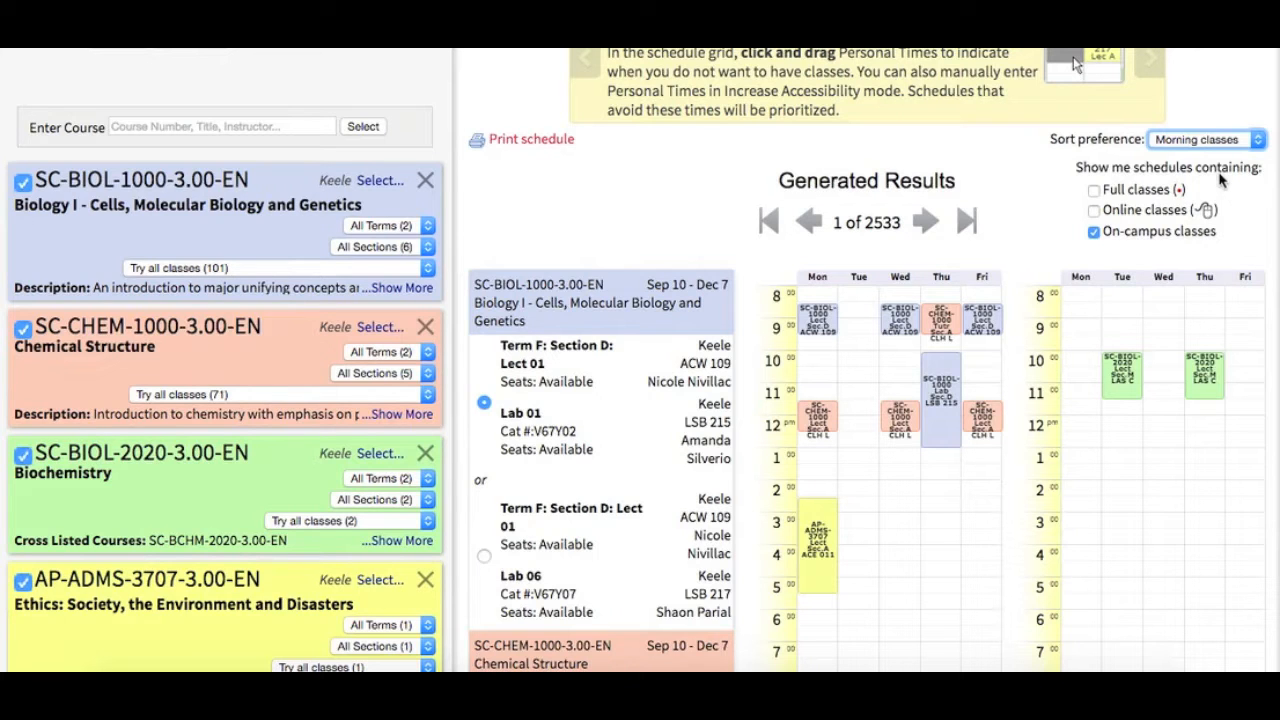
{"action": "mouse_move", "coordinate": [1030, 258]}
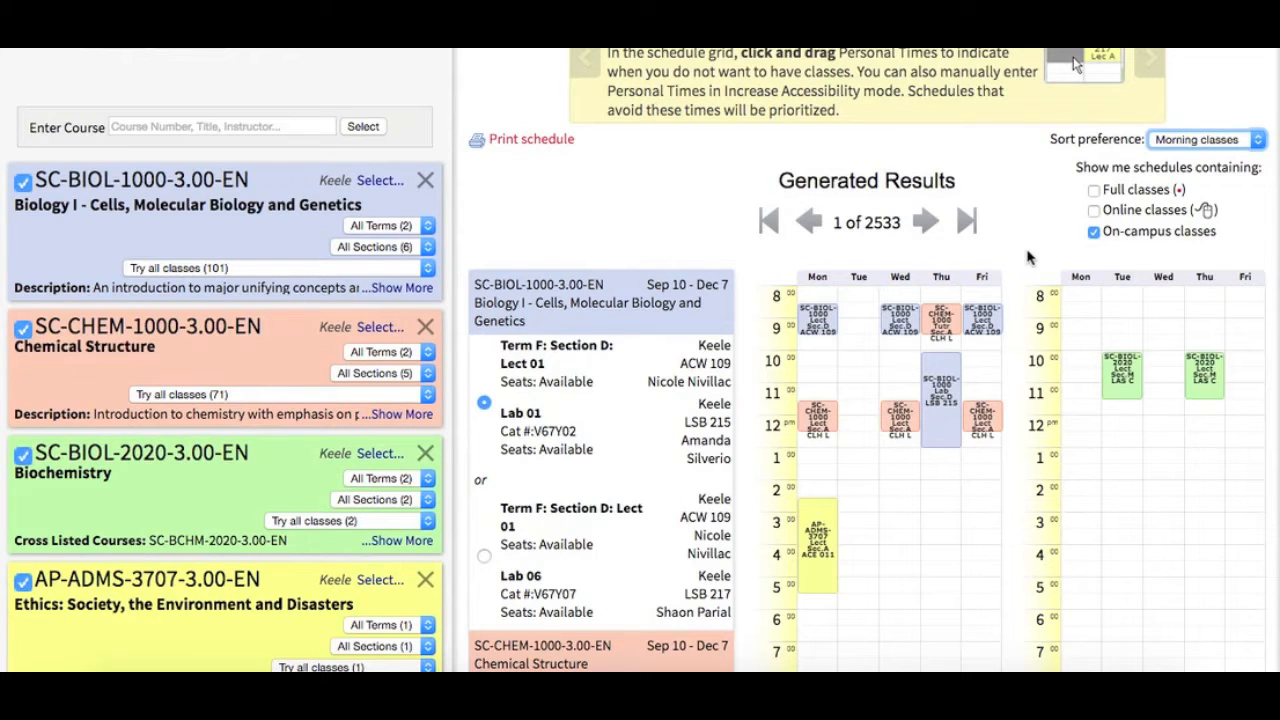
{"action": "scroll", "scroll_direction": "down", "scroll_amount": 3}
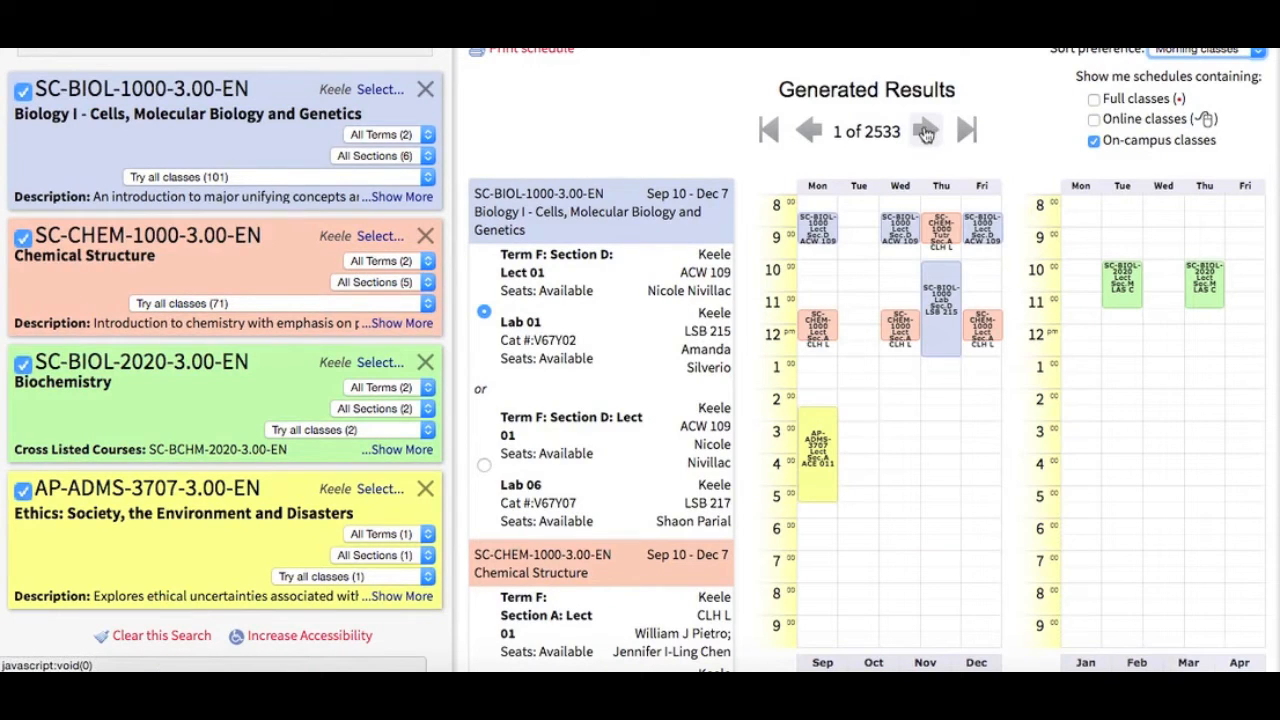
Page forward through the schedule results, then back to option 6 of 2533.
{"action": "left_click", "coordinate": [924, 130]}
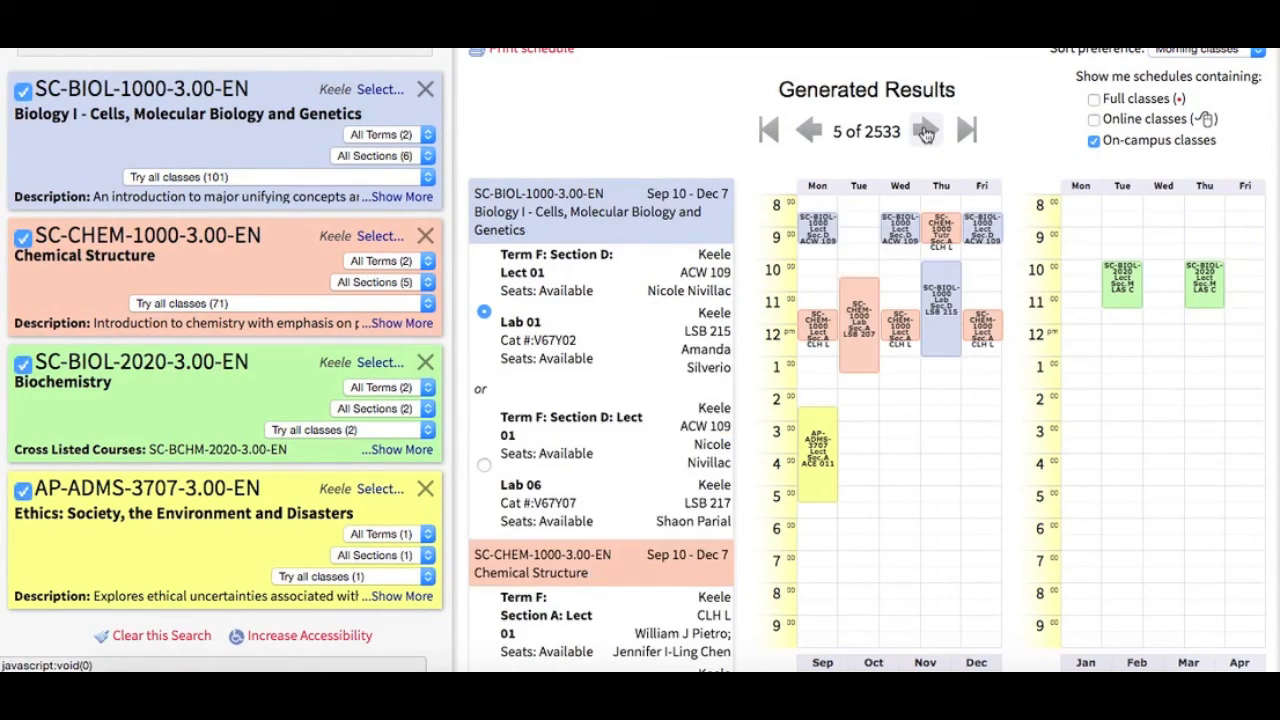
{"action": "left_click", "coordinate": [924, 130]}
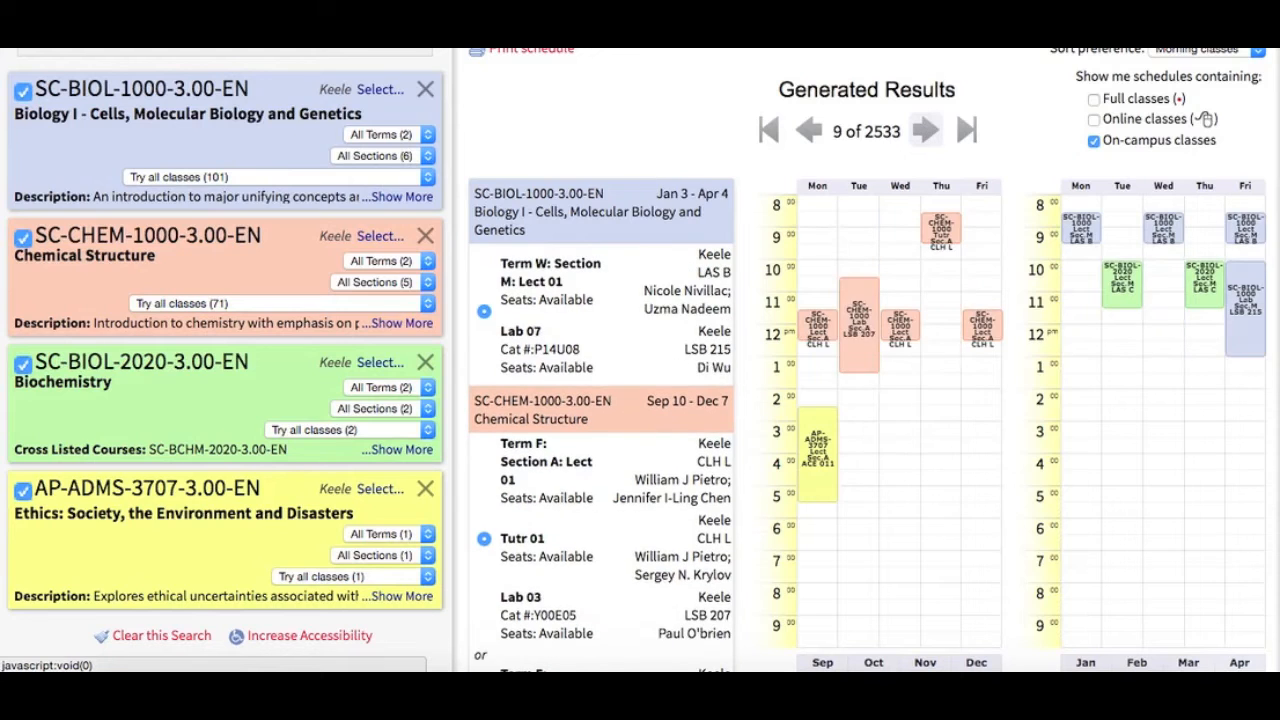
{"action": "left_click", "coordinate": [925, 130]}
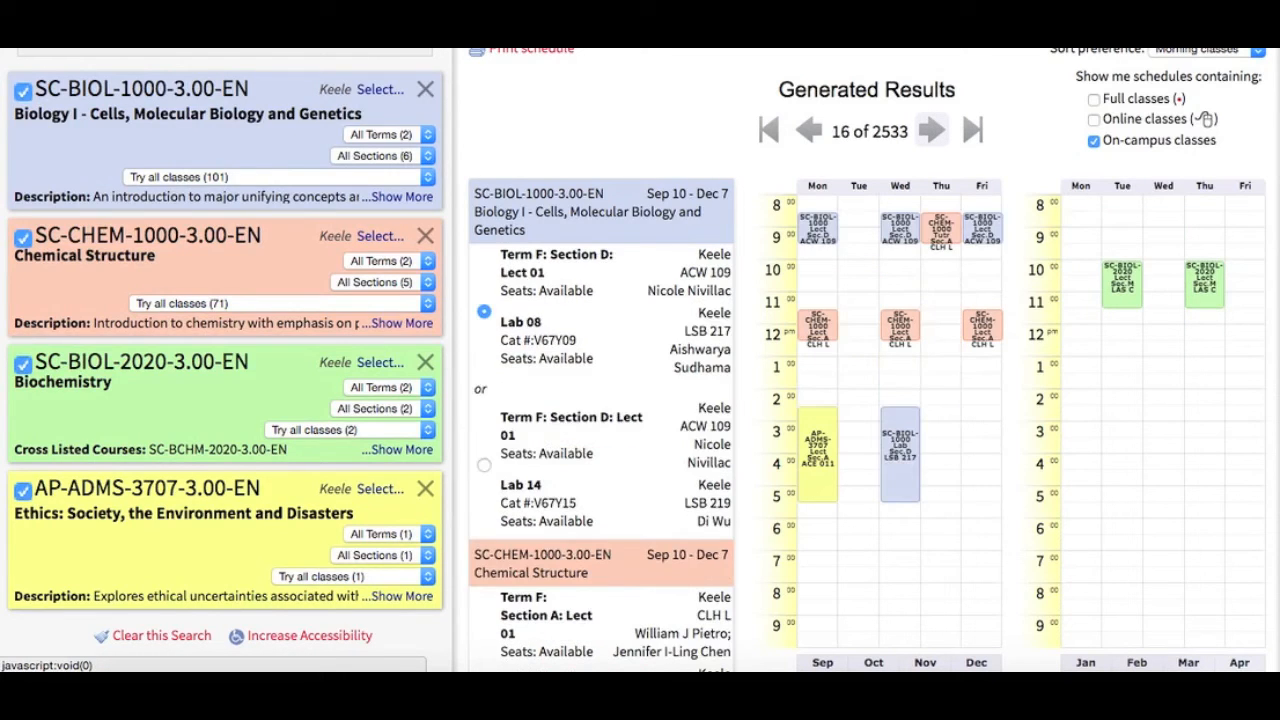
{"action": "left_click", "coordinate": [930, 129]}
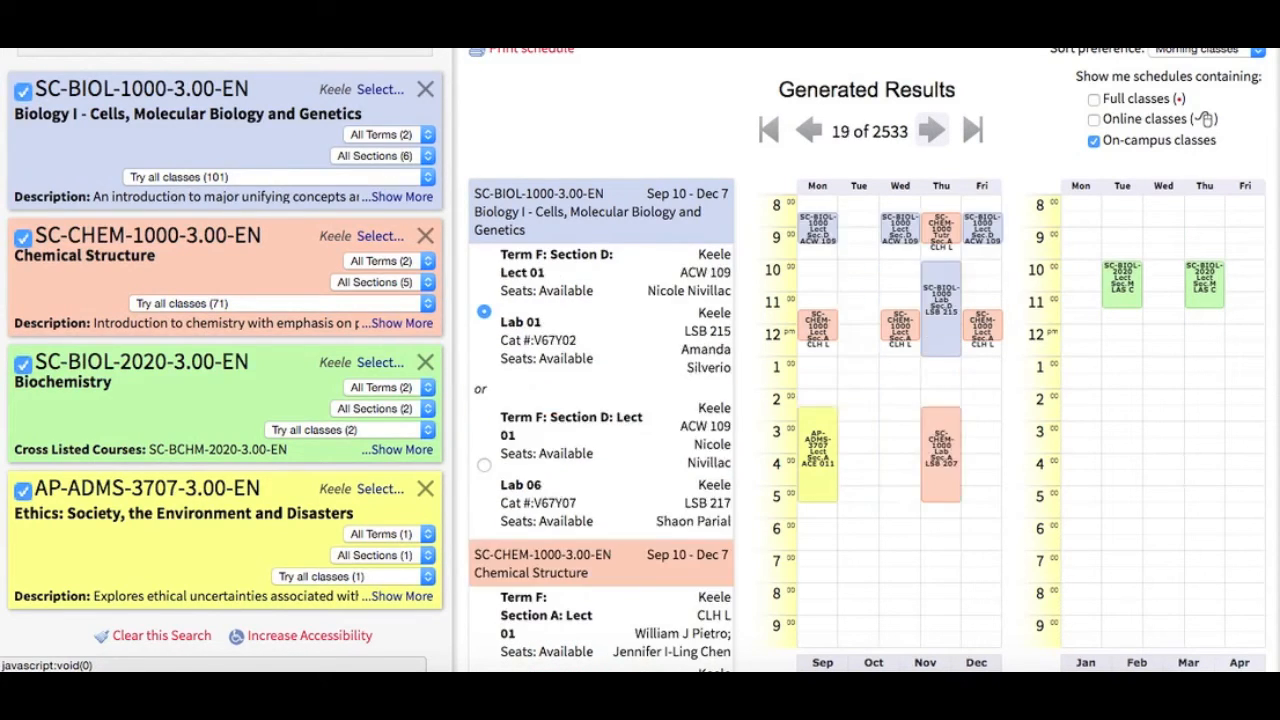
{"action": "left_click", "coordinate": [930, 130]}
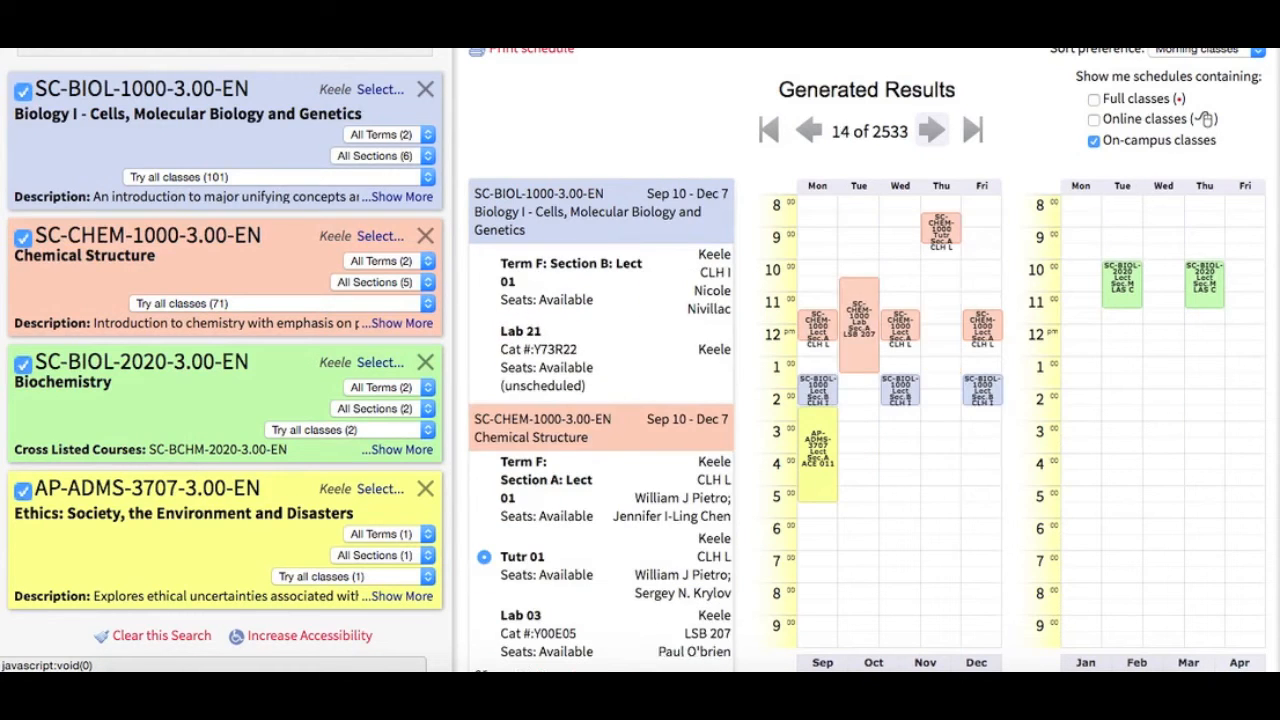
{"action": "left_click", "coordinate": [808, 130]}
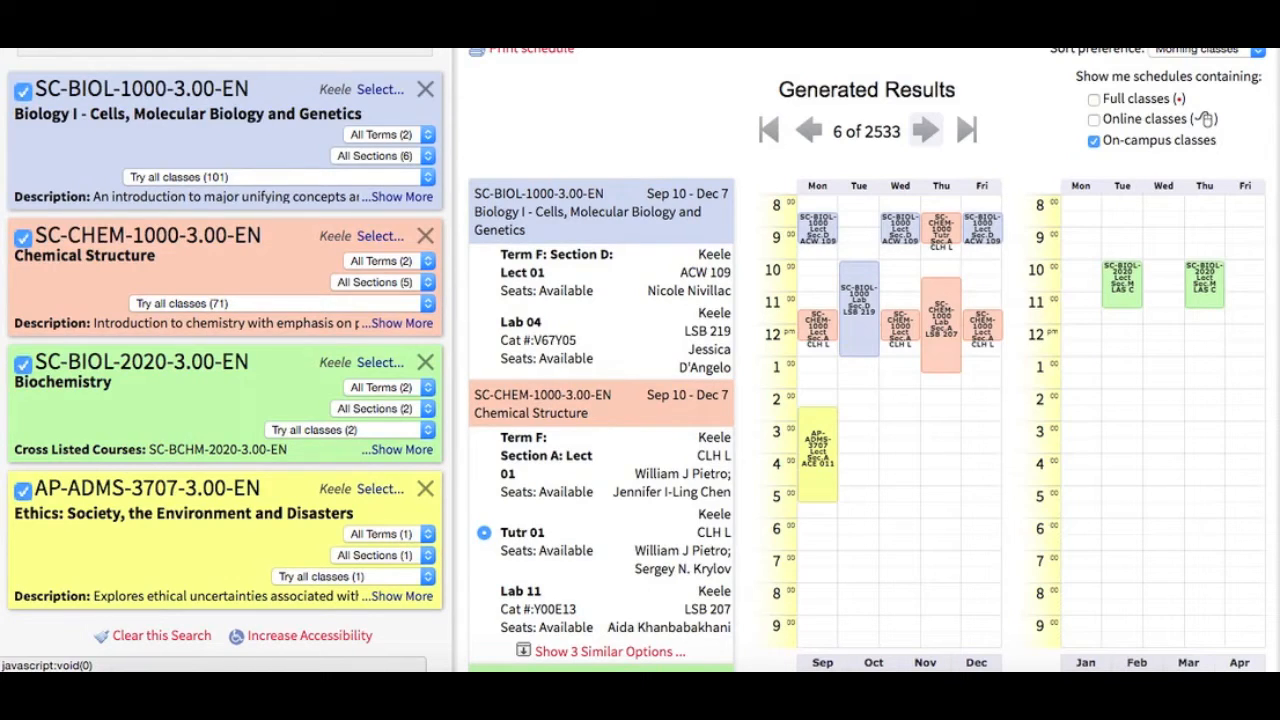
{"action": "mouse_move", "coordinate": [845, 160]}
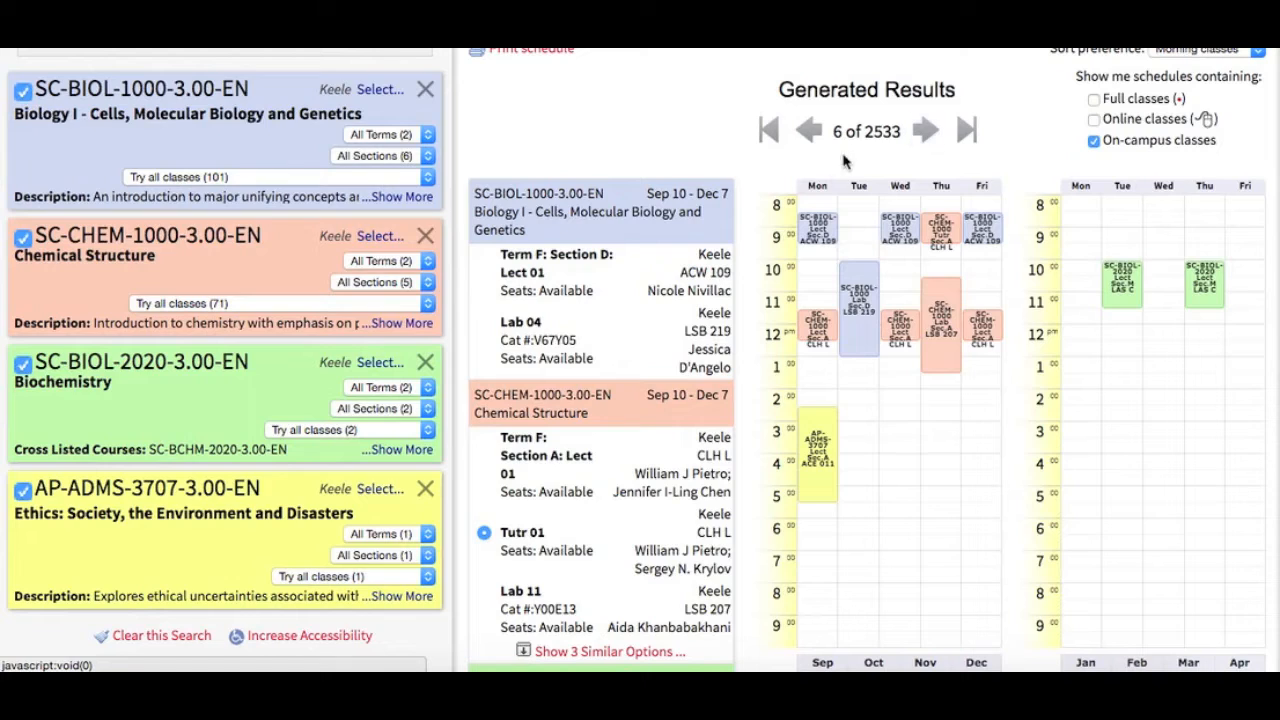
{"action": "mouse_move", "coordinate": [818, 205]}
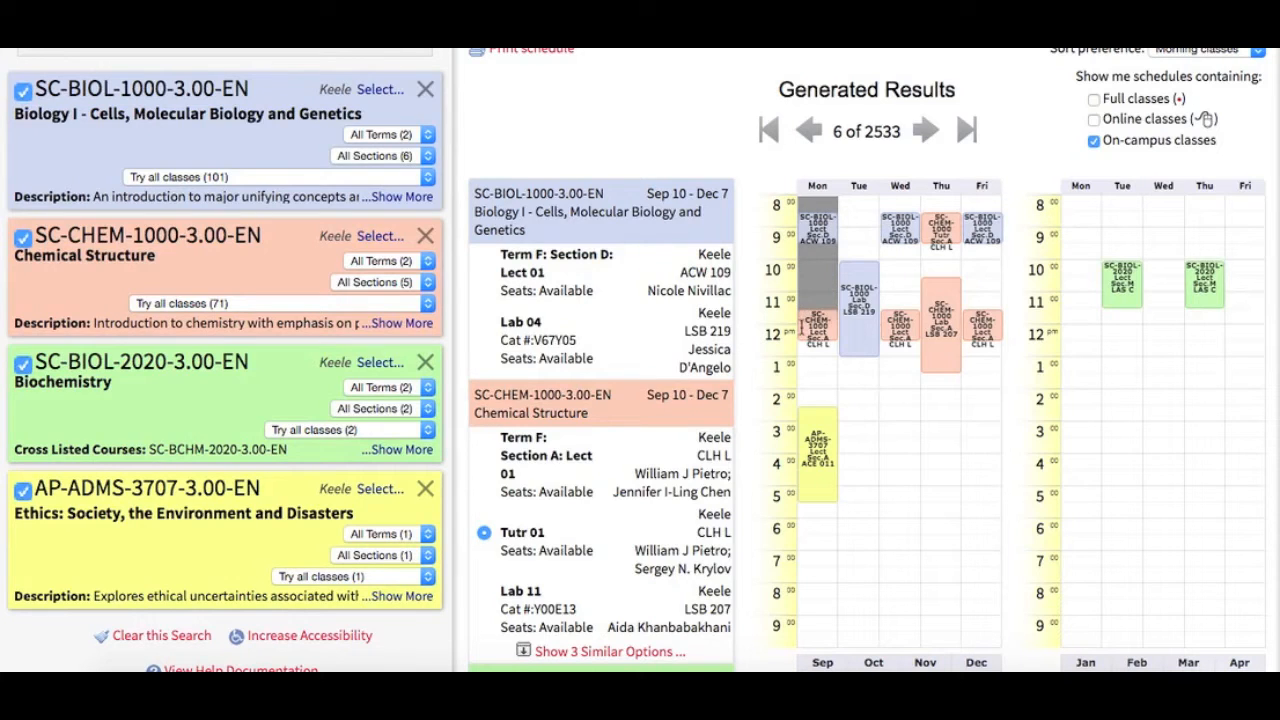
Block Monday and Wednesday 8am–1pm as personal time and browse to schedule 13.
{"action": "left_click", "coordinate": [767, 130]}
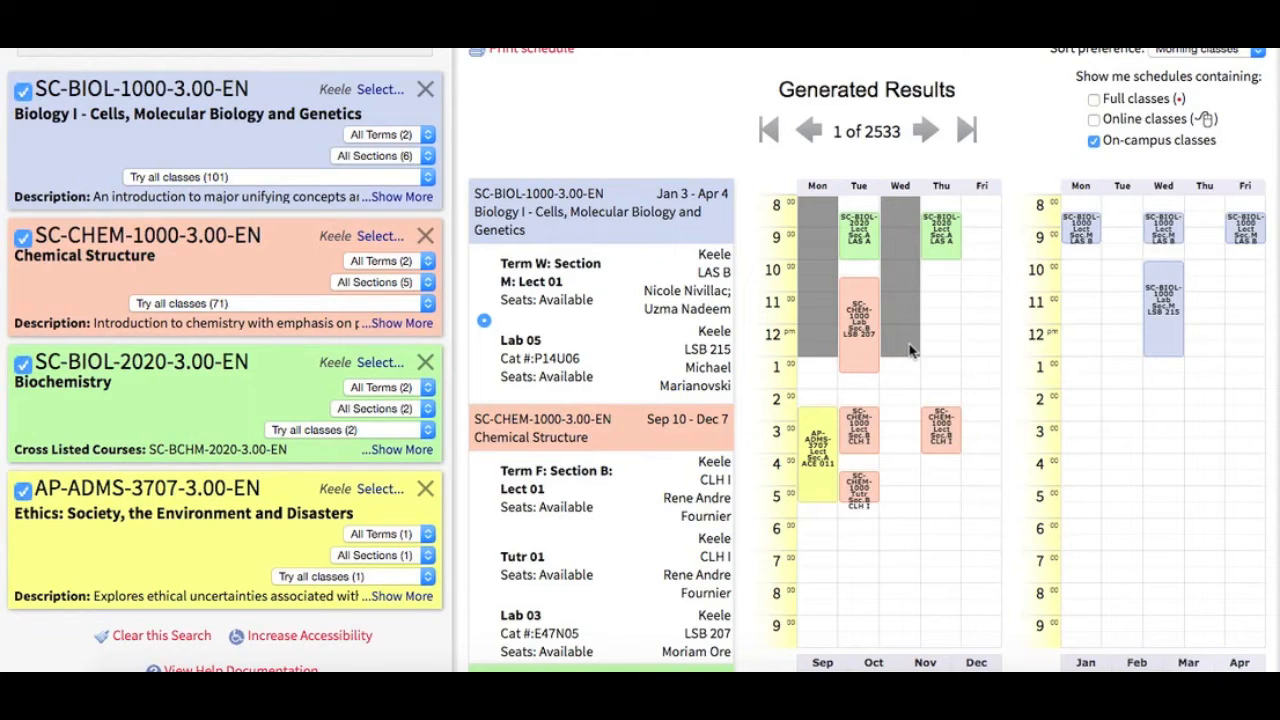
{"action": "left_click", "coordinate": [925, 130]}
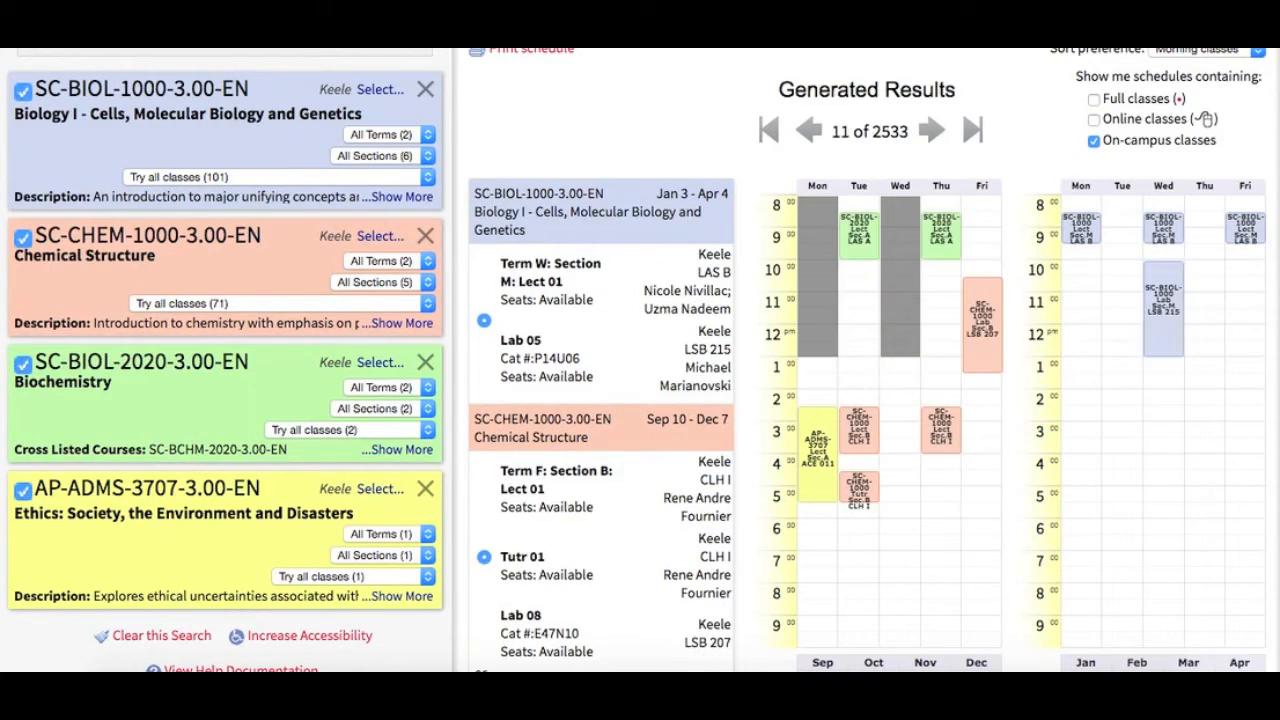
{"action": "left_click", "coordinate": [930, 129]}
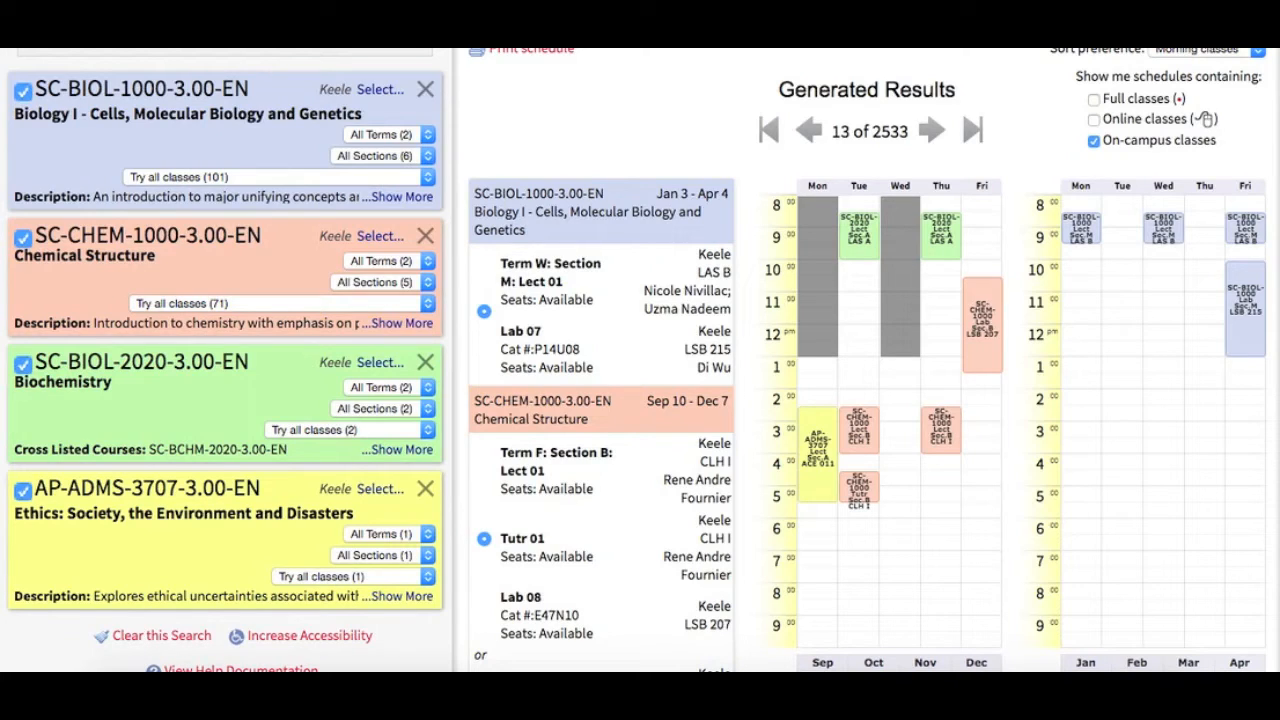
Search POLS 31 and add AP-POLS-3195-3.00-EN Multilevel Governance, leaving no conflict-free schedules.
{"action": "scroll", "scroll_direction": "up", "scroll_amount": 3}
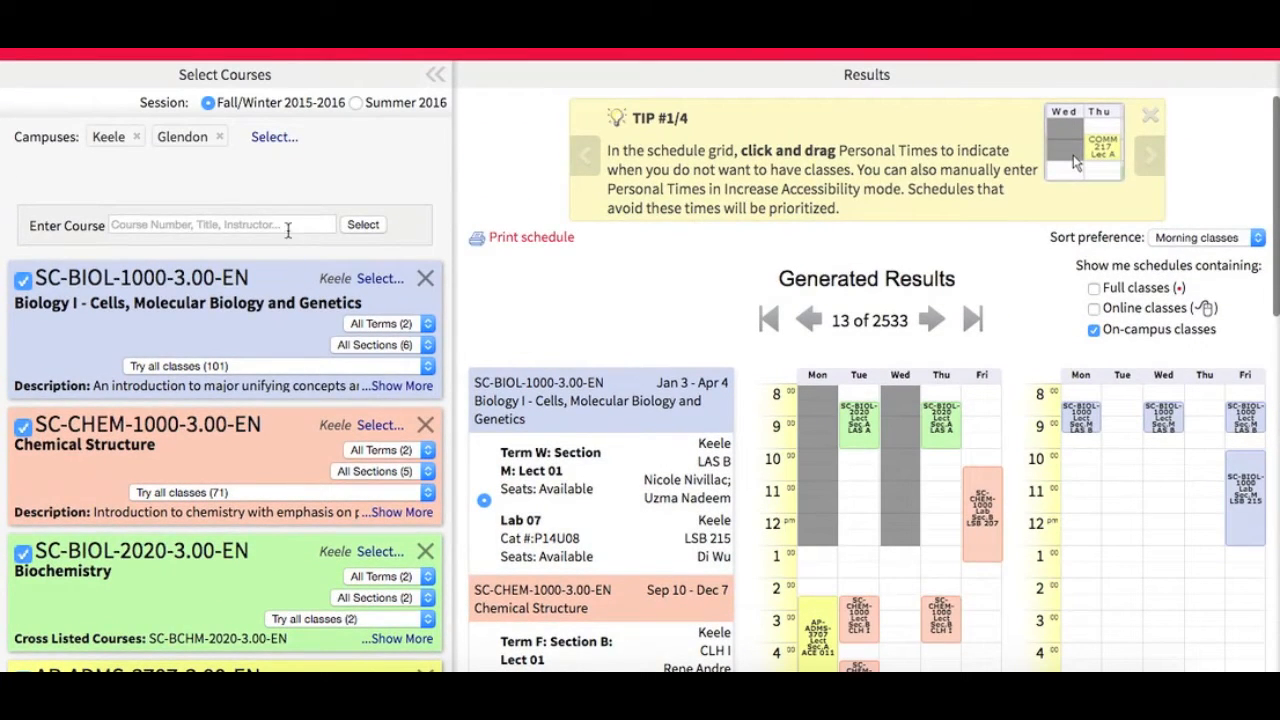
{"action": "left_click", "coordinate": [220, 224]}
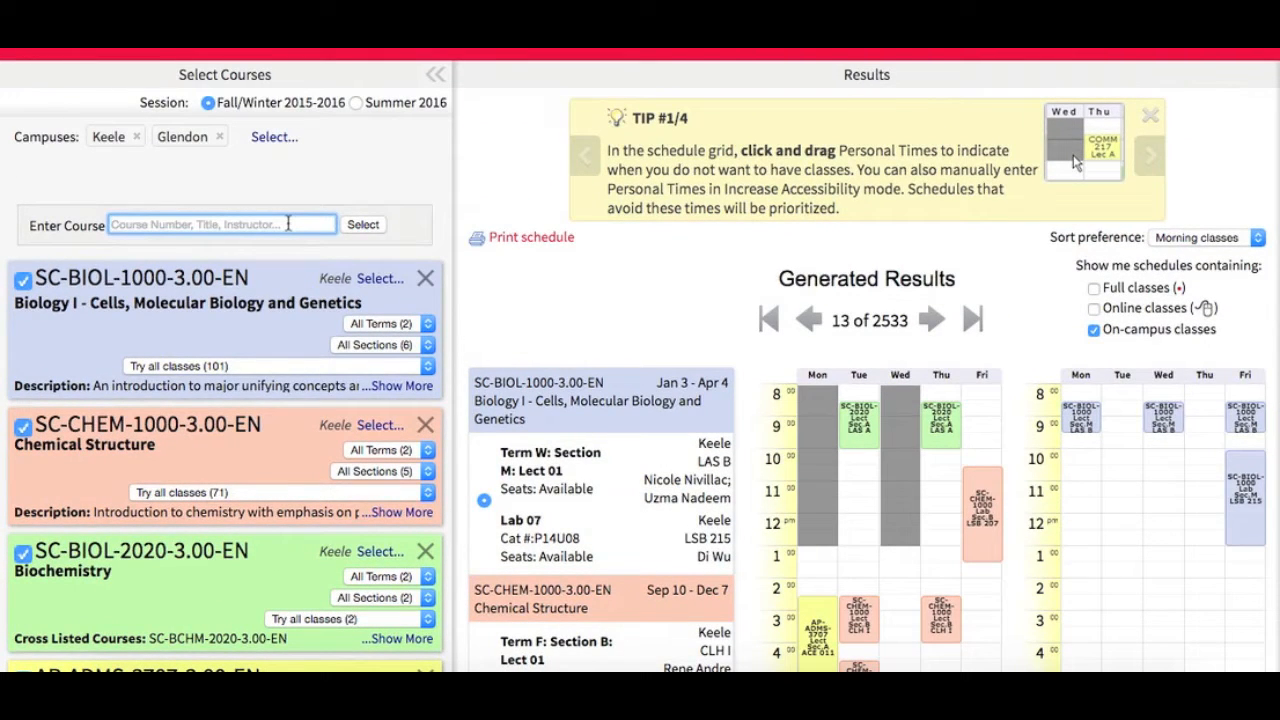
{"action": "type", "text": "POLS"}
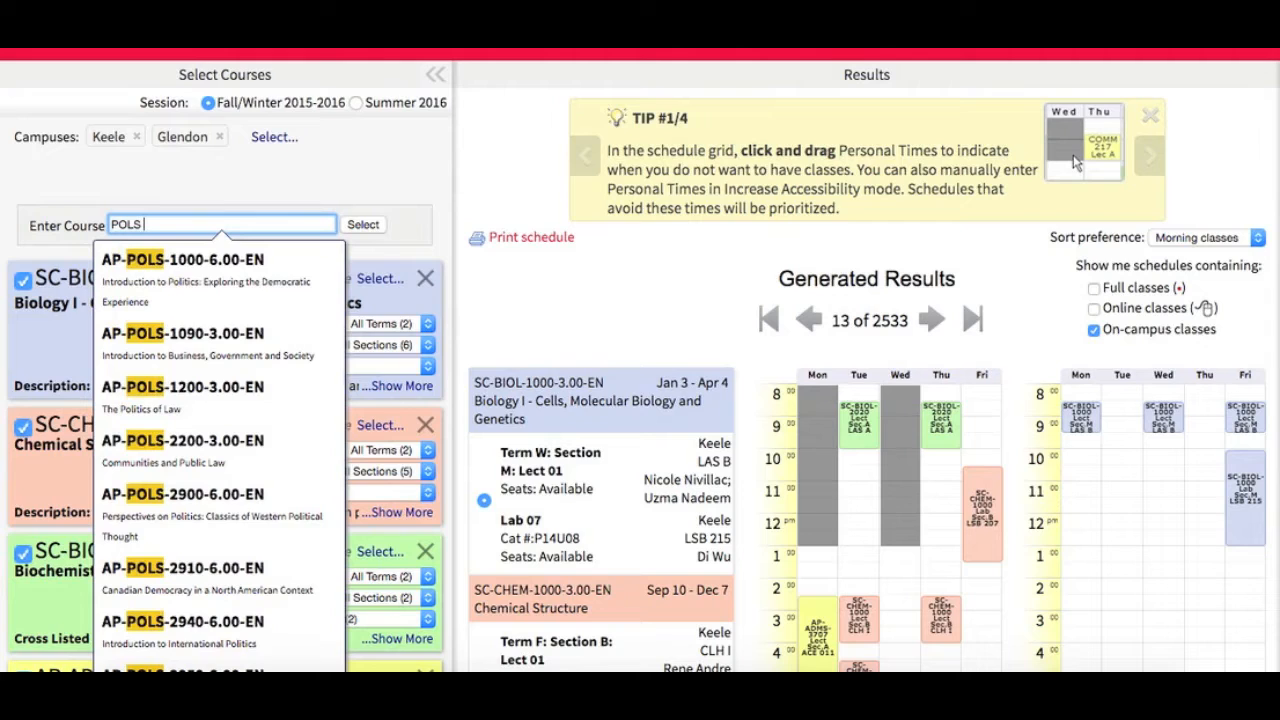
{"action": "type", "text": "3195"}
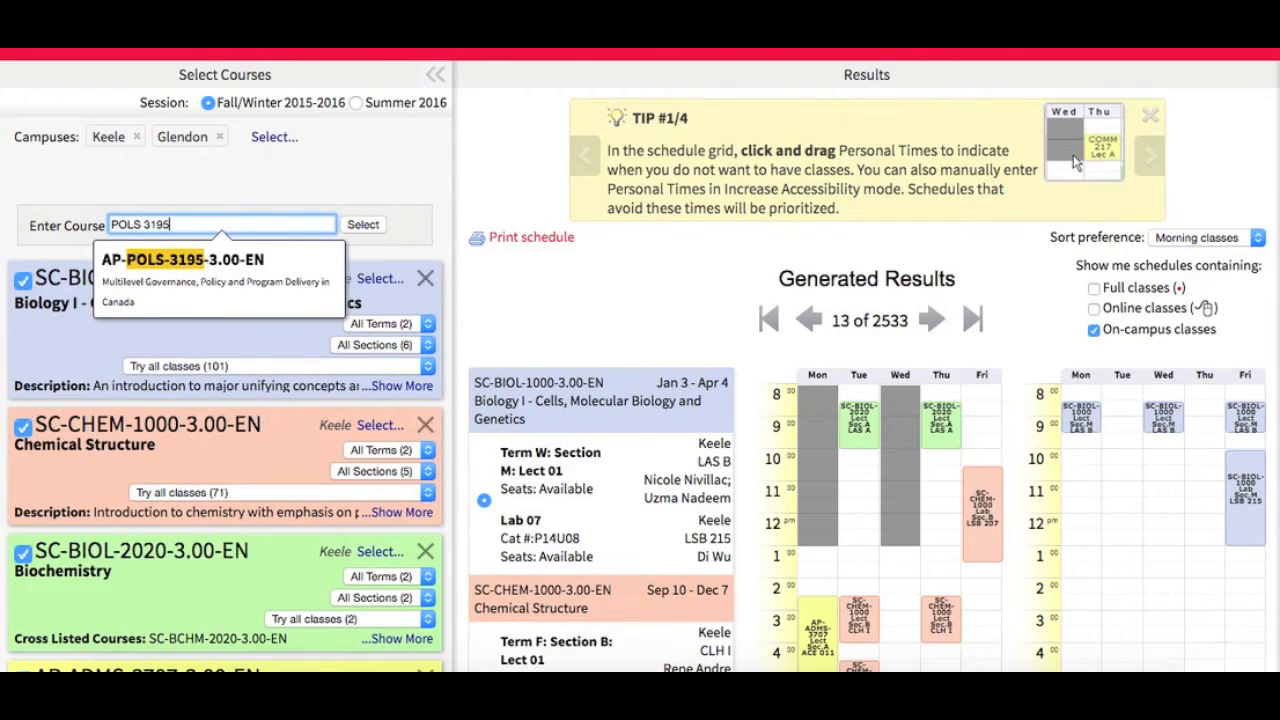
{"action": "left_click", "coordinate": [182, 260]}
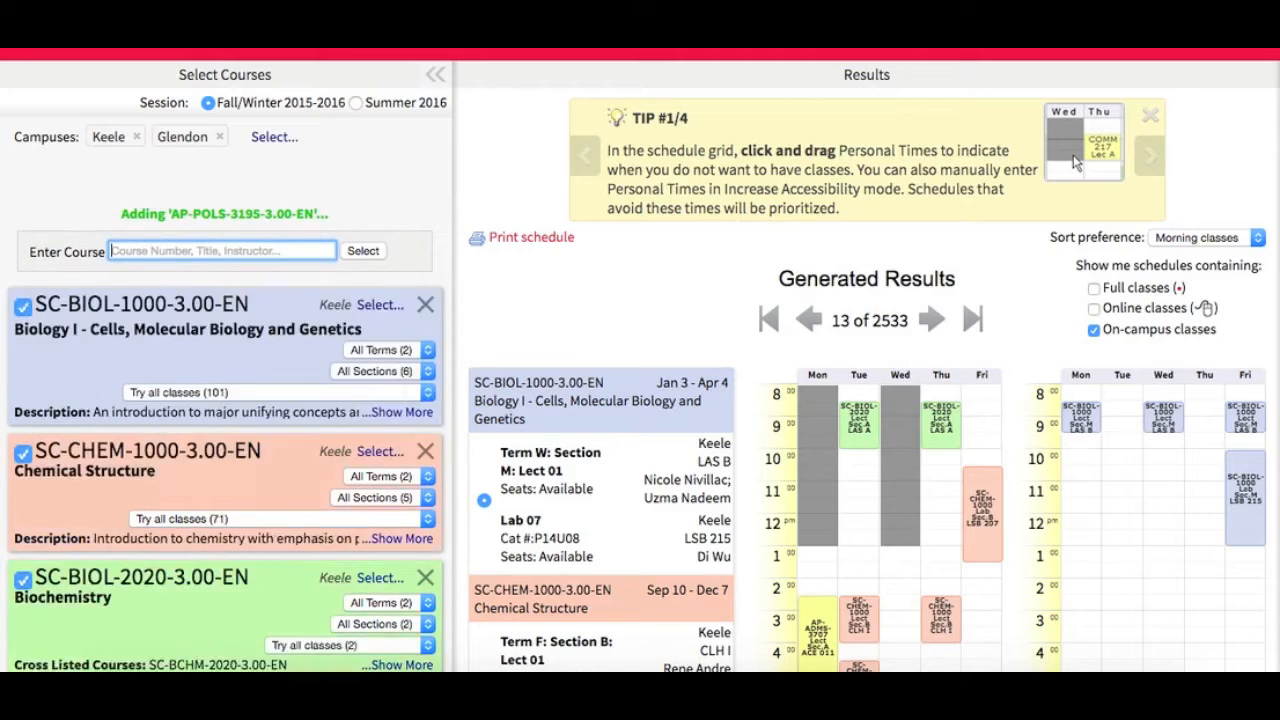
{"action": "left_click", "coordinate": [362, 251]}
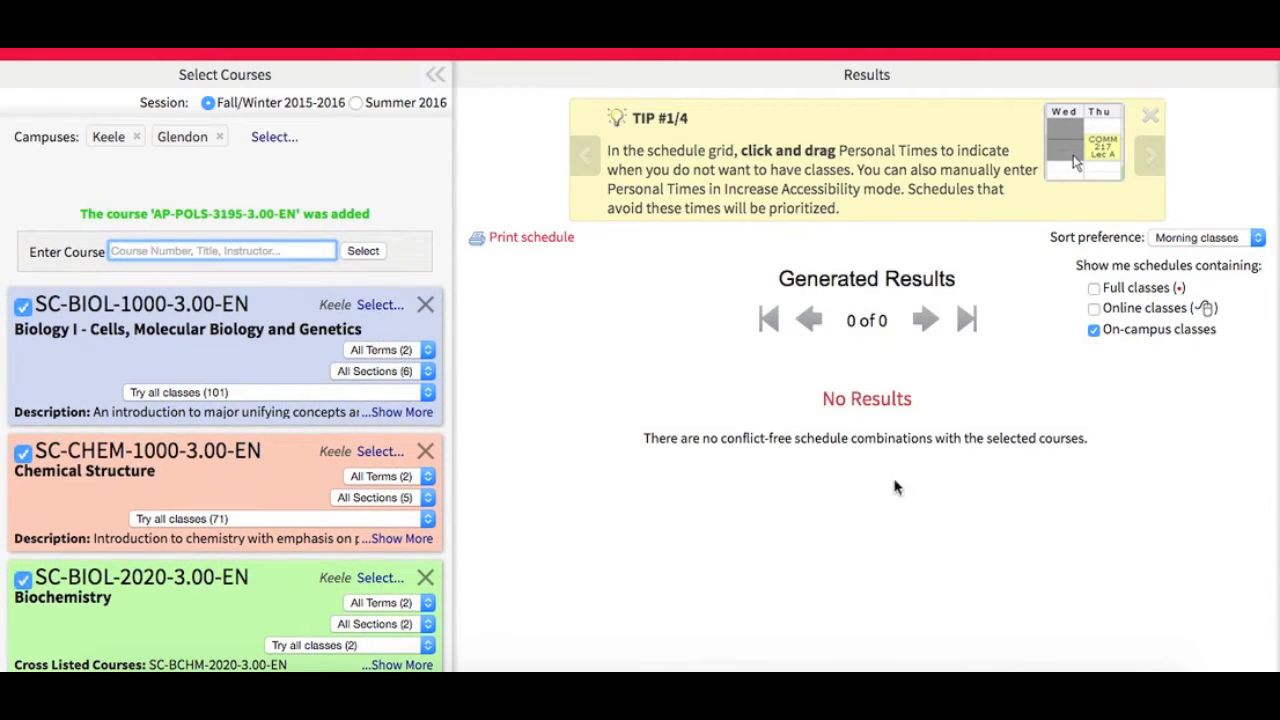
{"action": "mouse_move", "coordinate": [766, 400]}
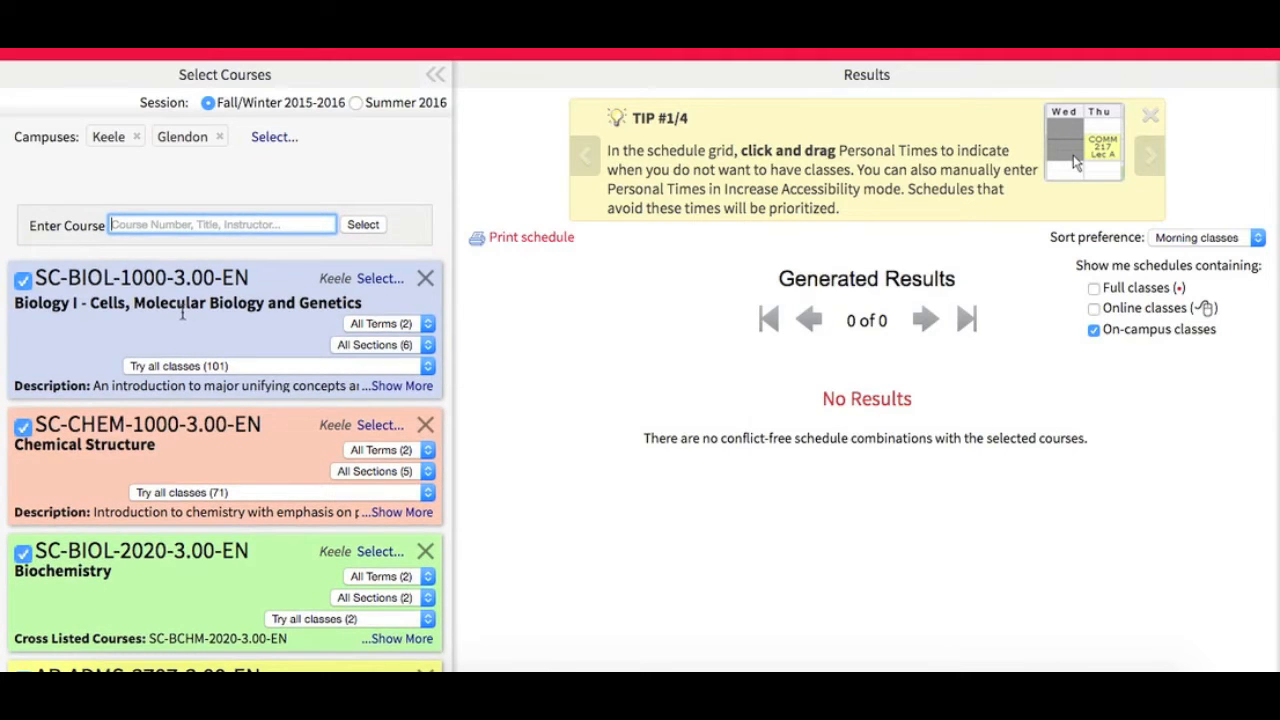
{"action": "scroll", "scroll_direction": "down", "scroll_amount": 3}
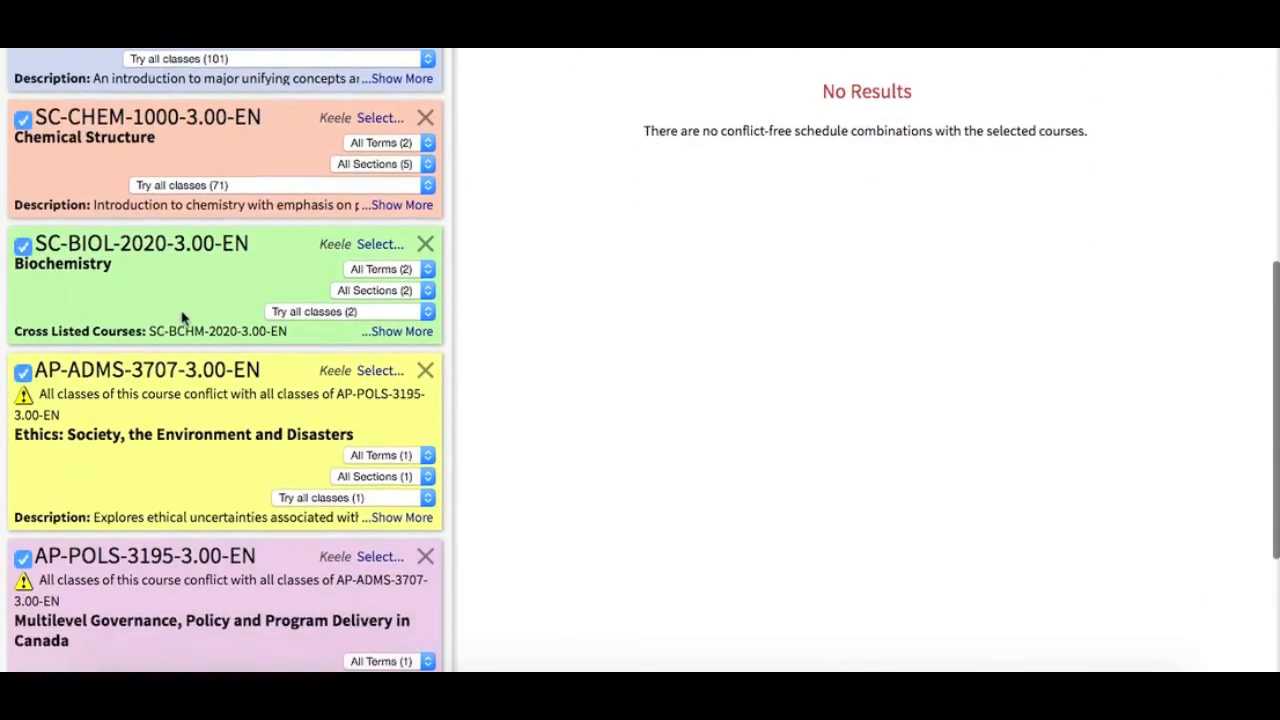
{"action": "scroll", "scroll_direction": "down", "scroll_amount": 3}
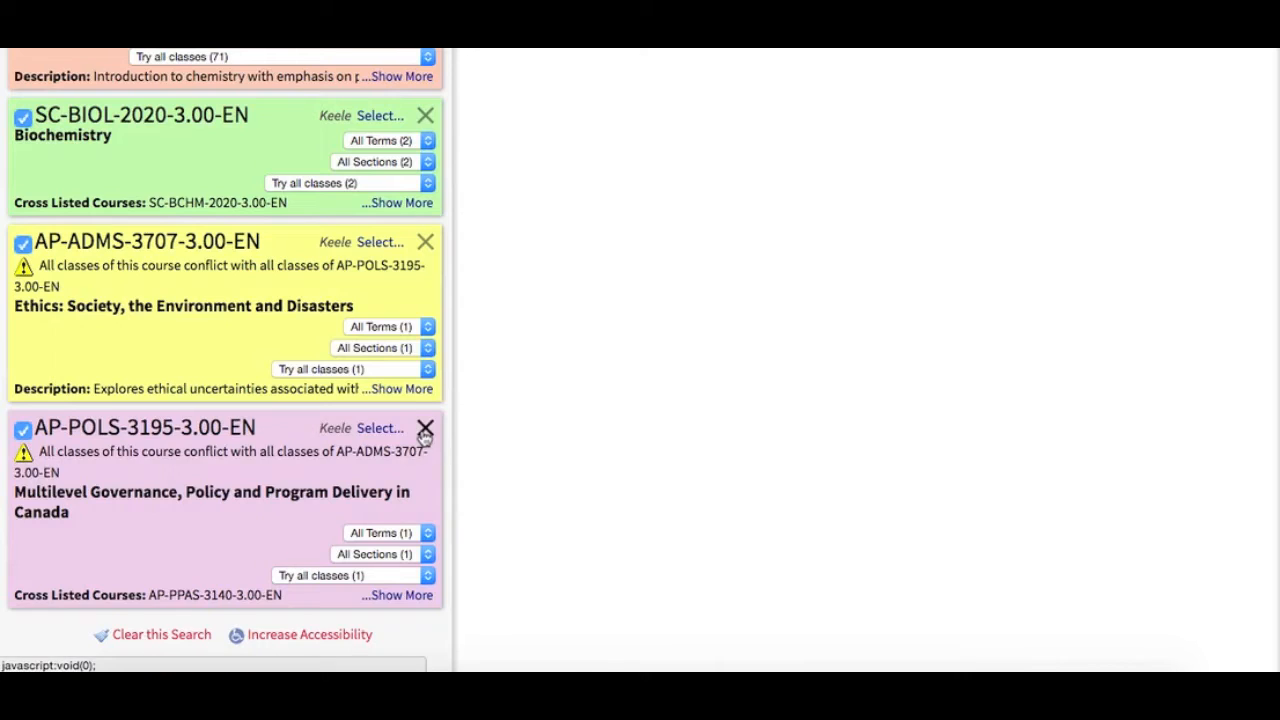
Replace POLS 3195 with SC-CHEM-1001-3.00-EN Chemical Dynamics, yielding 50653 schedules.
{"action": "left_click", "coordinate": [424, 428]}
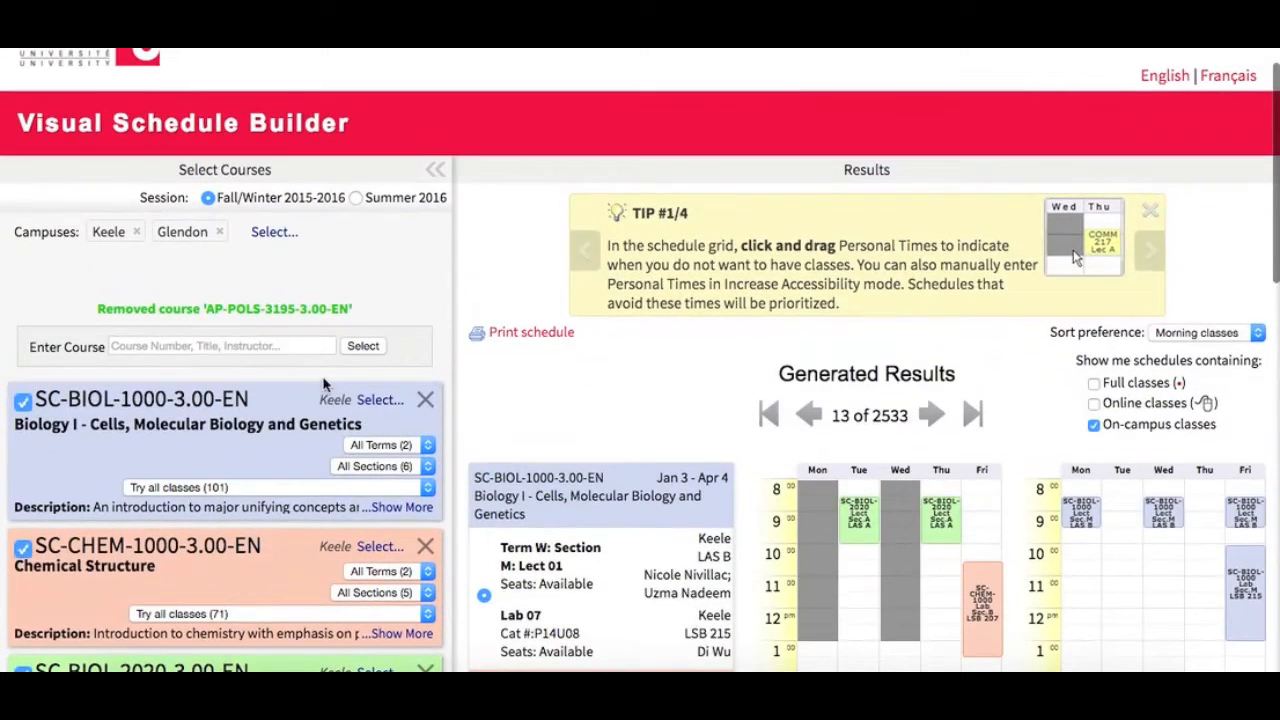
{"action": "left_click", "coordinate": [220, 345]}
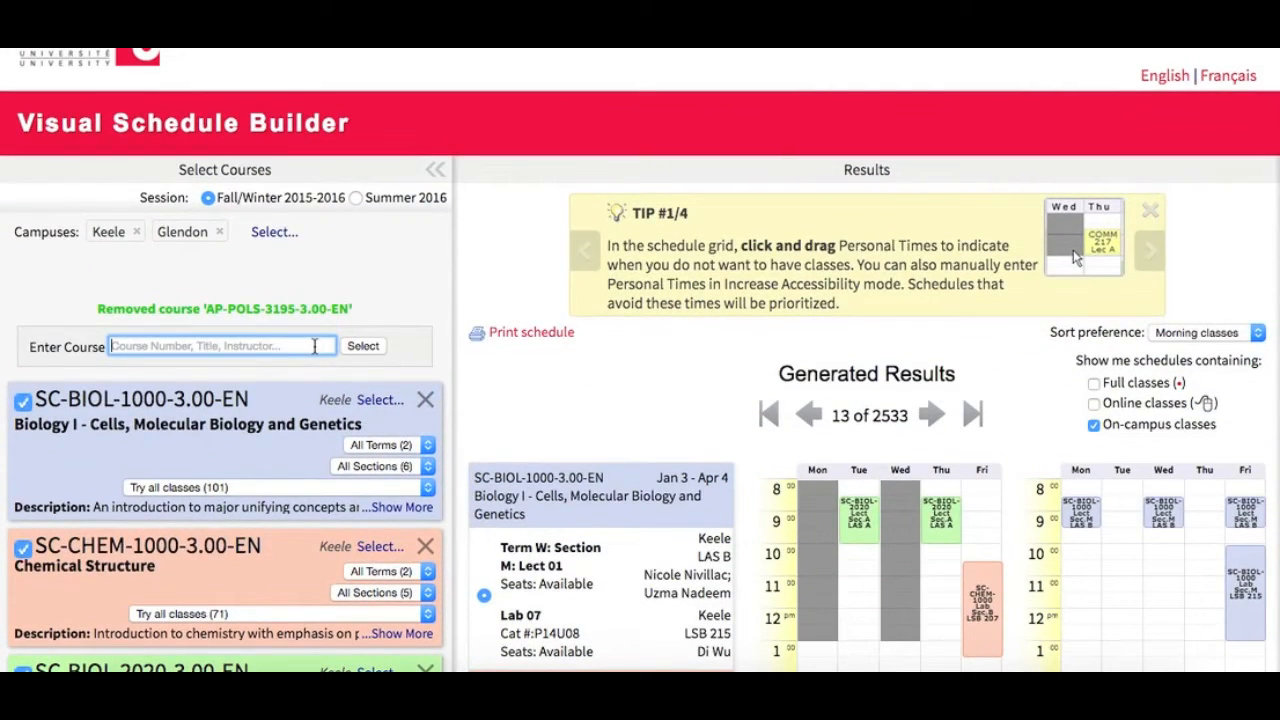
{"action": "type", "text": "CHEM"}
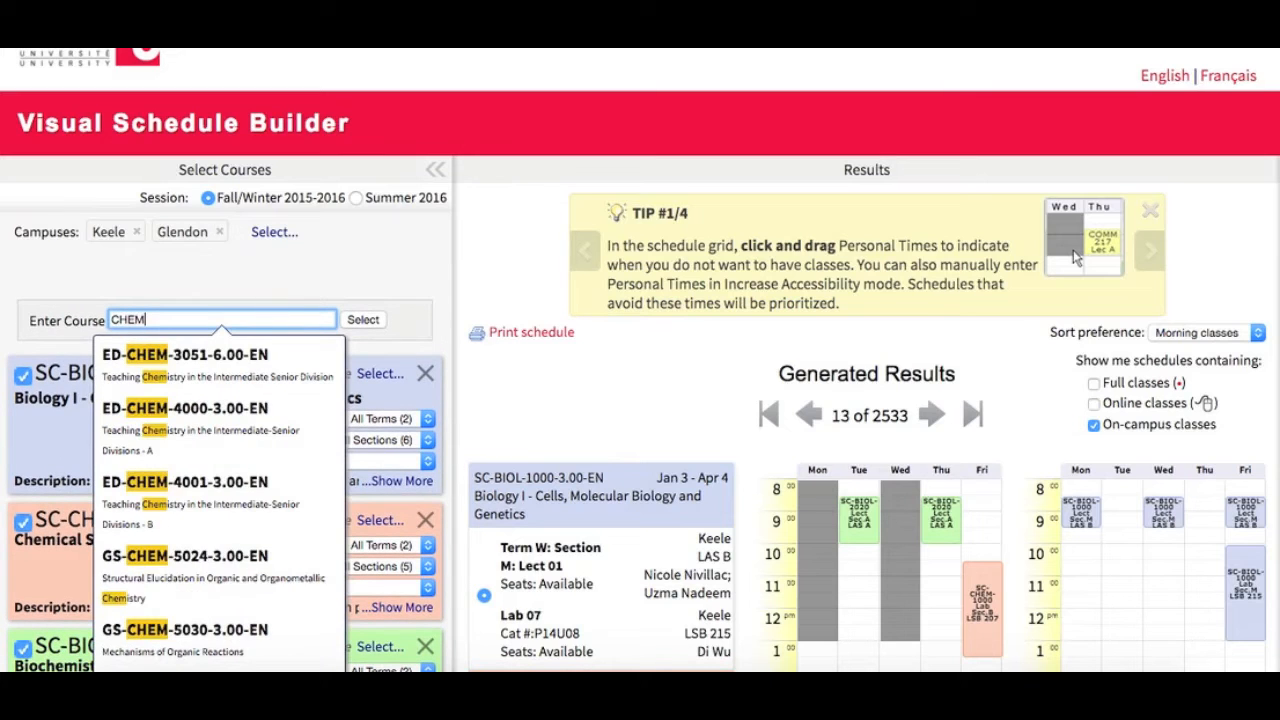
{"action": "left_click", "coordinate": [200, 354]}
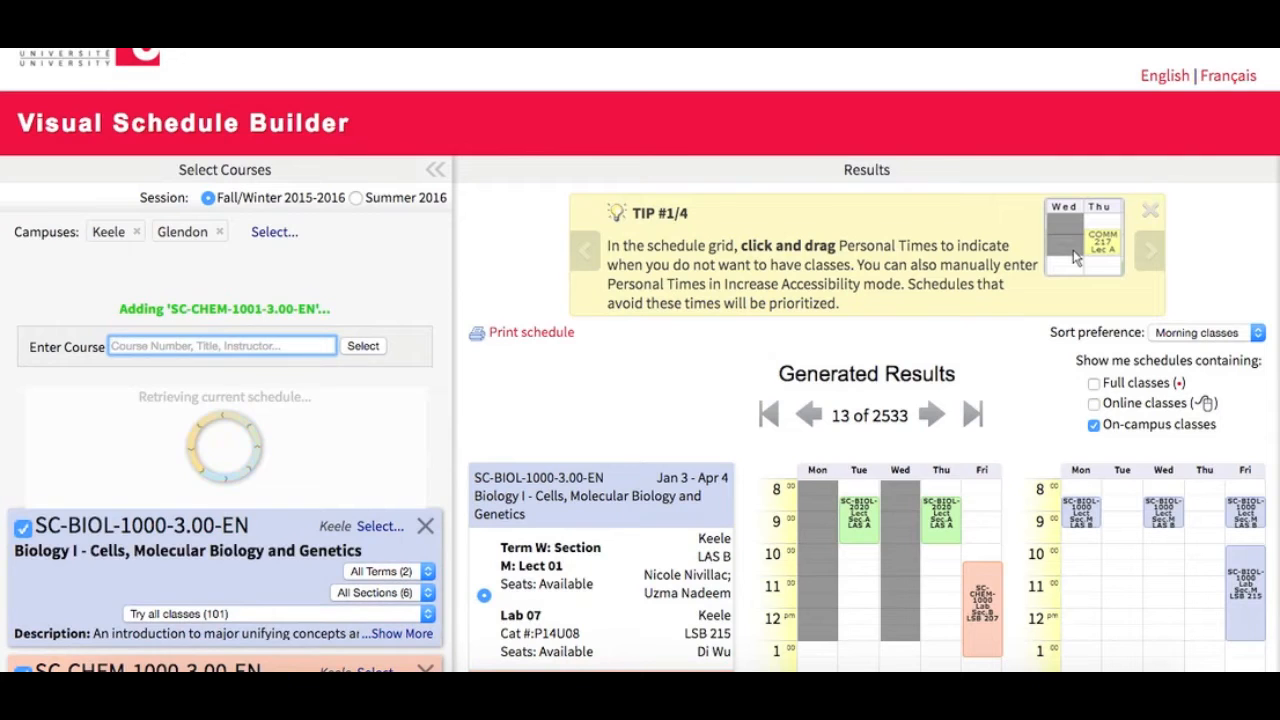
{"action": "left_click", "coordinate": [362, 345]}
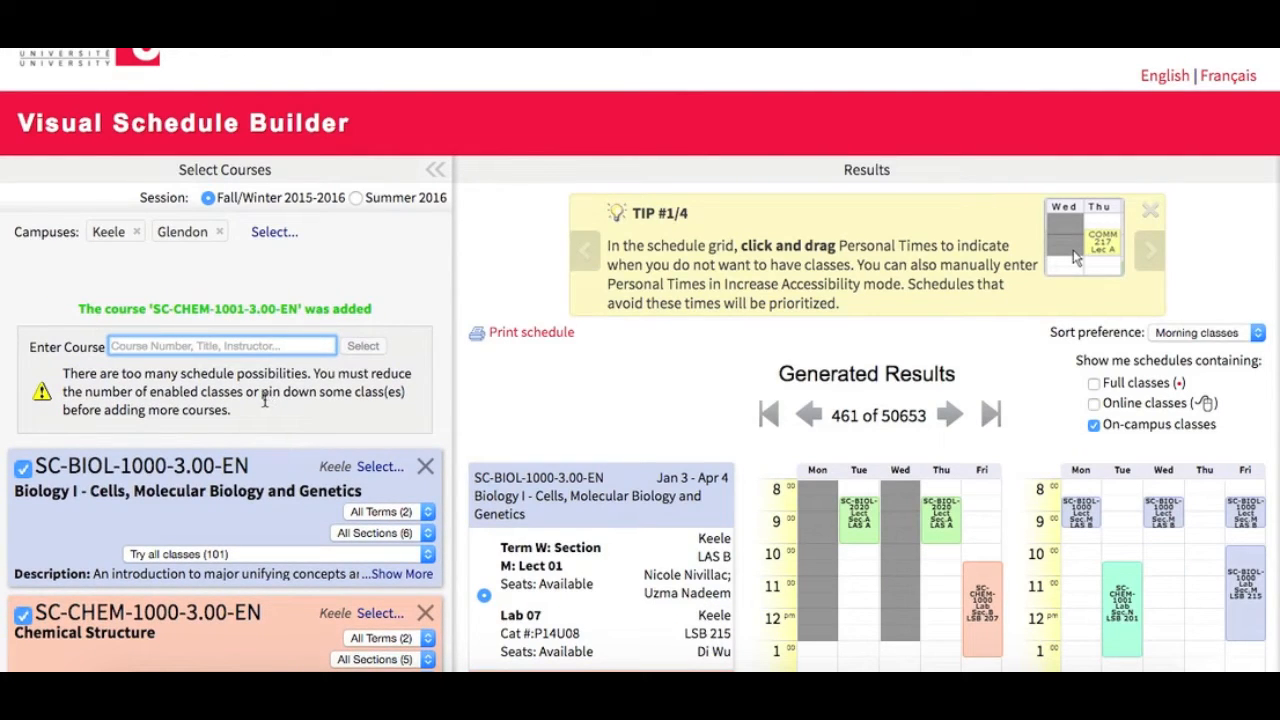
{"action": "mouse_move", "coordinate": [272, 413]}
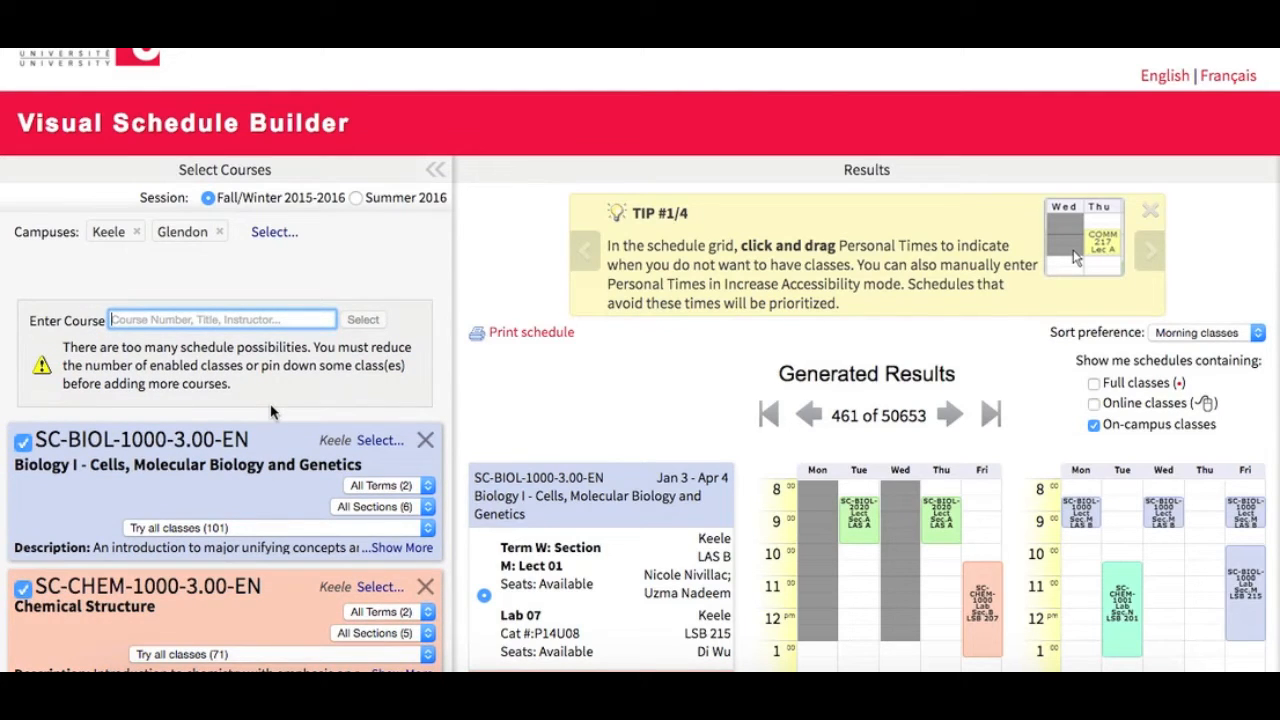
{"action": "mouse_move", "coordinate": [870, 405]}
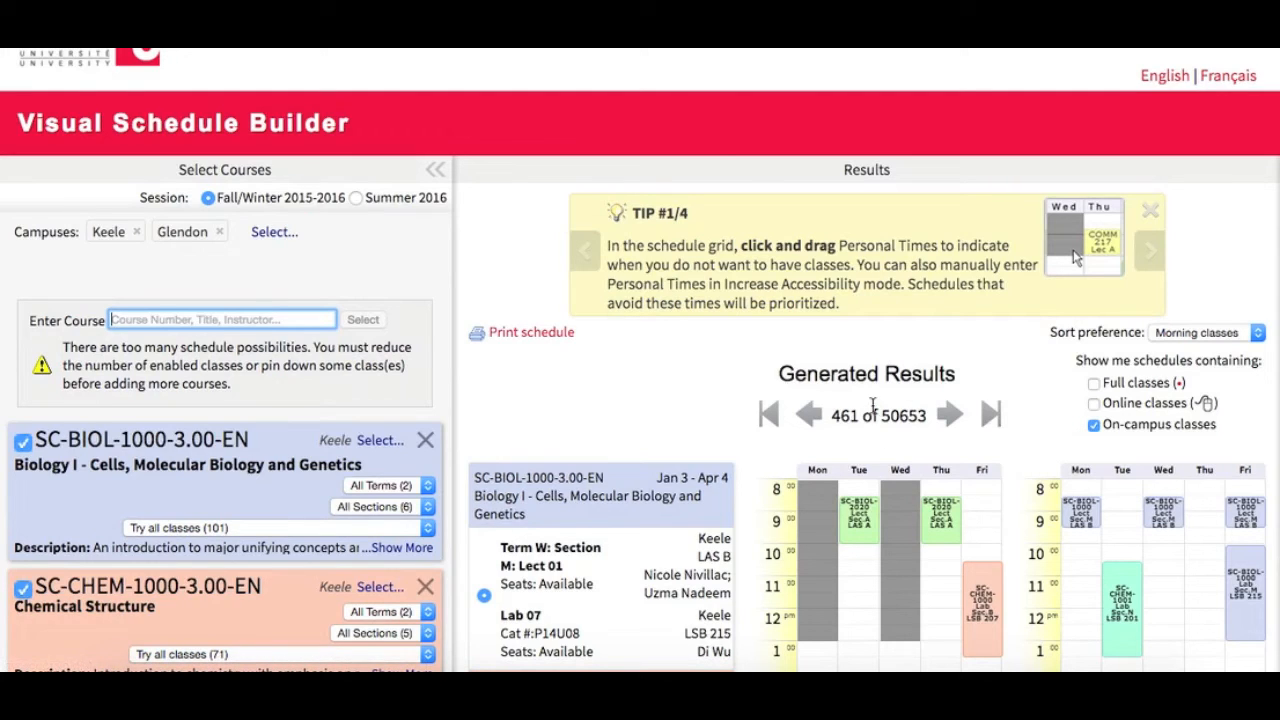
{"action": "mouse_move", "coordinate": [903, 437]}
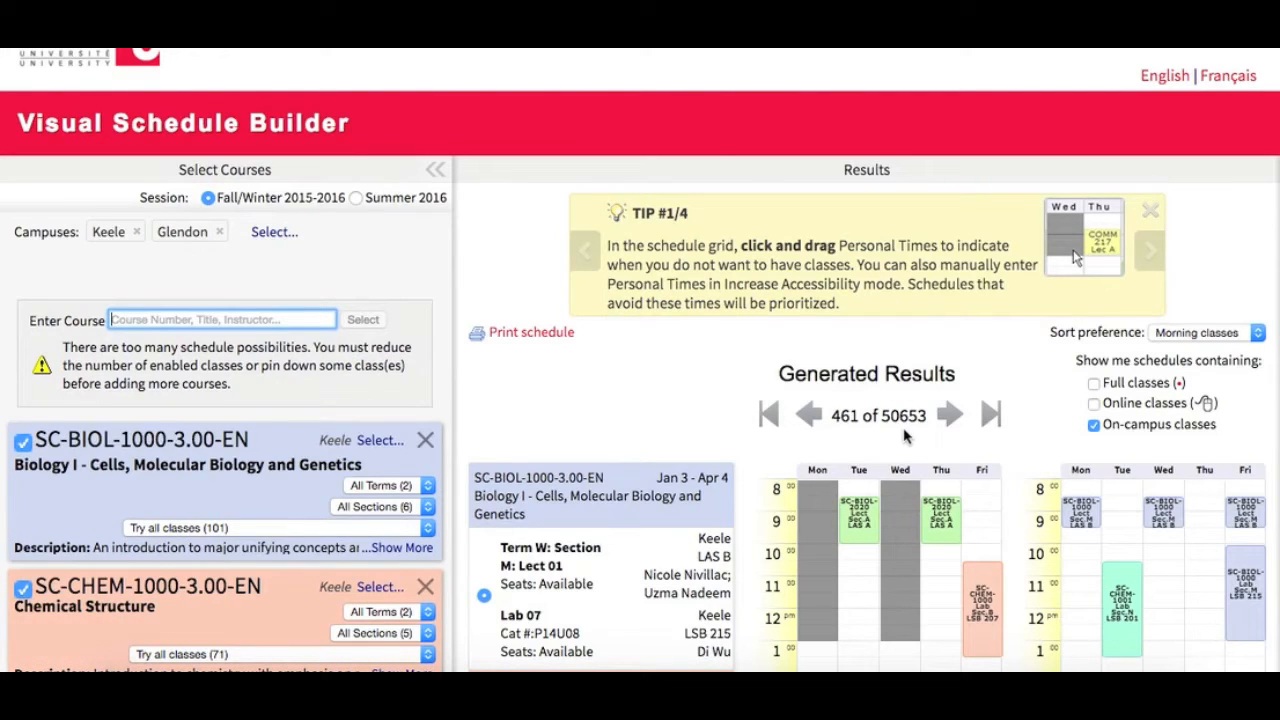
{"action": "scroll", "scroll_direction": "down", "scroll_amount": 3}
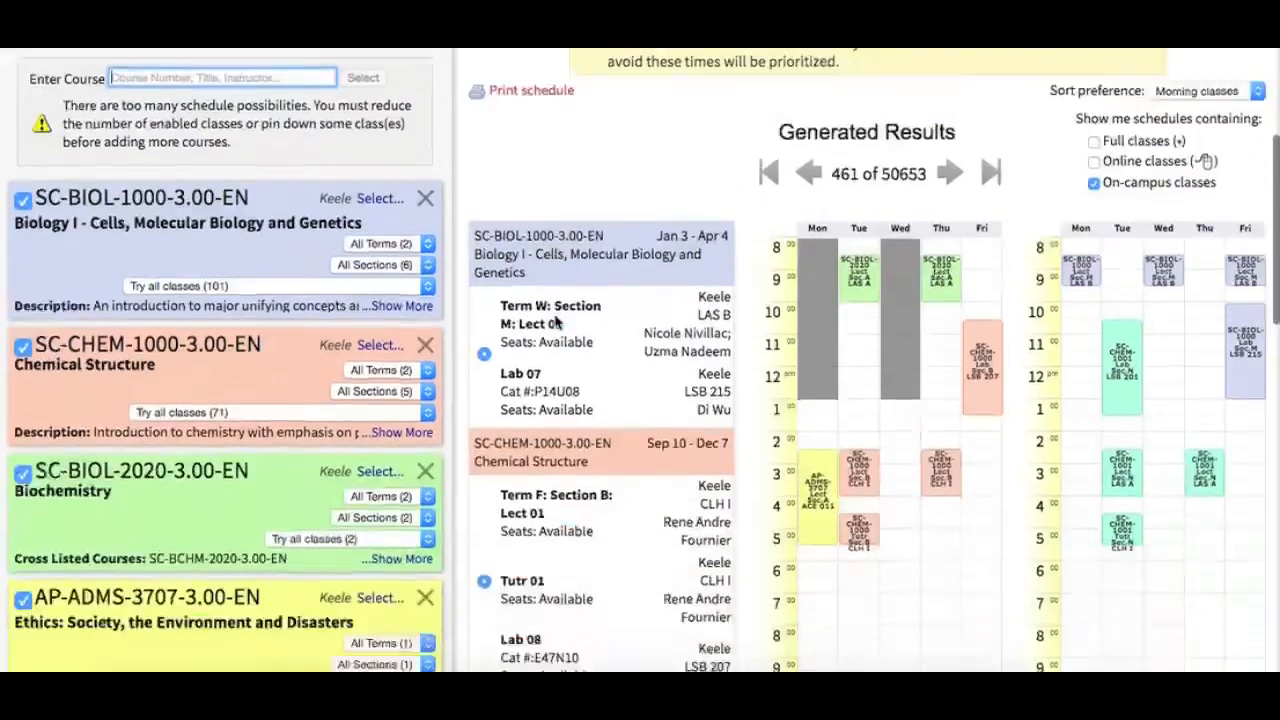
{"action": "scroll", "scroll_direction": "down", "scroll_amount": 3}
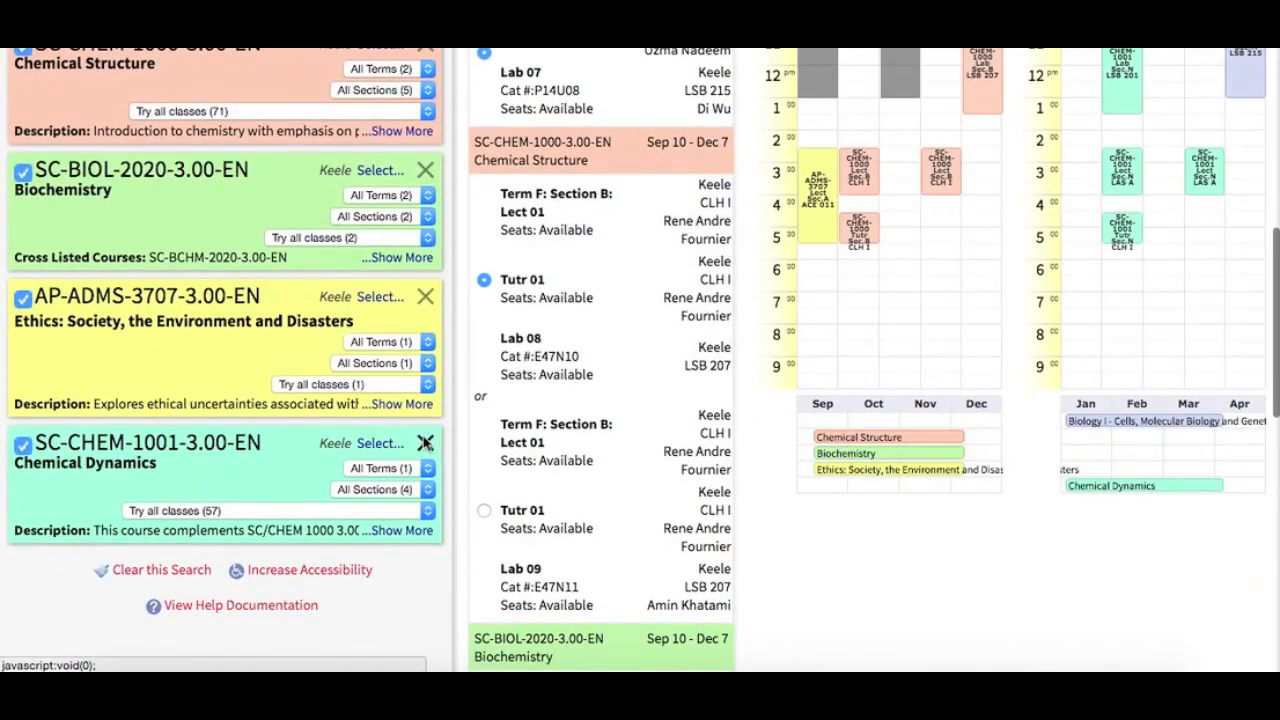
Remove the SC-CHEM-1001-3.00-EN card, restoring 2533 schedules.
{"action": "left_click", "coordinate": [425, 443]}
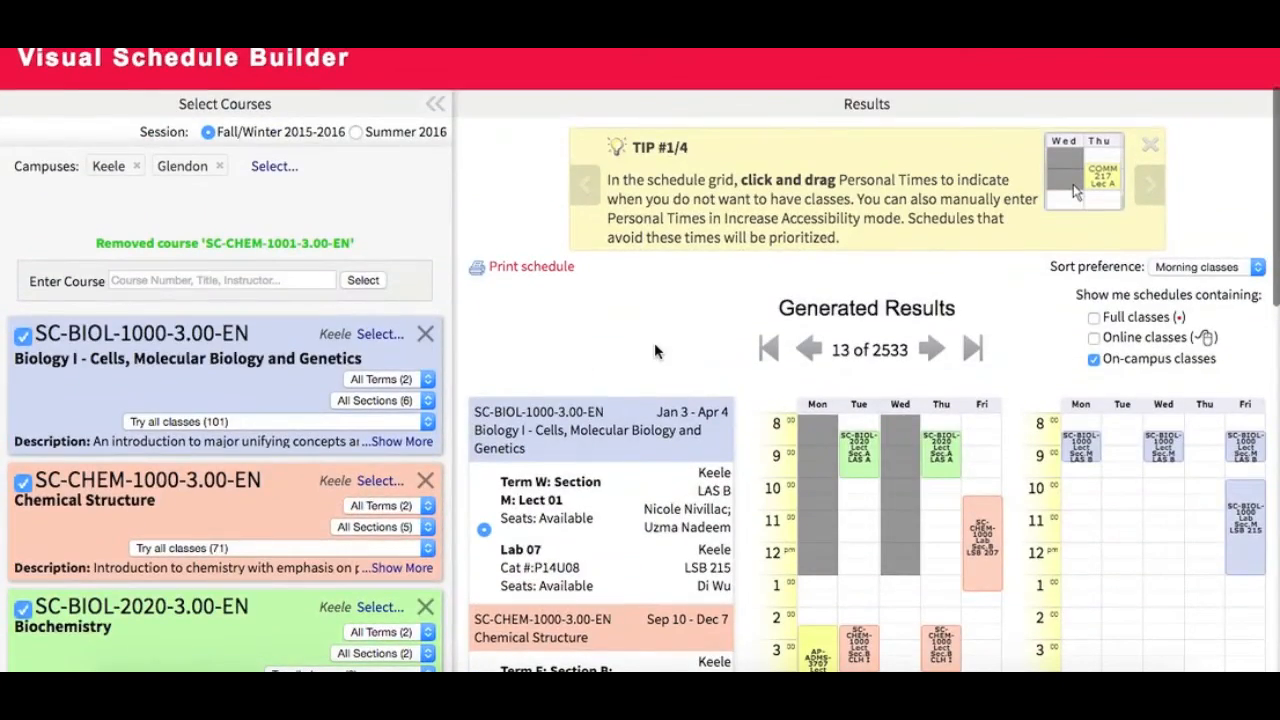
{"action": "scroll", "scroll_direction": "down", "scroll_amount": 3}
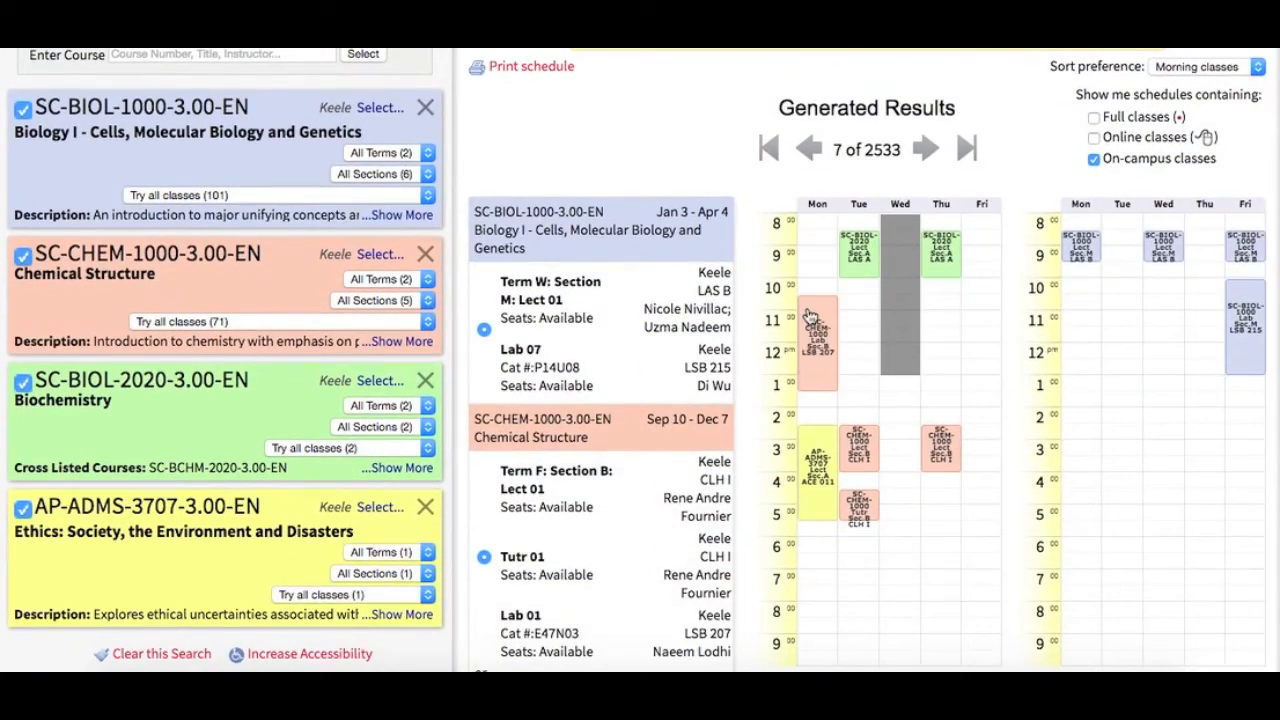
Pin the CHEM-1000 Chemical Structure sections, browse the 36 schedules, and return to schedule 1.
{"action": "left_click", "coordinate": [768, 148]}
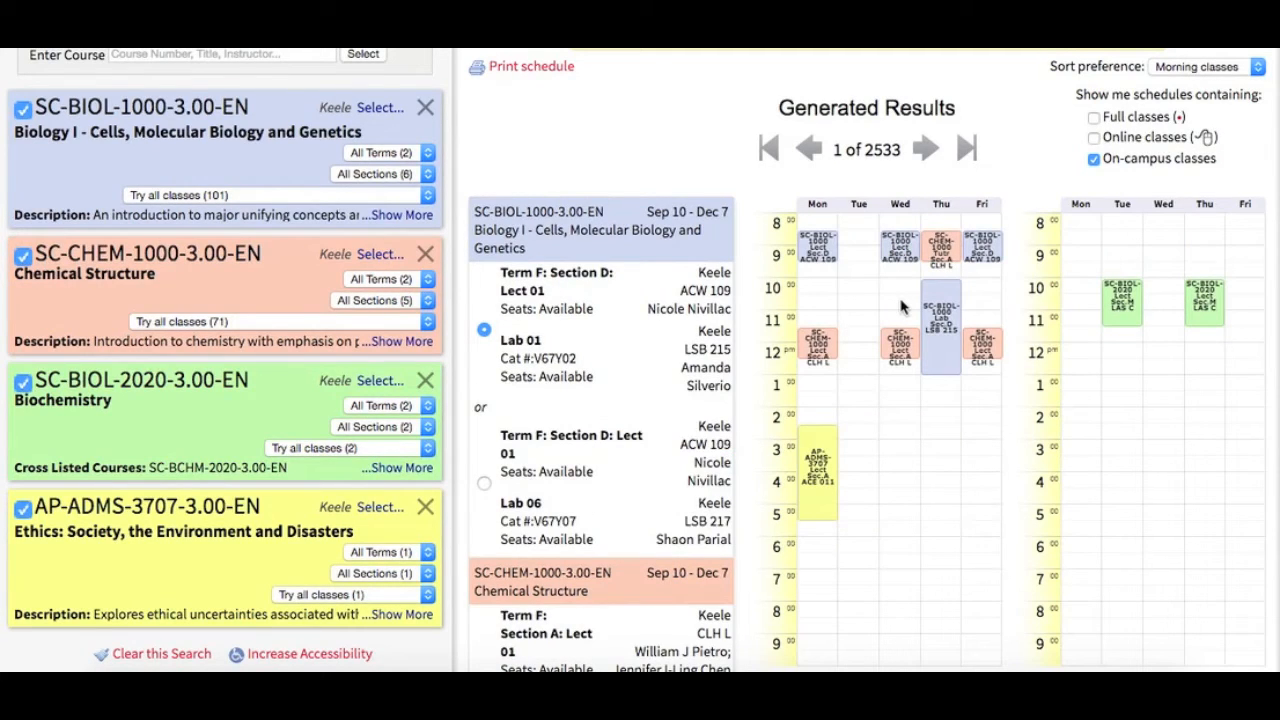
{"action": "mouse_move", "coordinate": [820, 355]}
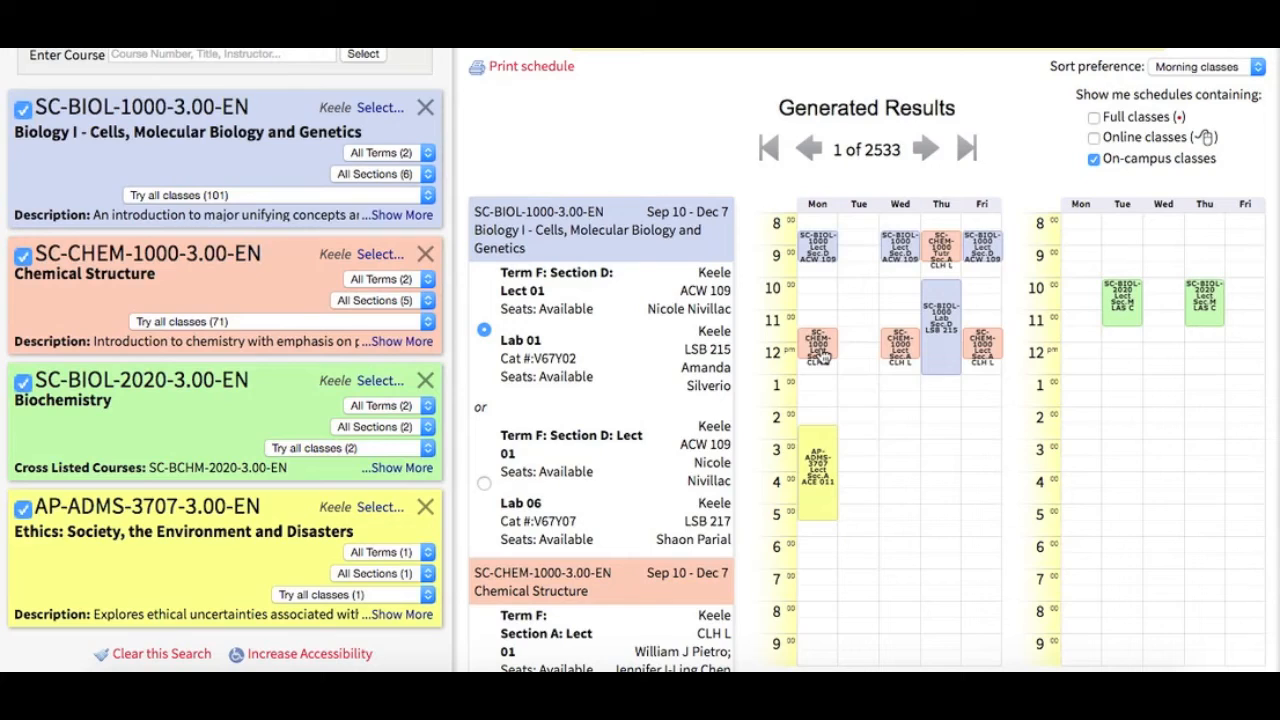
{"action": "mouse_move", "coordinate": [820, 355]}
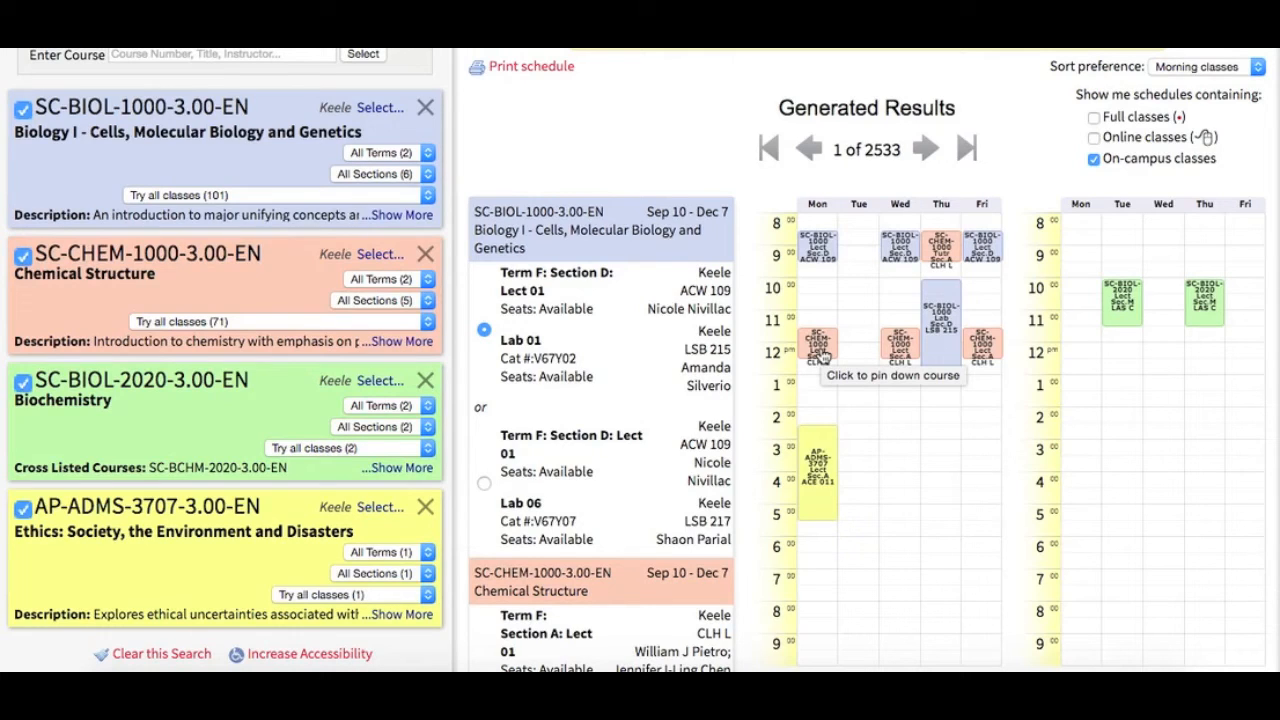
{"action": "mouse_move", "coordinate": [650, 580]}
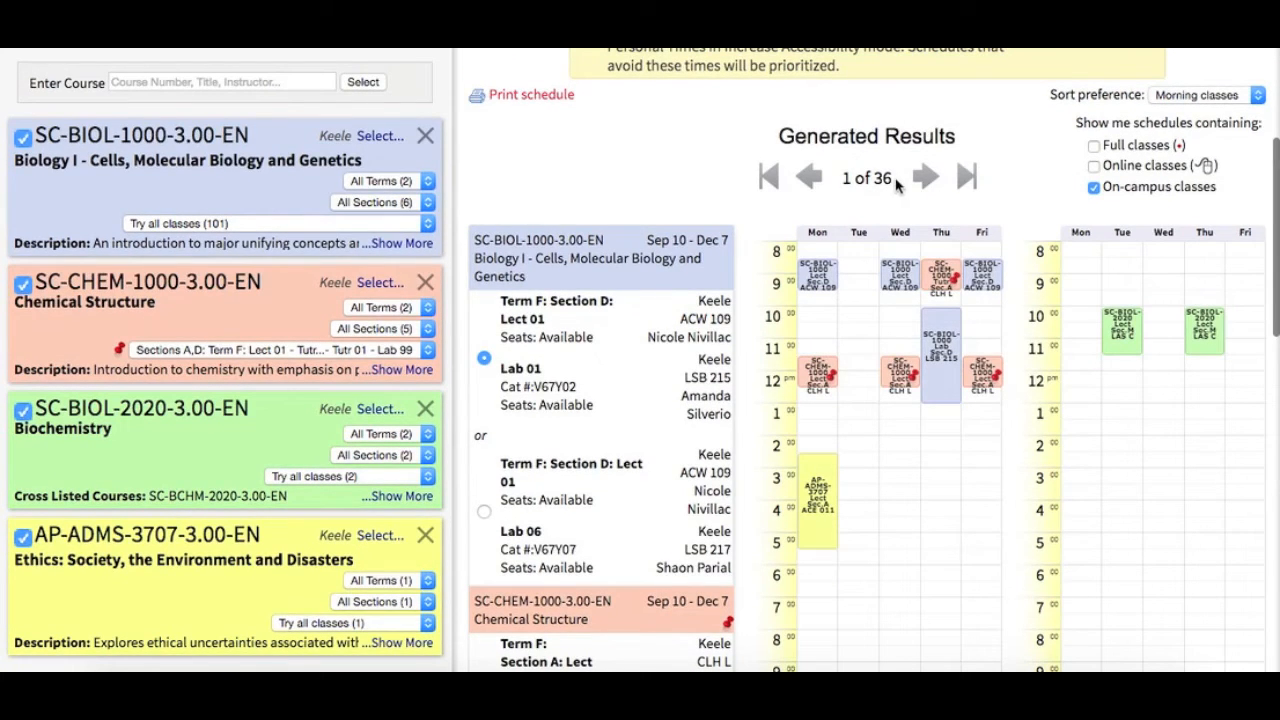
{"action": "mouse_move", "coordinate": [893, 208]}
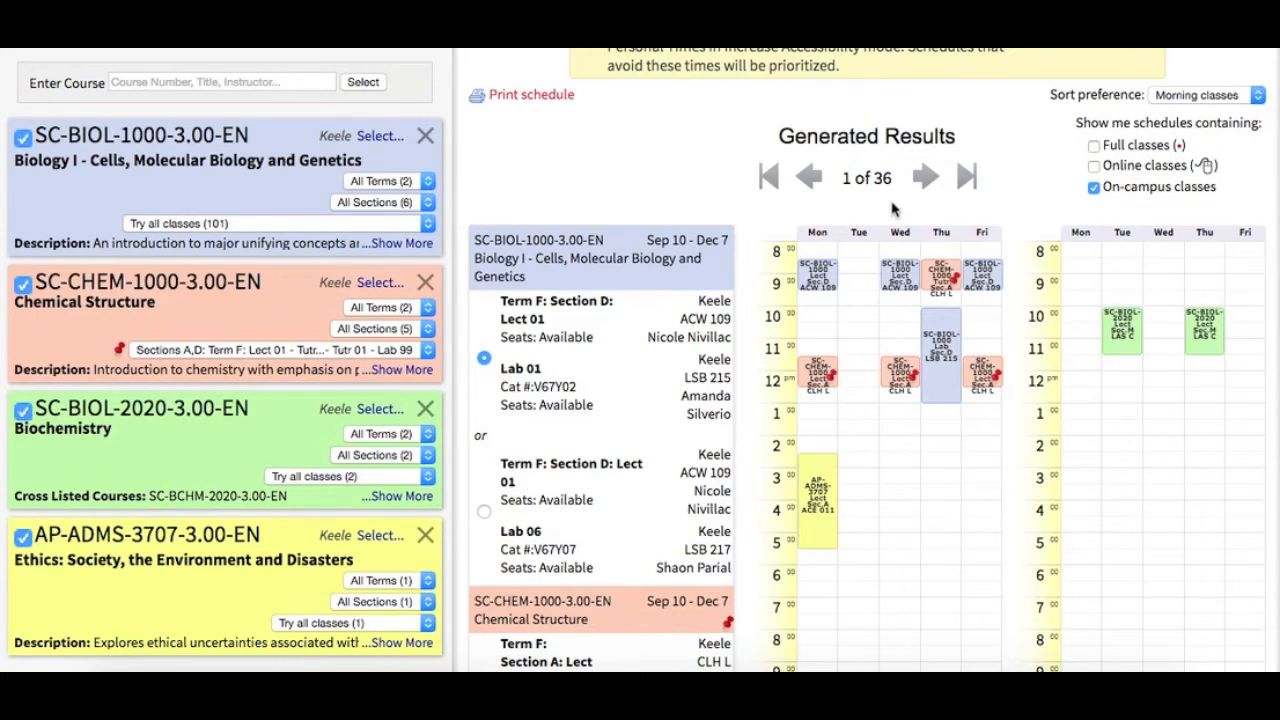
{"action": "left_click", "coordinate": [924, 176]}
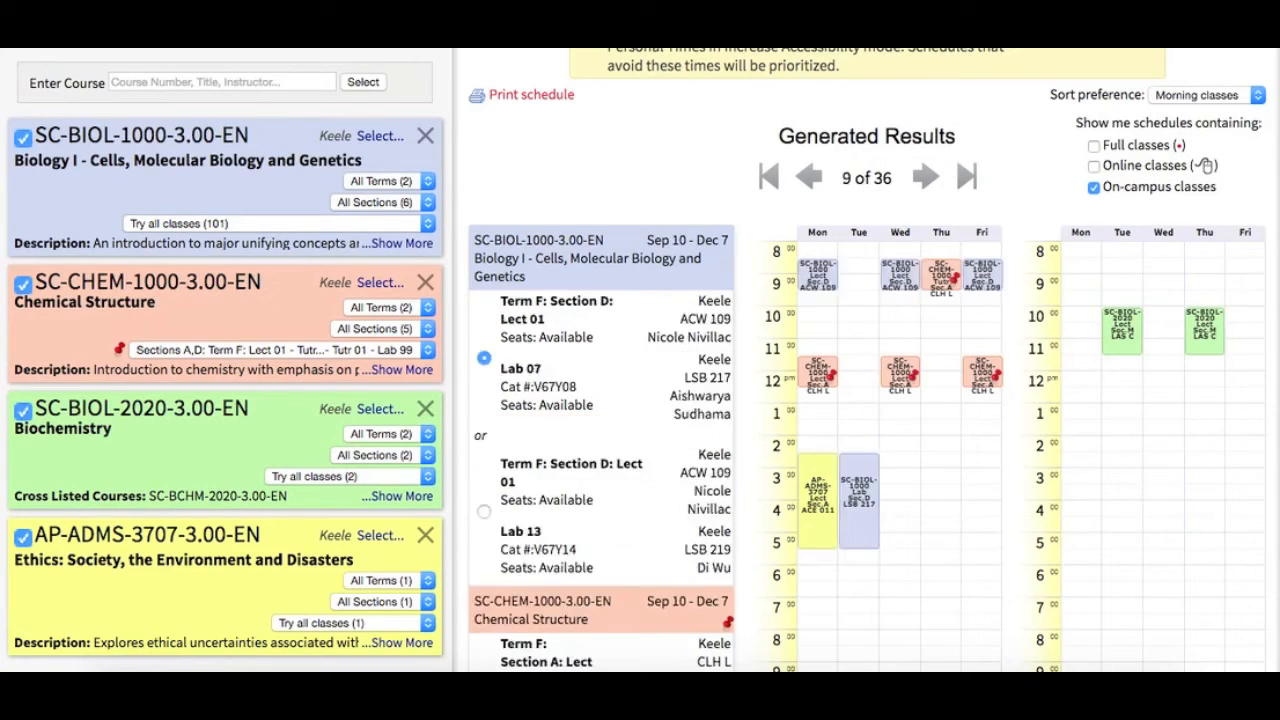
{"action": "left_click", "coordinate": [768, 177]}
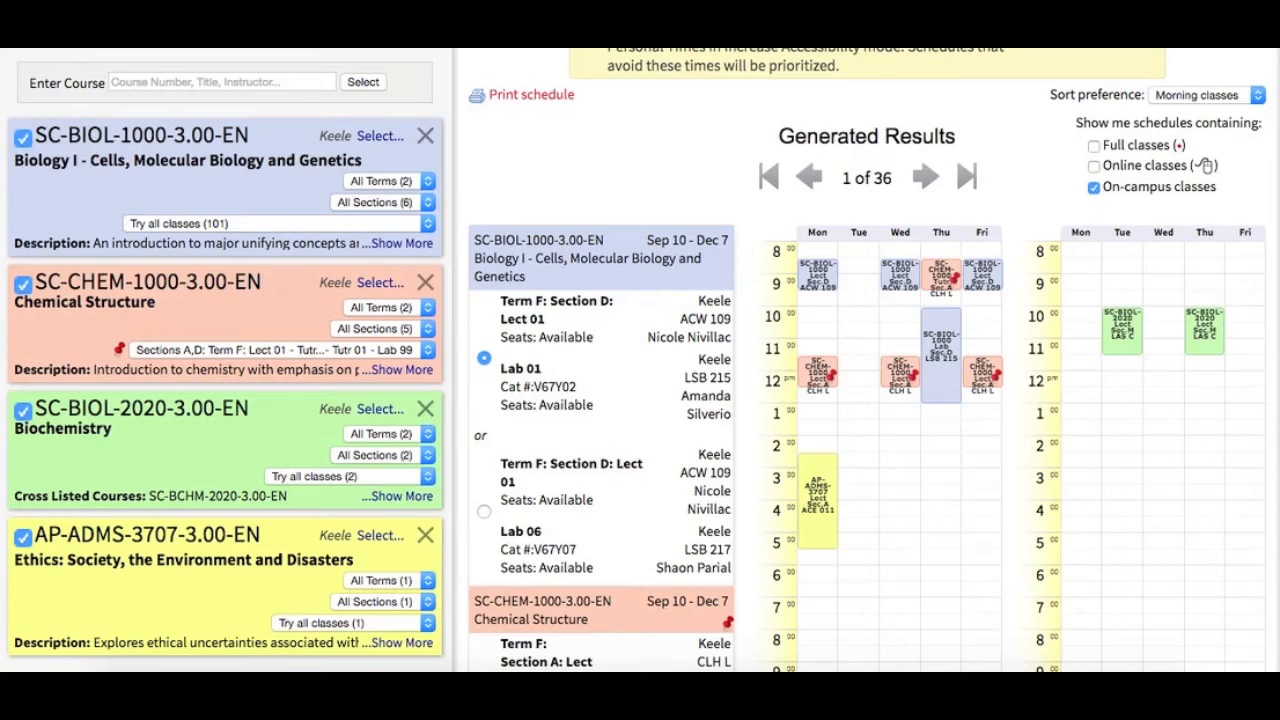
Show schedule 2 of 36 and review its sections, including Biochemistry's winter Section M.
{"action": "left_click", "coordinate": [925, 176]}
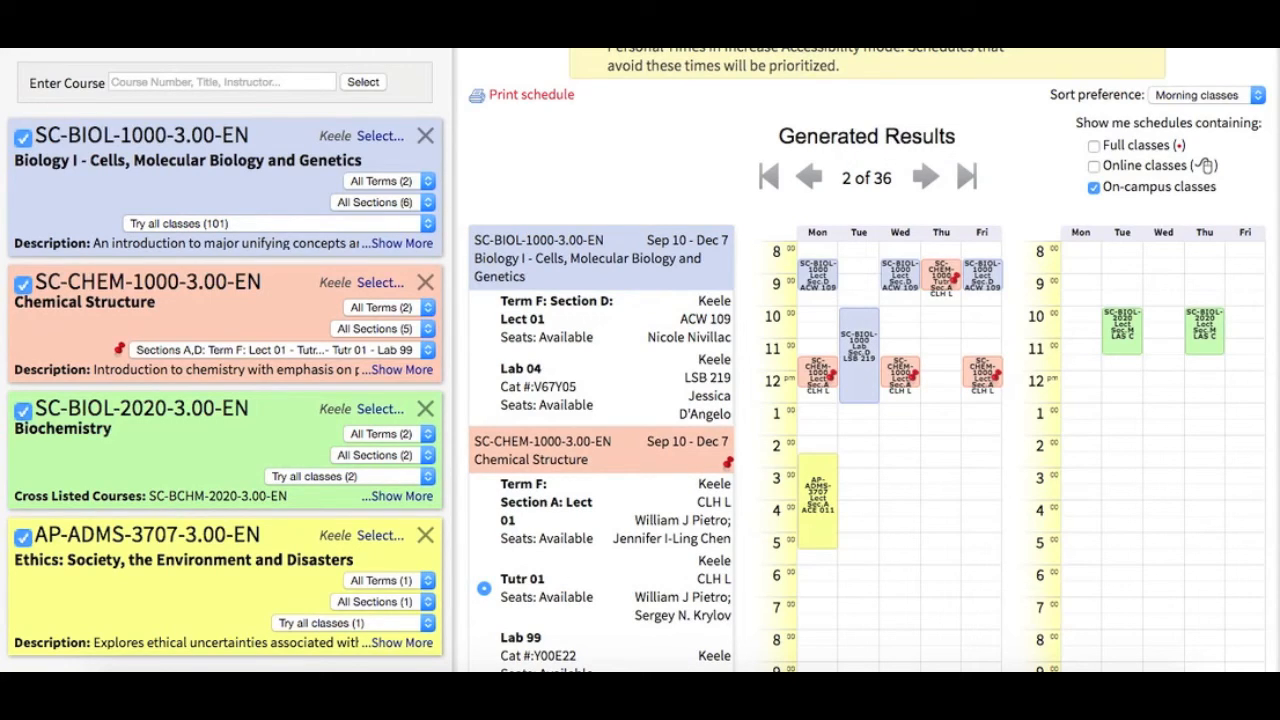
{"action": "scroll", "scroll_direction": "down", "scroll_amount": 3}
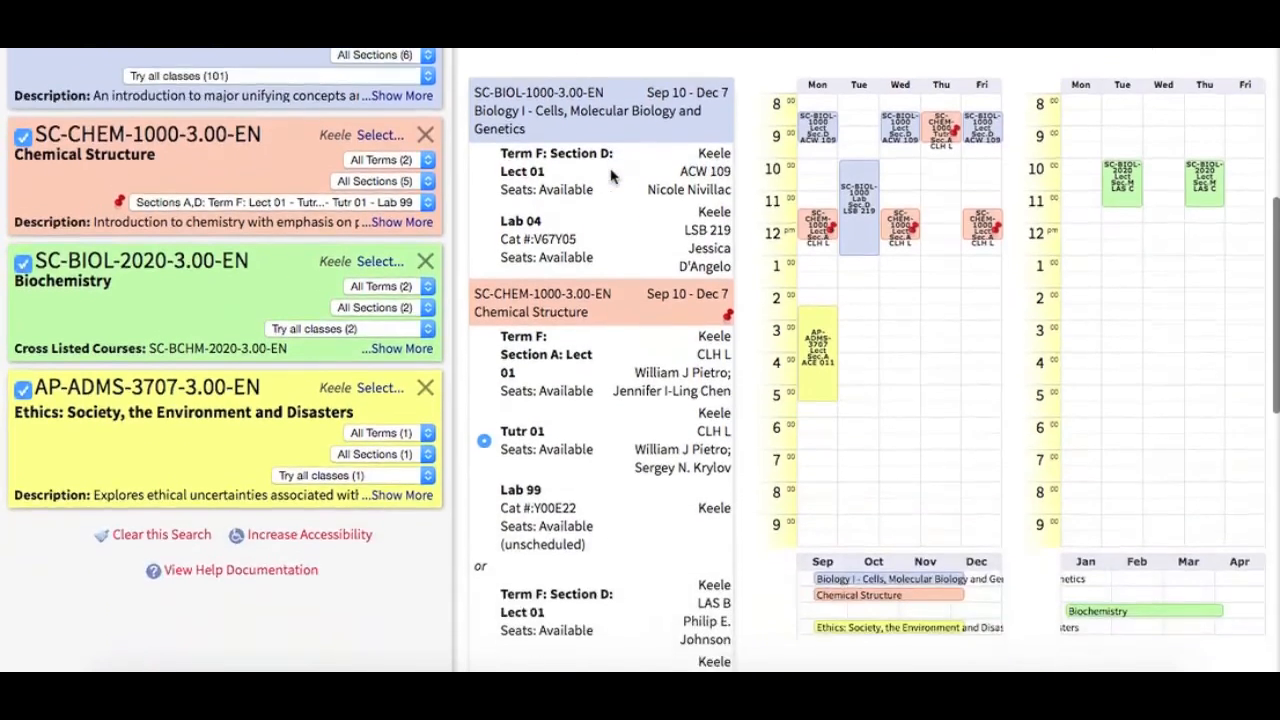
{"action": "scroll", "scroll_direction": "down", "scroll_amount": 3}
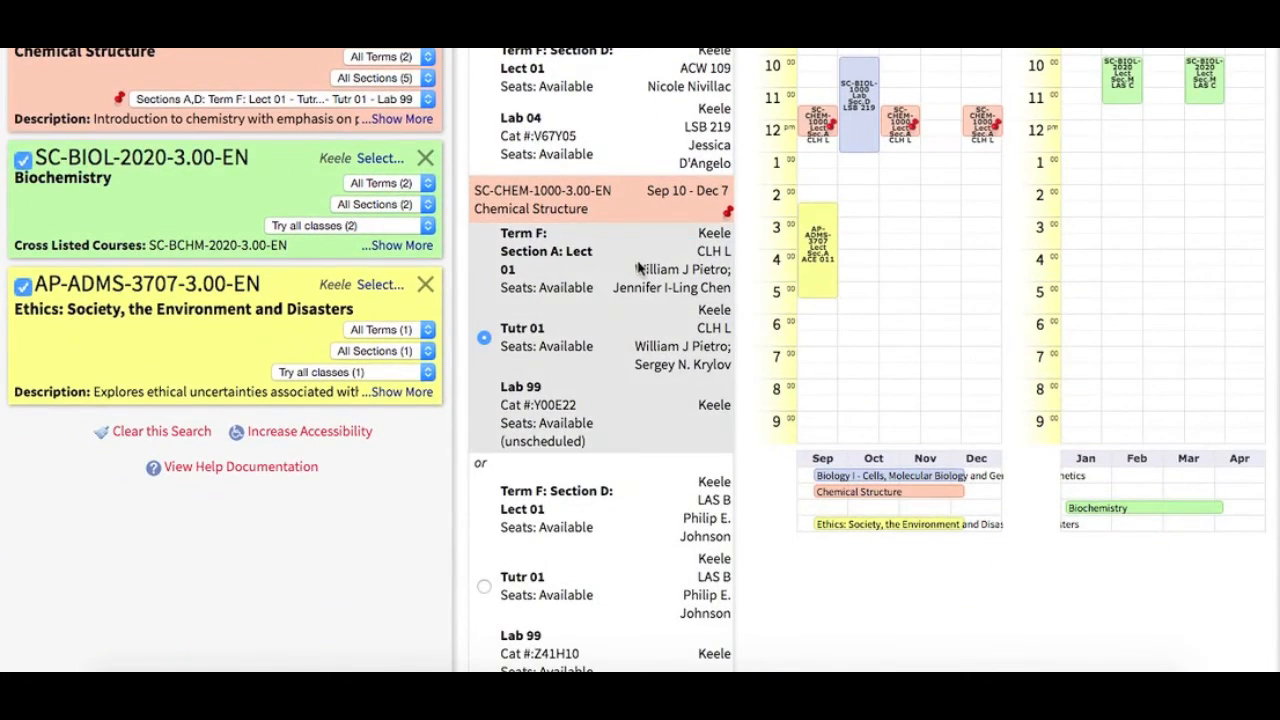
{"action": "mouse_move", "coordinate": [672, 270]}
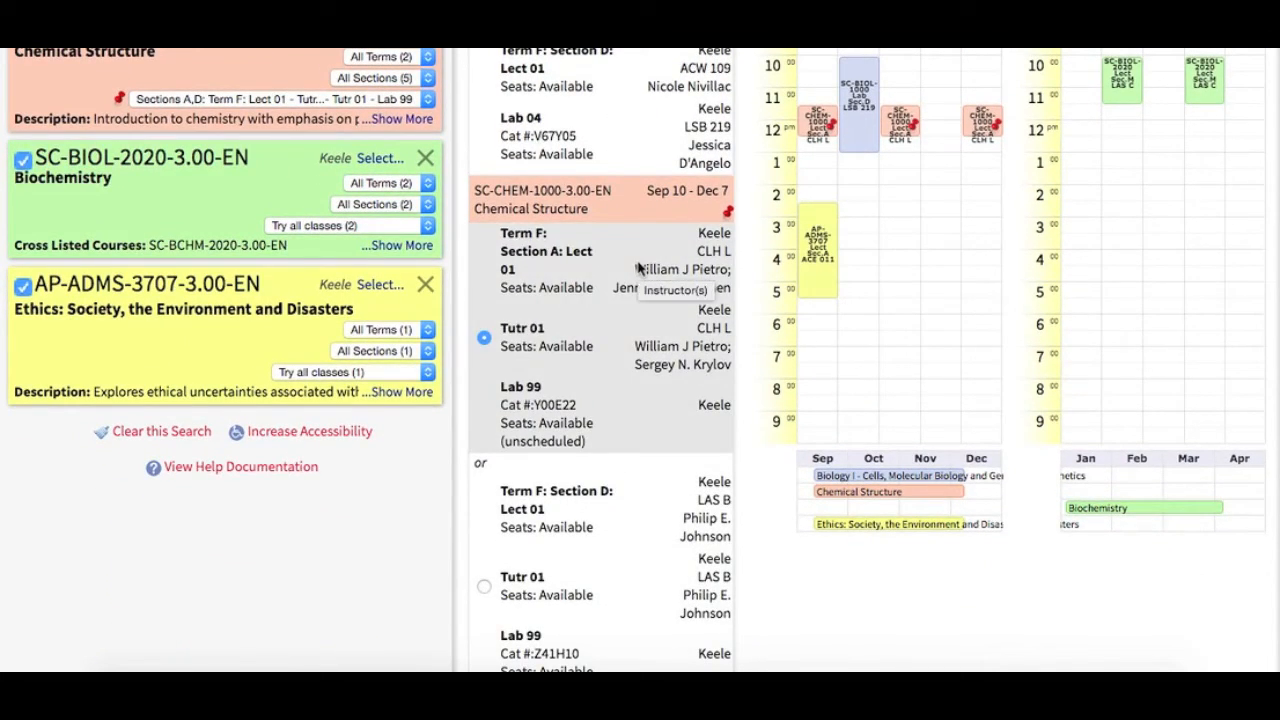
{"action": "mouse_move", "coordinate": [622, 354]}
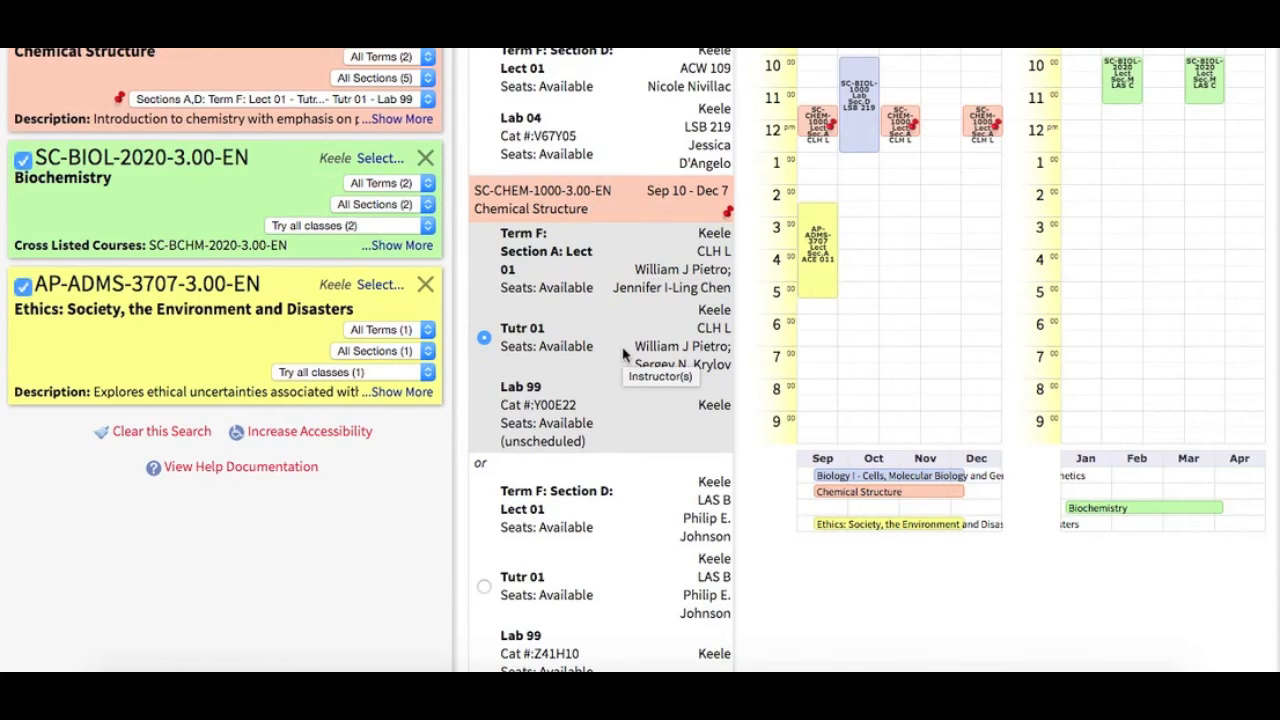
{"action": "scroll", "scroll_direction": "down", "scroll_amount": 3}
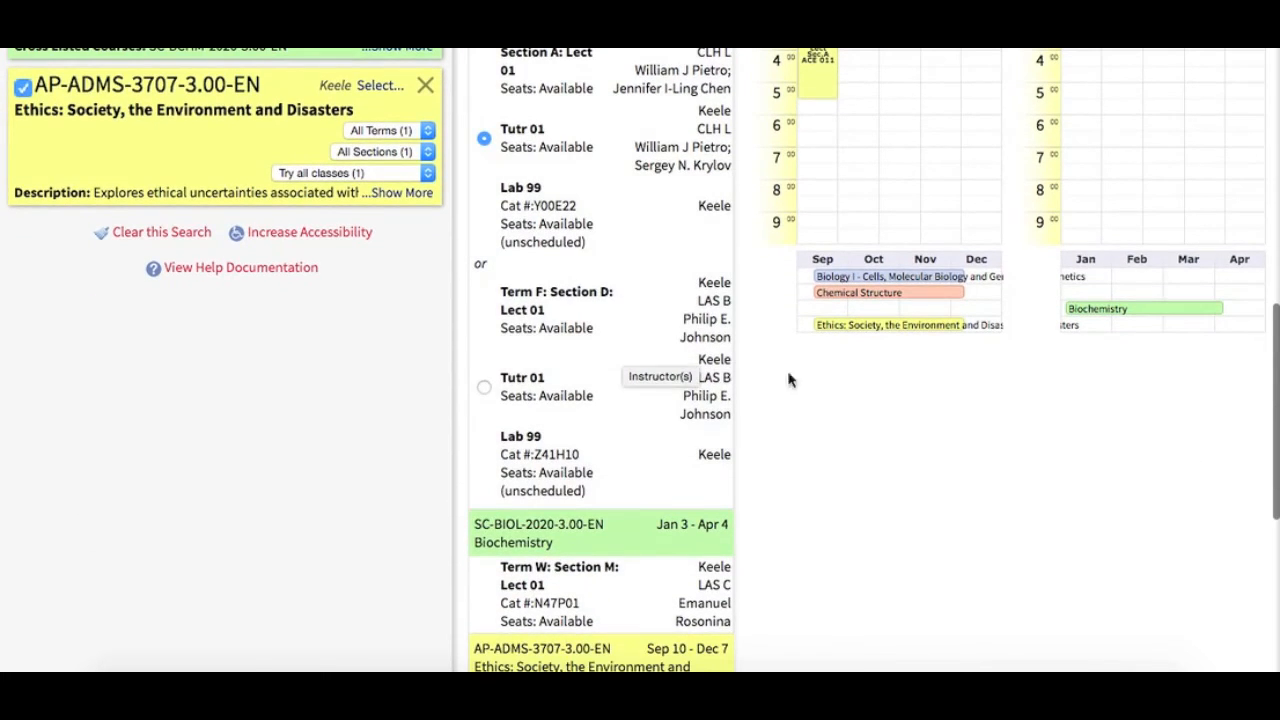
{"action": "mouse_move", "coordinate": [1100, 283]}
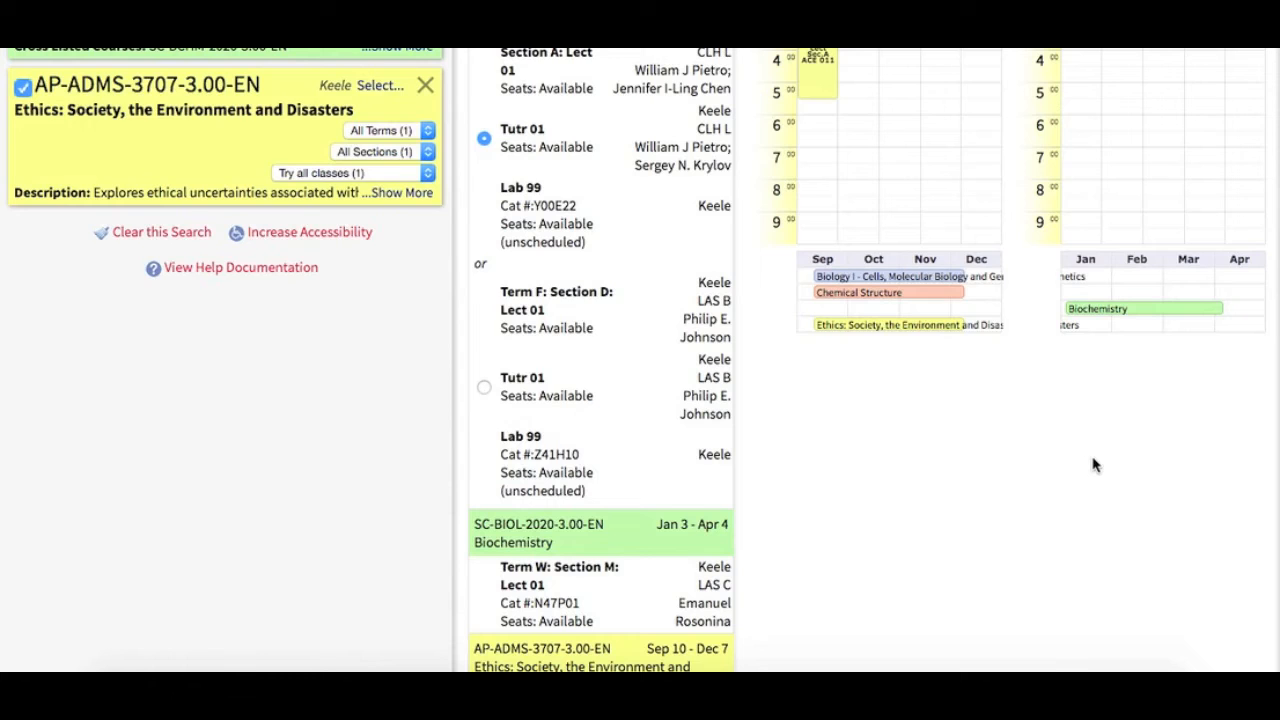
Scroll to the Cat #s box listing V67Y05 Y00E22 N47P01 C00U01.
{"action": "scroll", "scroll_direction": "down", "scroll_amount": 3}
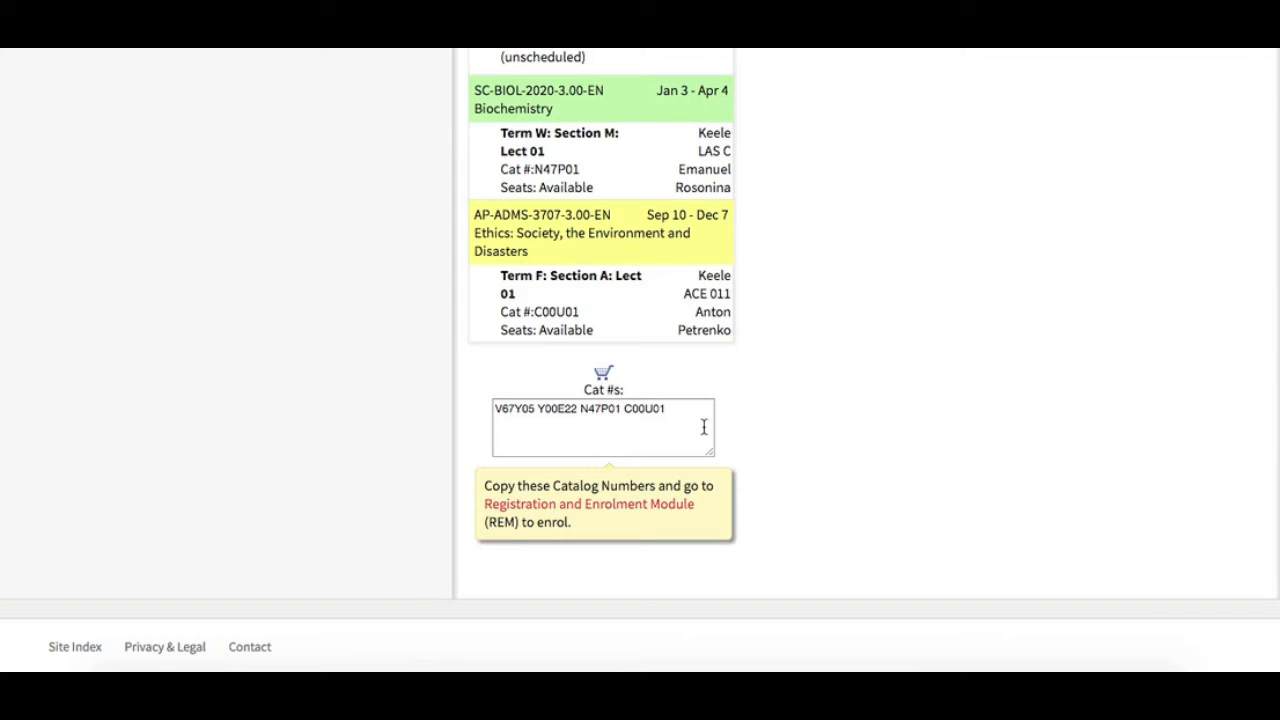
{"action": "mouse_move", "coordinate": [642, 377]}
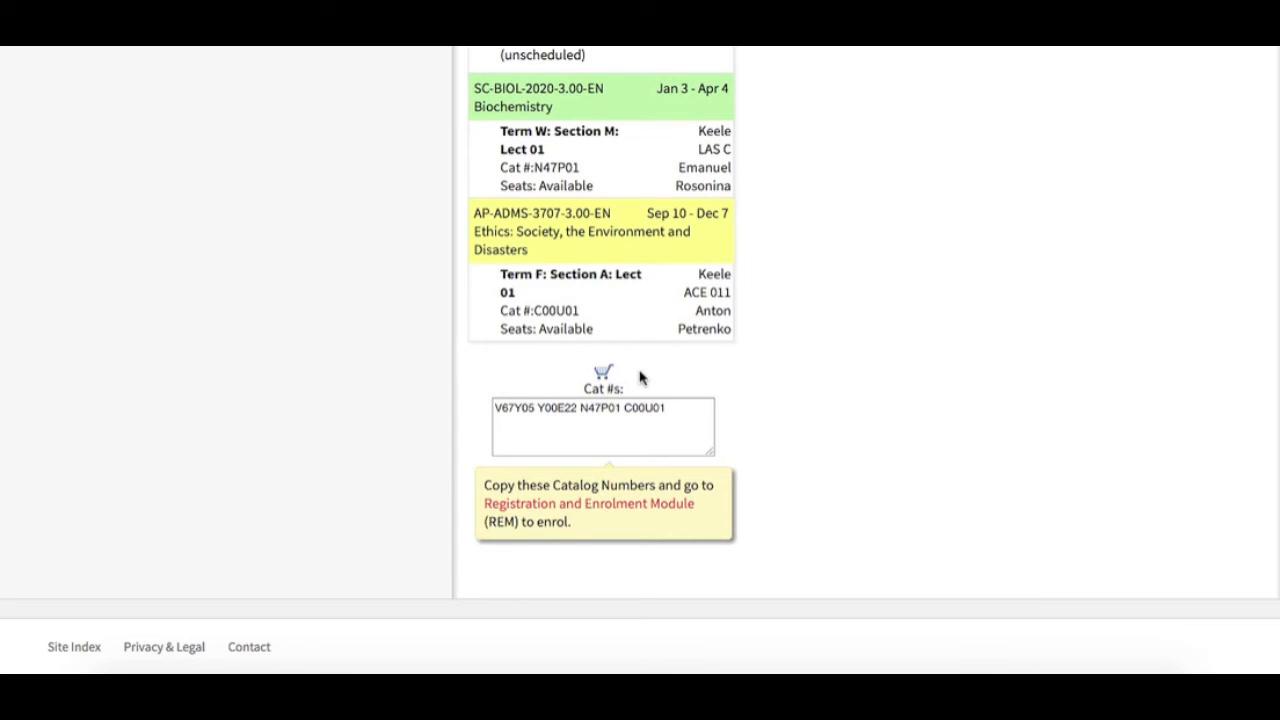
{"action": "mouse_move", "coordinate": [884, 426]}
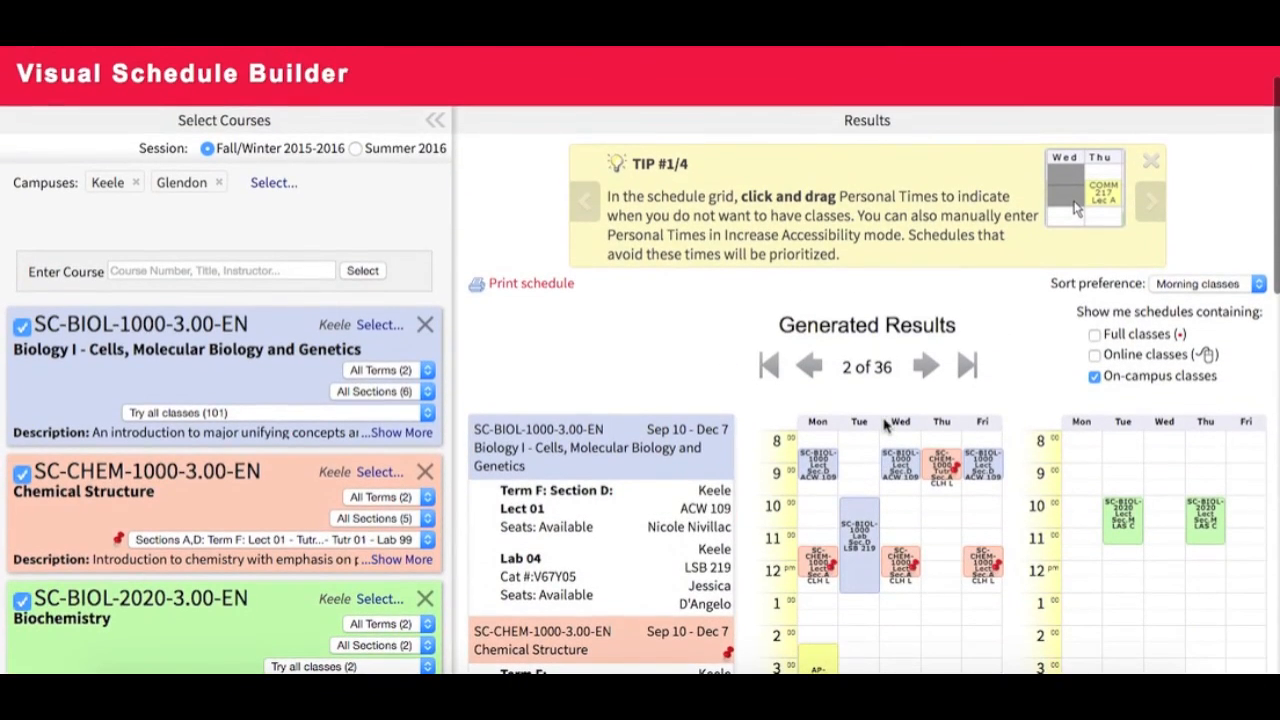
{"action": "mouse_move", "coordinate": [1024, 310]}
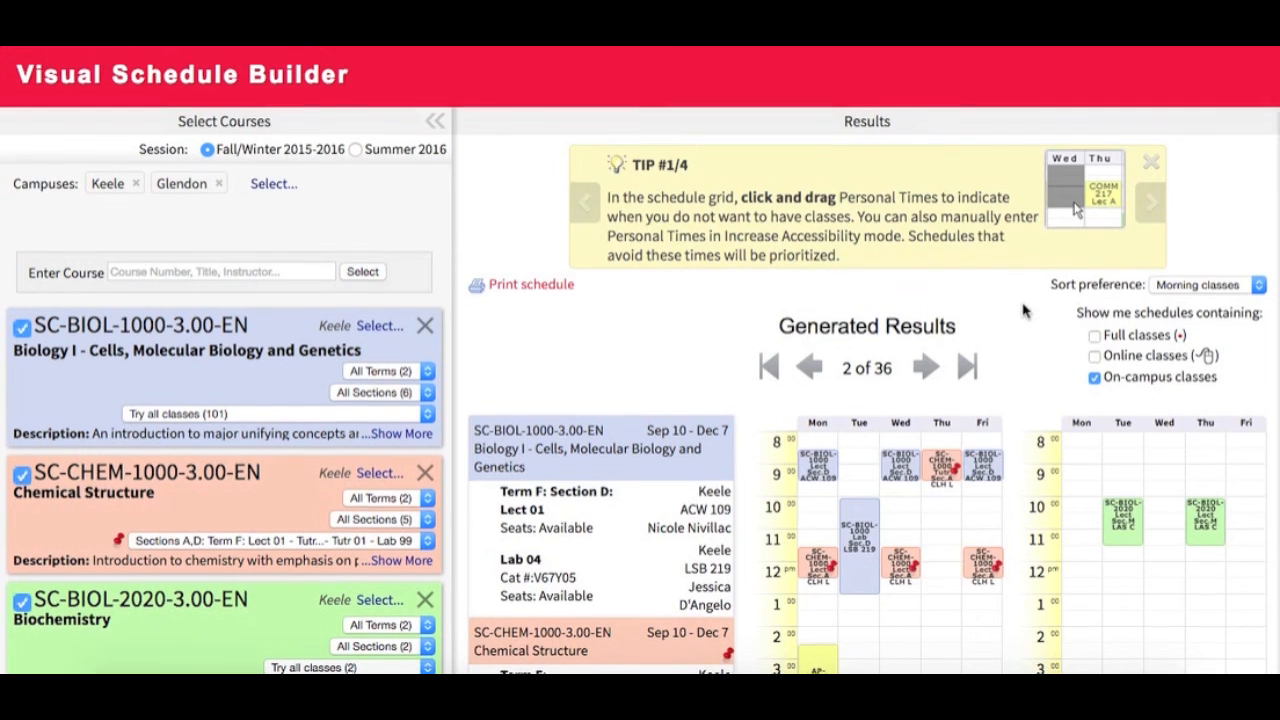
{"action": "scroll", "scroll_direction": "up", "scroll_amount": 3}
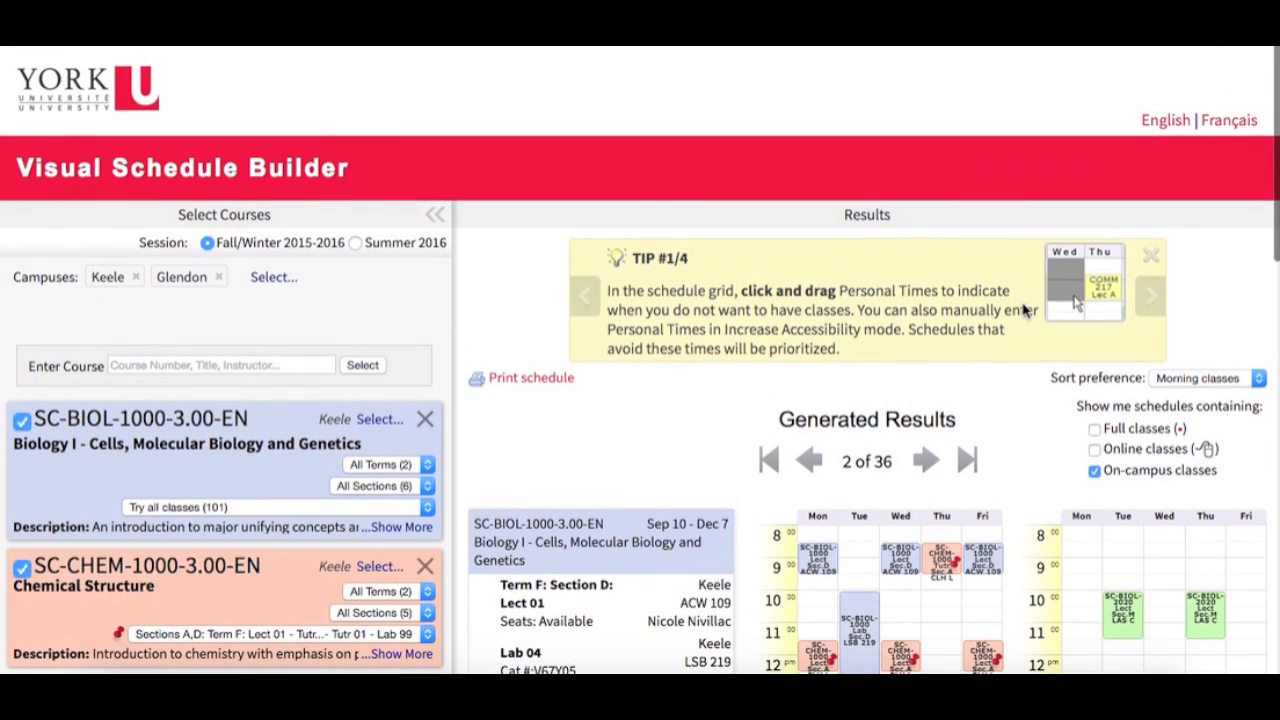